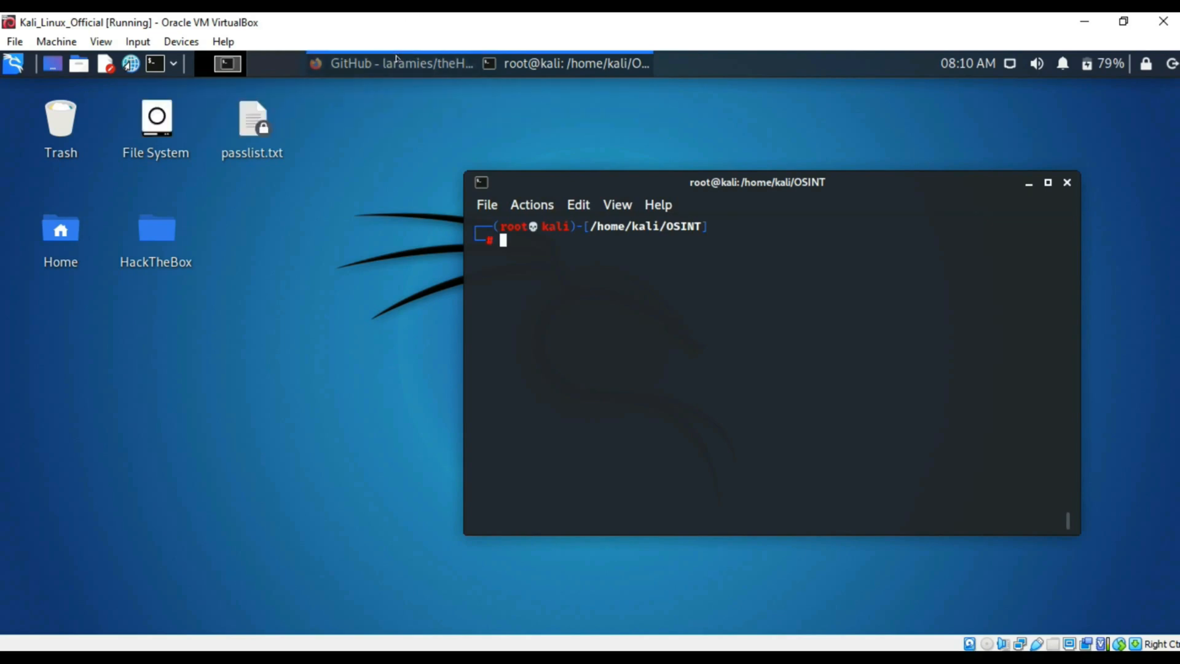
Step: Bring up the laramies/theHarvester GitHub page and show its HTTPS clone URL
{"action": "left_click", "coordinate": [391, 64]}
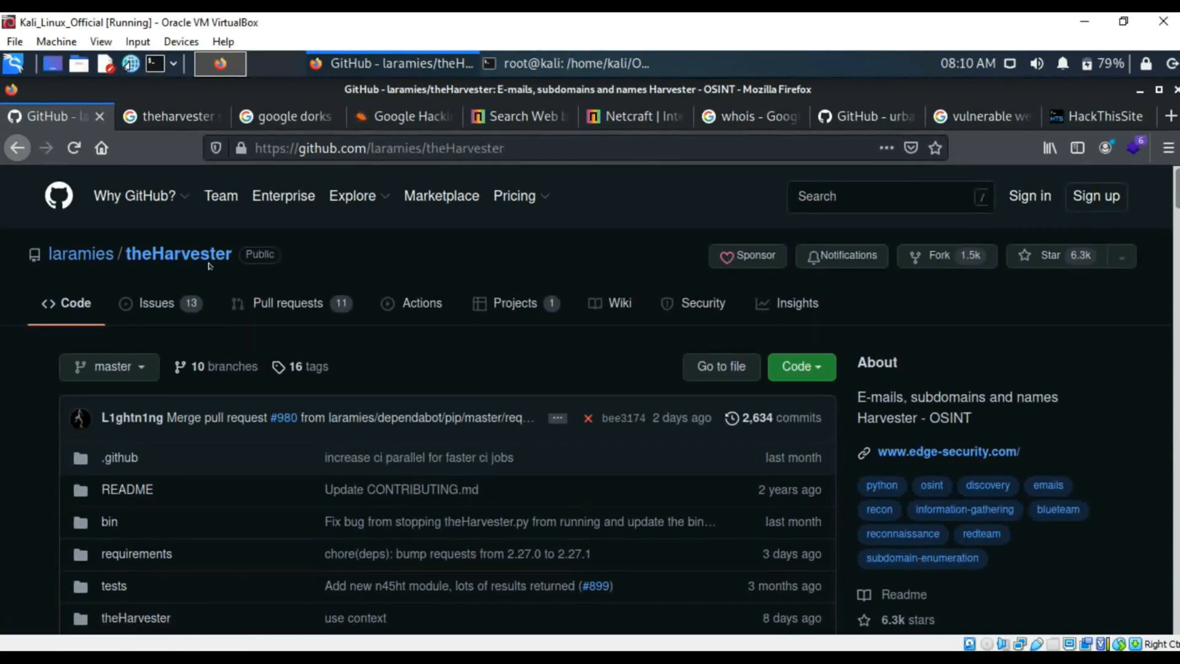
{"action": "mouse_move", "coordinate": [178, 327]}
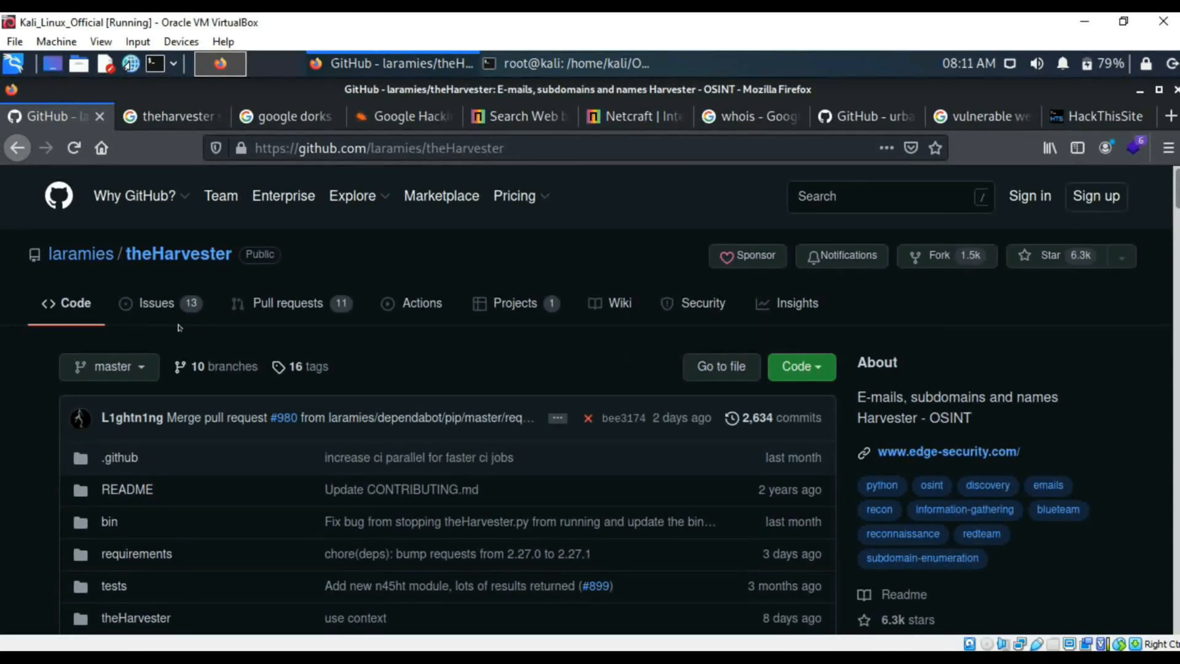
{"action": "mouse_move", "coordinate": [496, 366]}
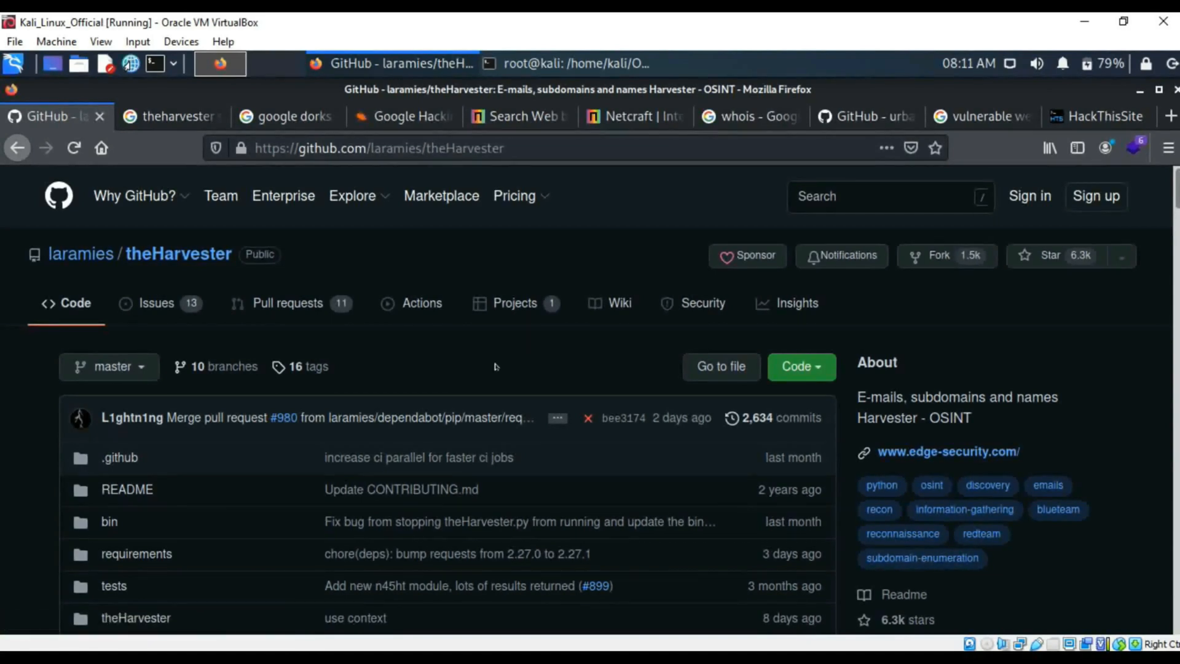
{"action": "mouse_move", "coordinate": [391, 371]}
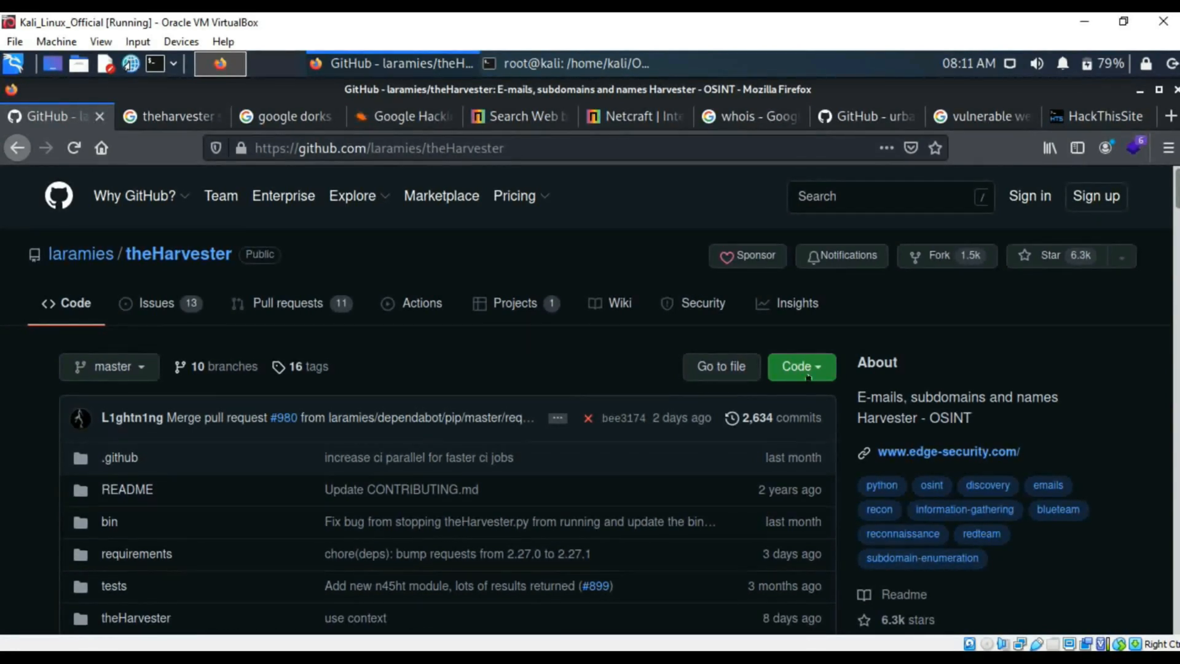
{"action": "left_click", "coordinate": [801, 366]}
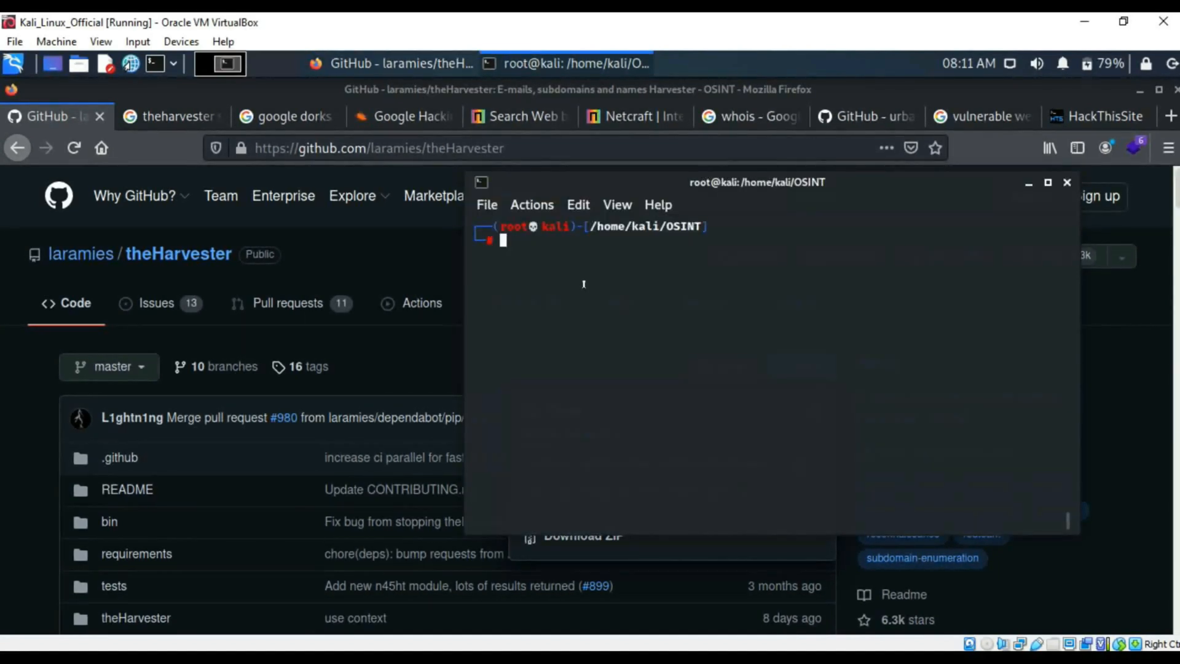
{"action": "type", "text": "git clonse"}
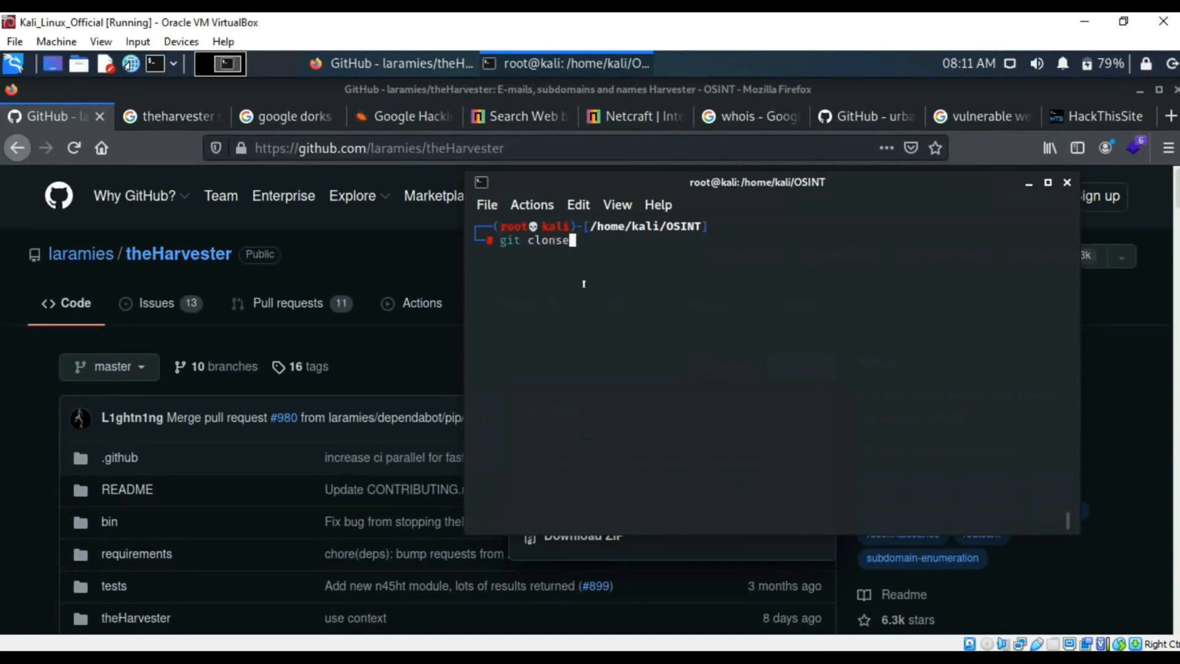
{"action": "type", "text": "https://github.com/laramies/theHarvester.git"}
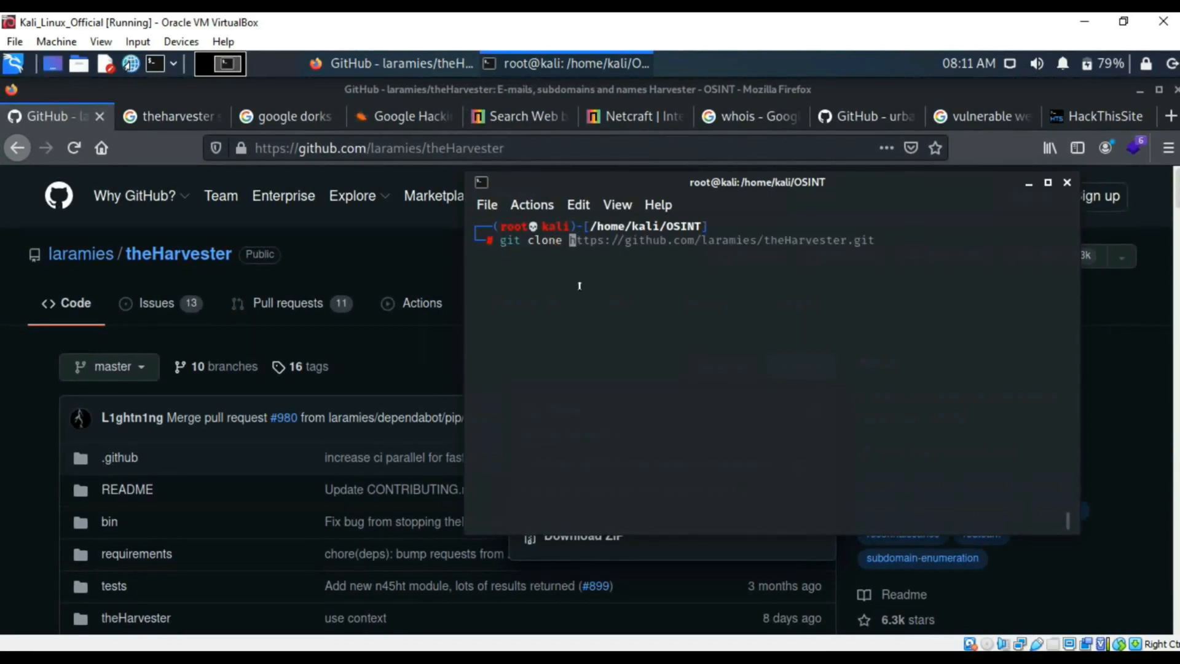
{"action": "right_click", "coordinate": [579, 286]}
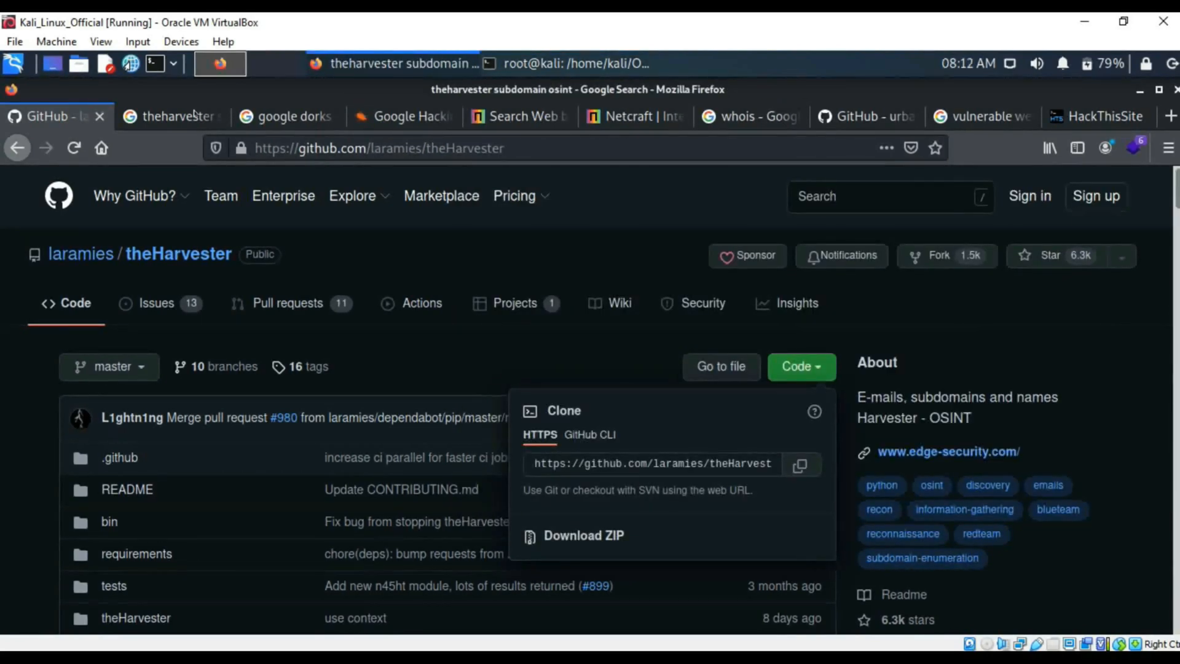
Step: View the 'theharvester subdomain osint' image results and scroll through the related images
{"action": "left_click", "coordinate": [174, 116]}
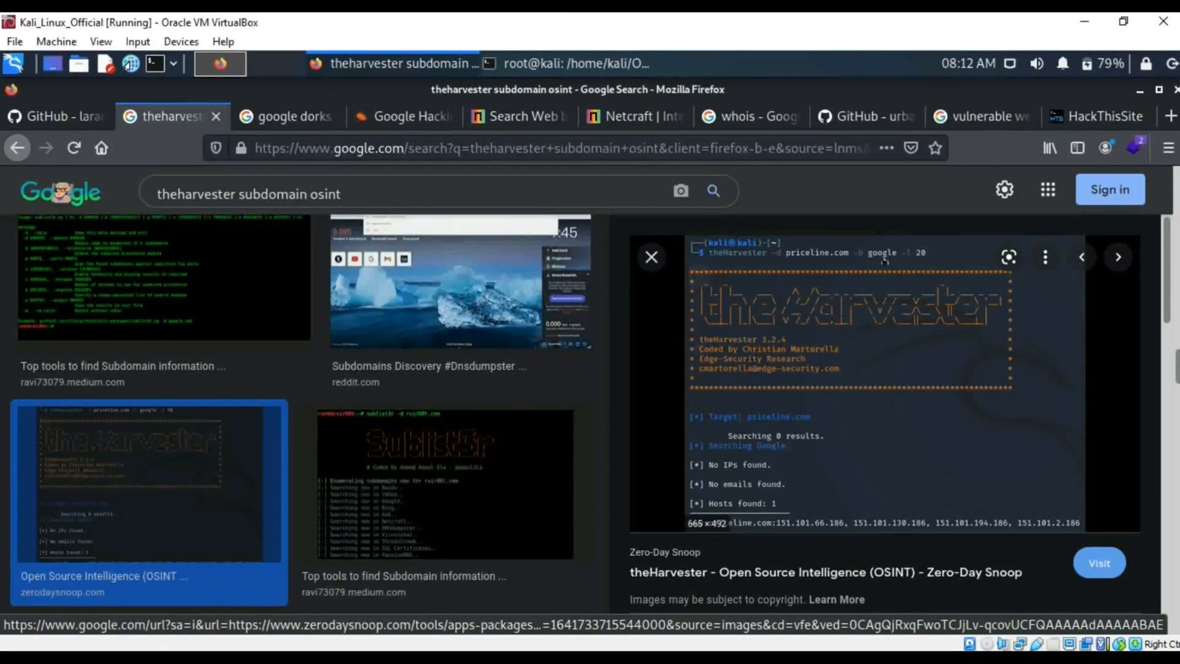
{"action": "mouse_move", "coordinate": [922, 262]}
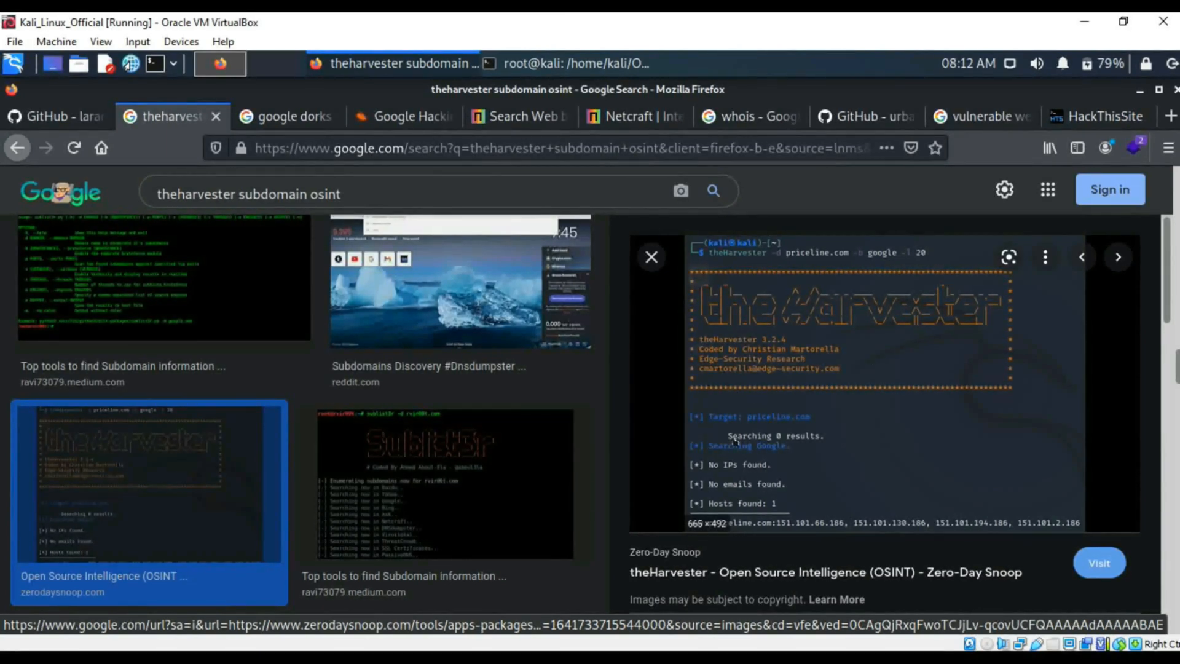
{"action": "mouse_move", "coordinate": [760, 438]}
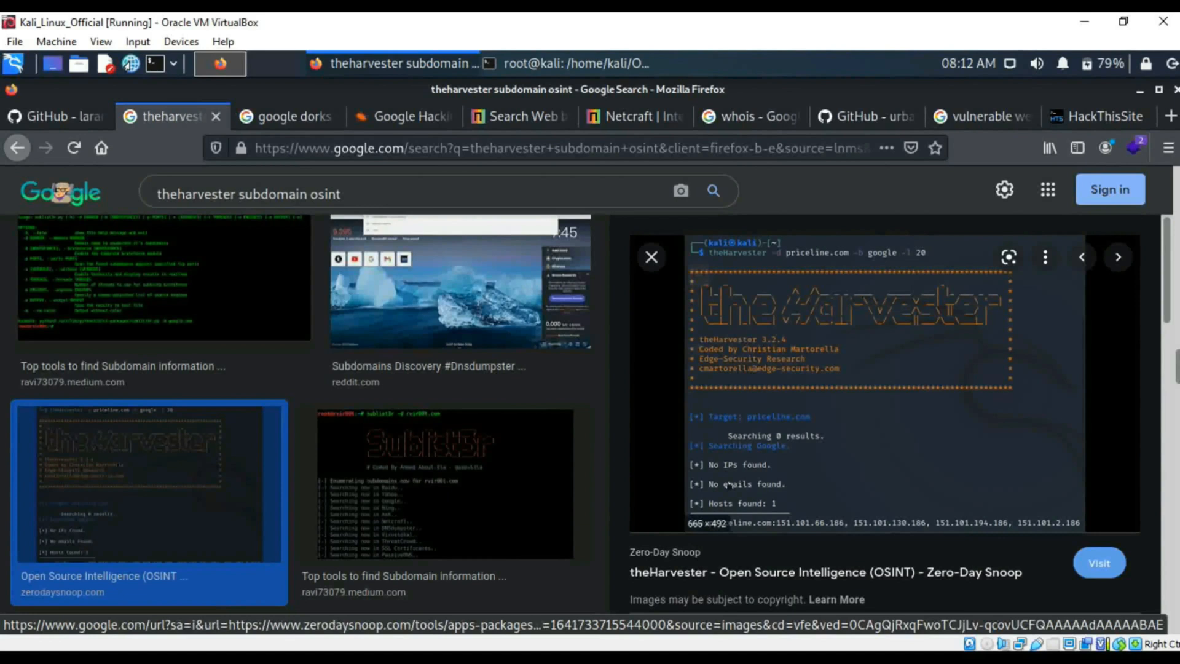
{"action": "mouse_move", "coordinate": [738, 479]}
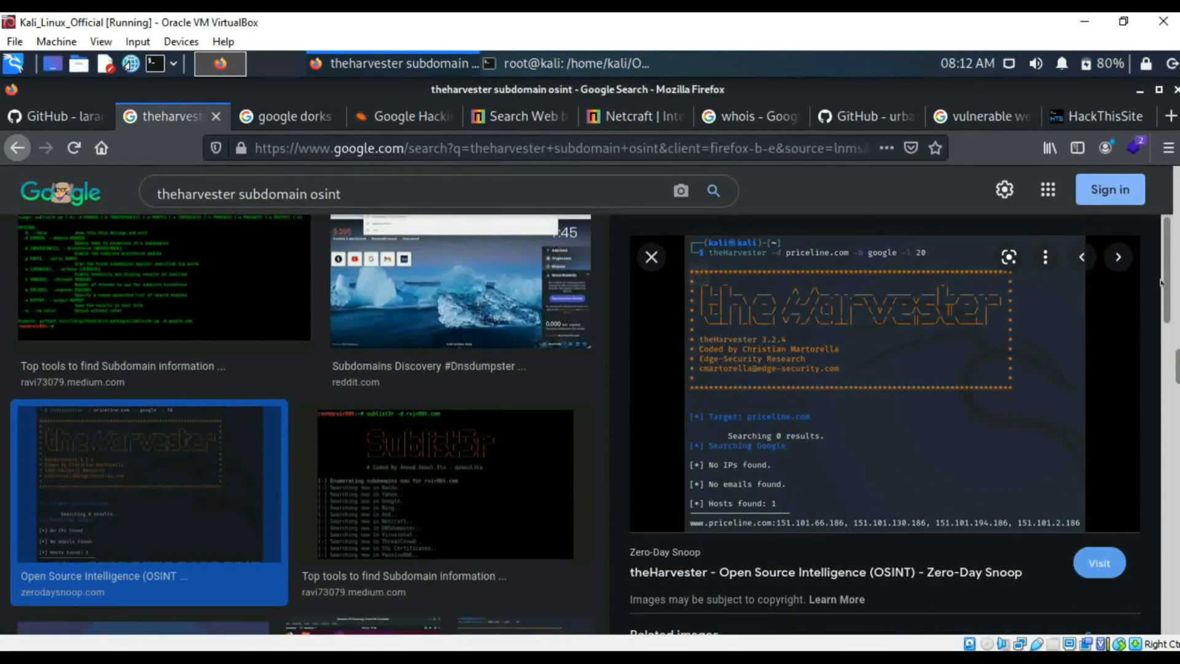
{"action": "scroll", "scroll_direction": "down", "scroll_amount": 3}
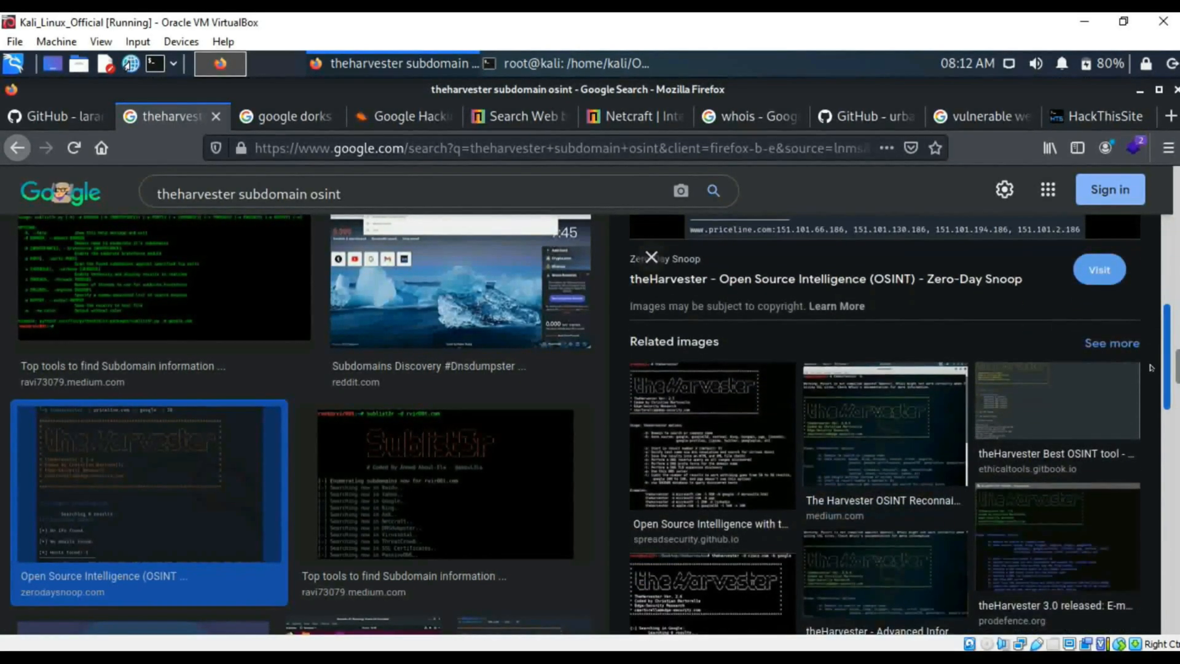
{"action": "scroll", "scroll_direction": "down", "scroll_amount": 3}
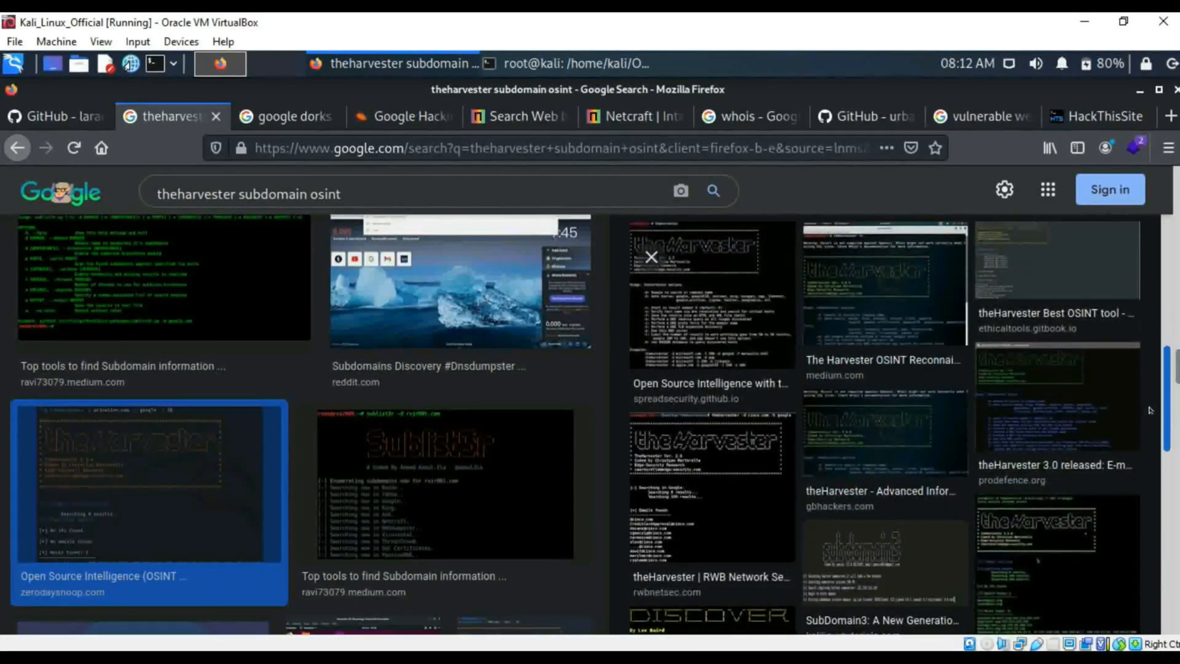
{"action": "scroll", "scroll_direction": "down", "scroll_amount": 3}
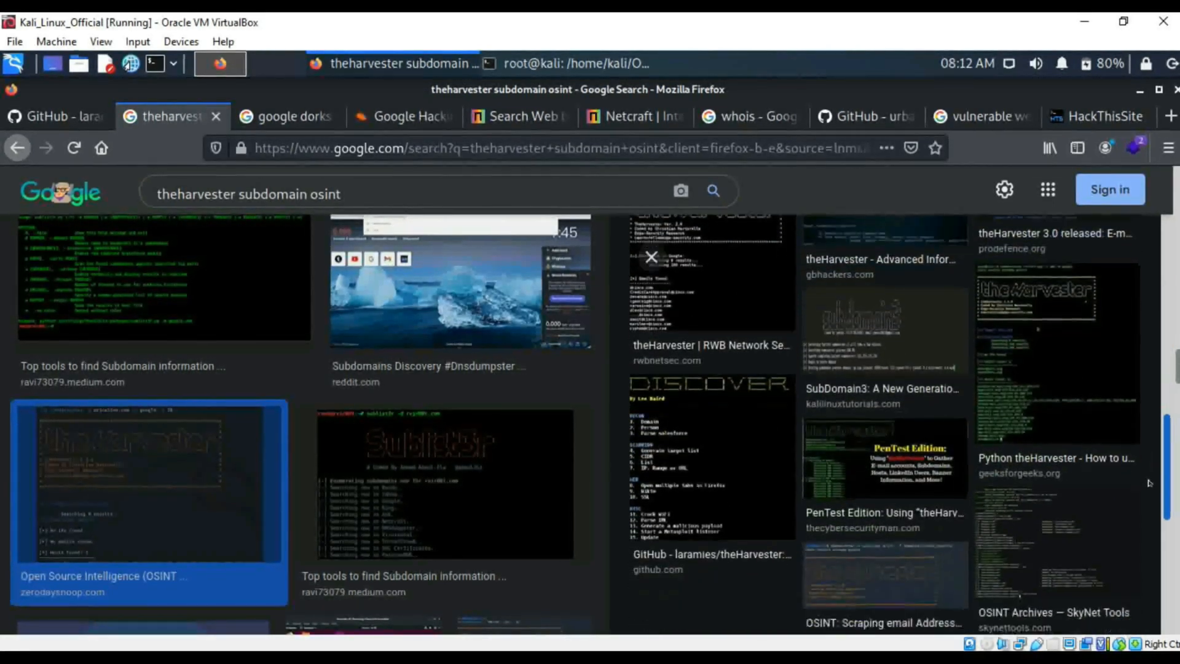
{"action": "scroll", "scroll_direction": "down", "scroll_amount": 3}
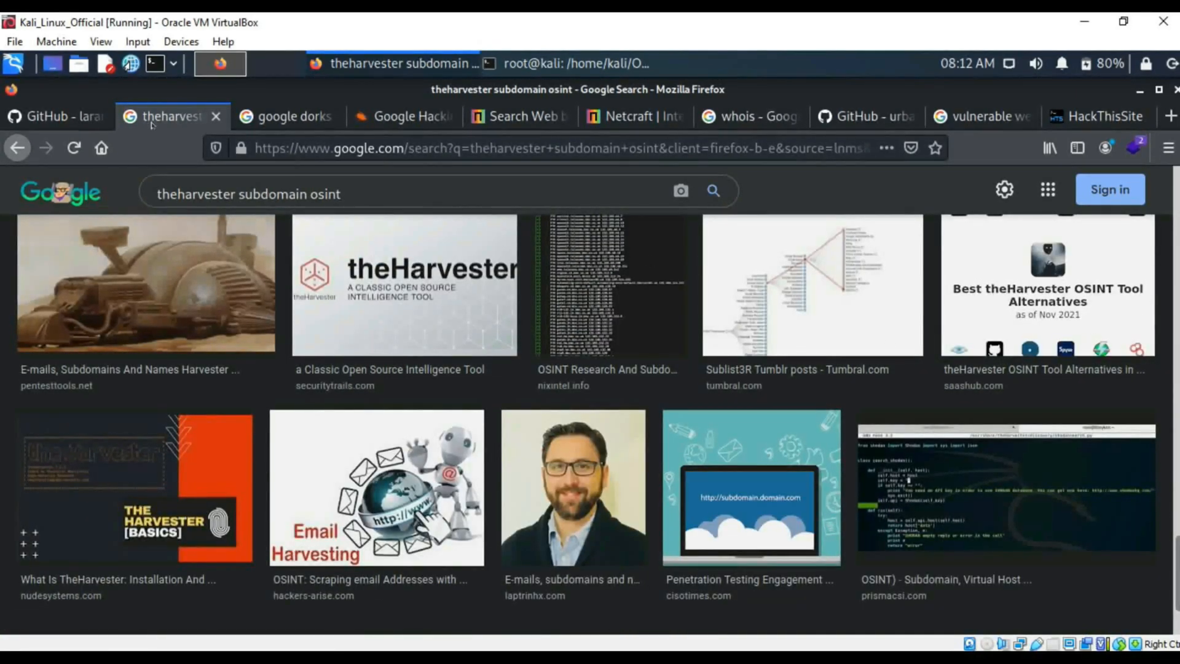
{"action": "mouse_move", "coordinate": [215, 117]}
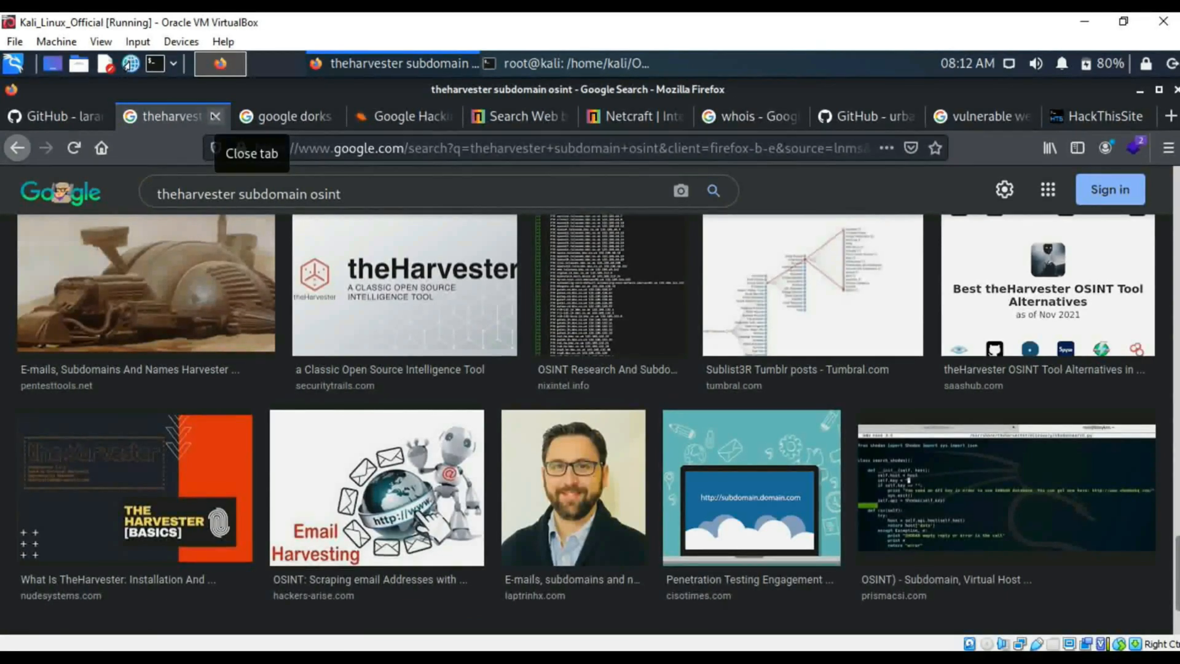
Step: Close the image results and open the Google Hacking Database dork list
{"action": "left_click", "coordinate": [286, 116]}
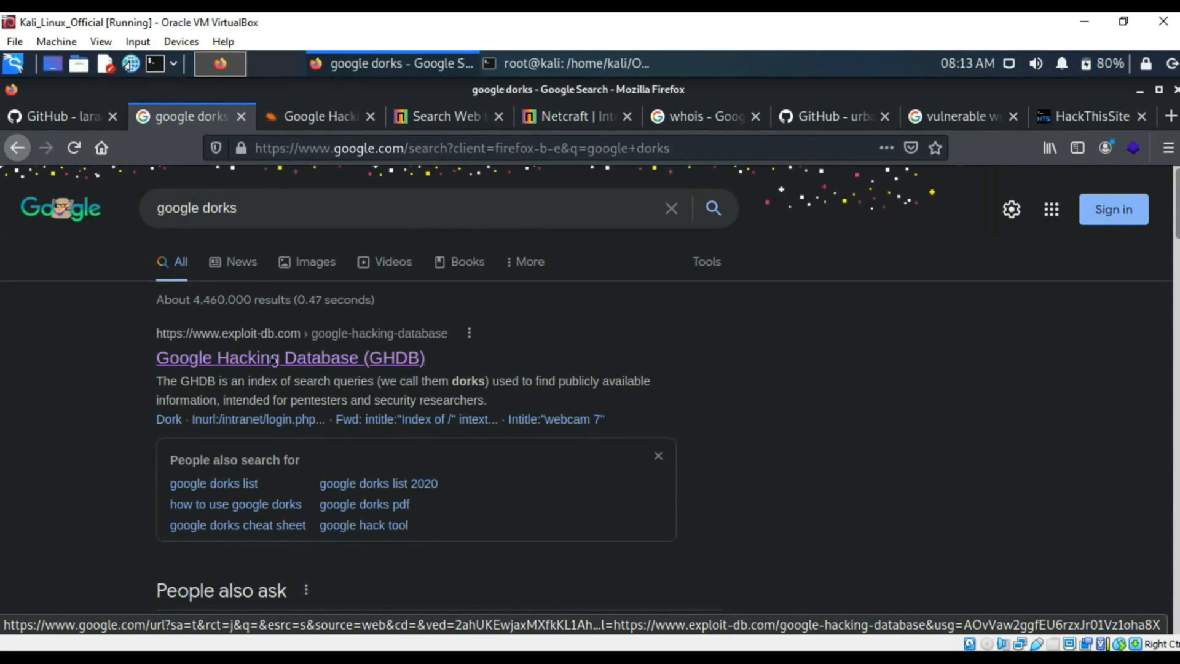
{"action": "left_click", "coordinate": [290, 357]}
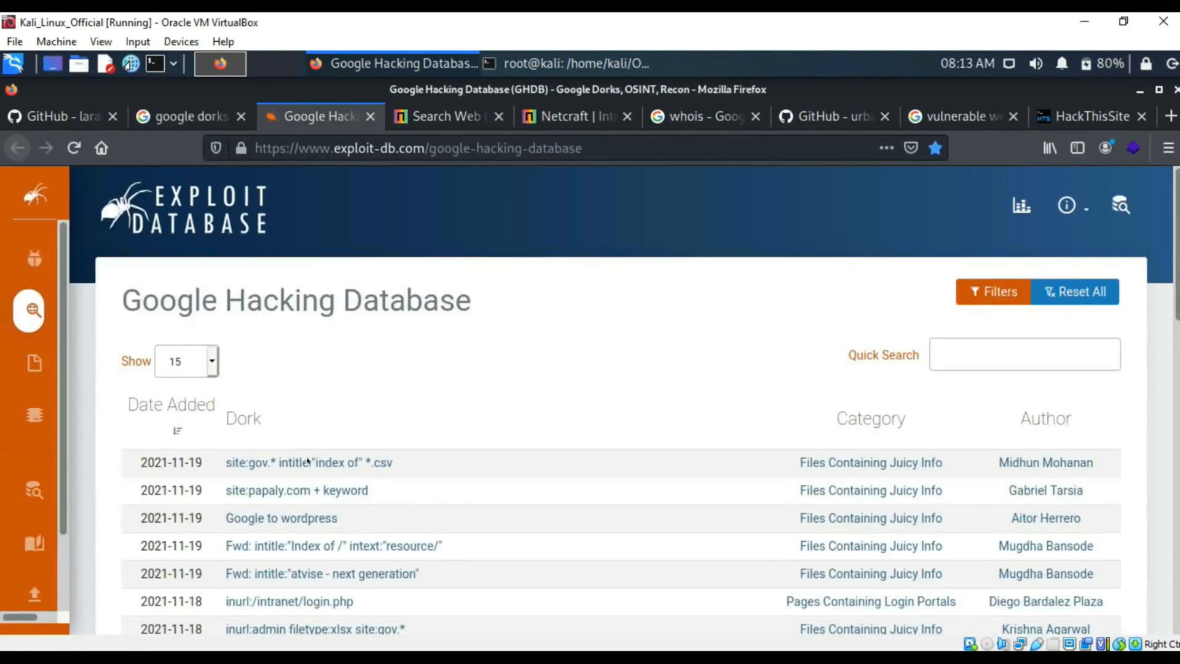
{"action": "scroll", "scroll_direction": "down", "scroll_amount": 3}
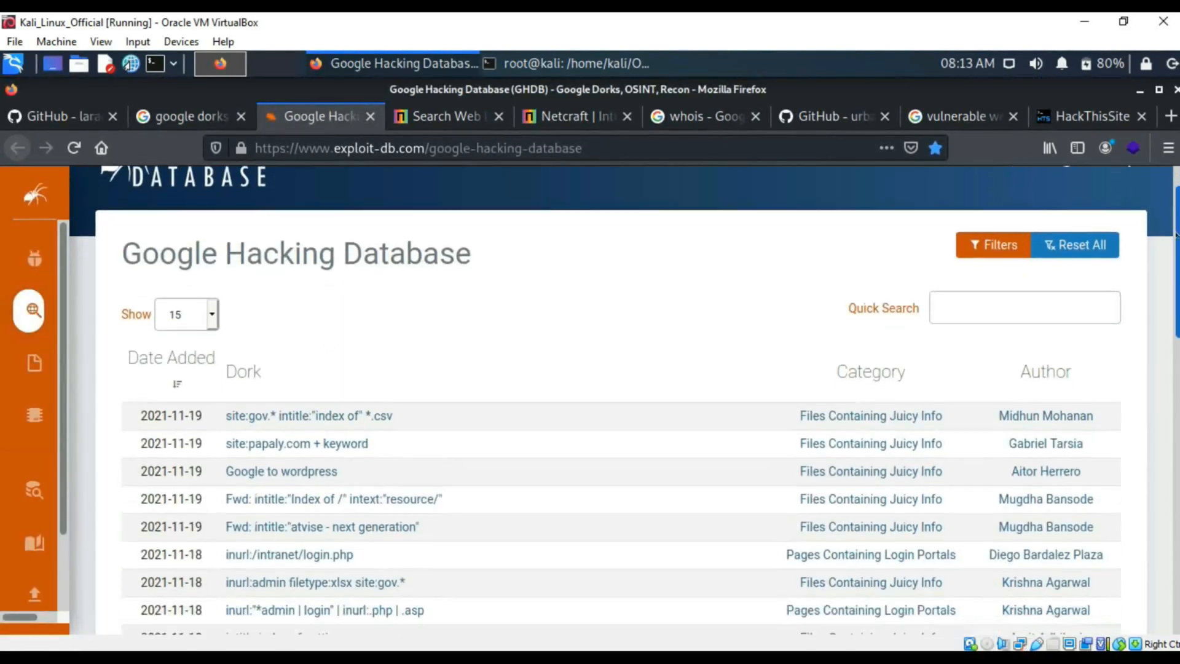
{"action": "scroll", "scroll_direction": "down", "scroll_amount": 3}
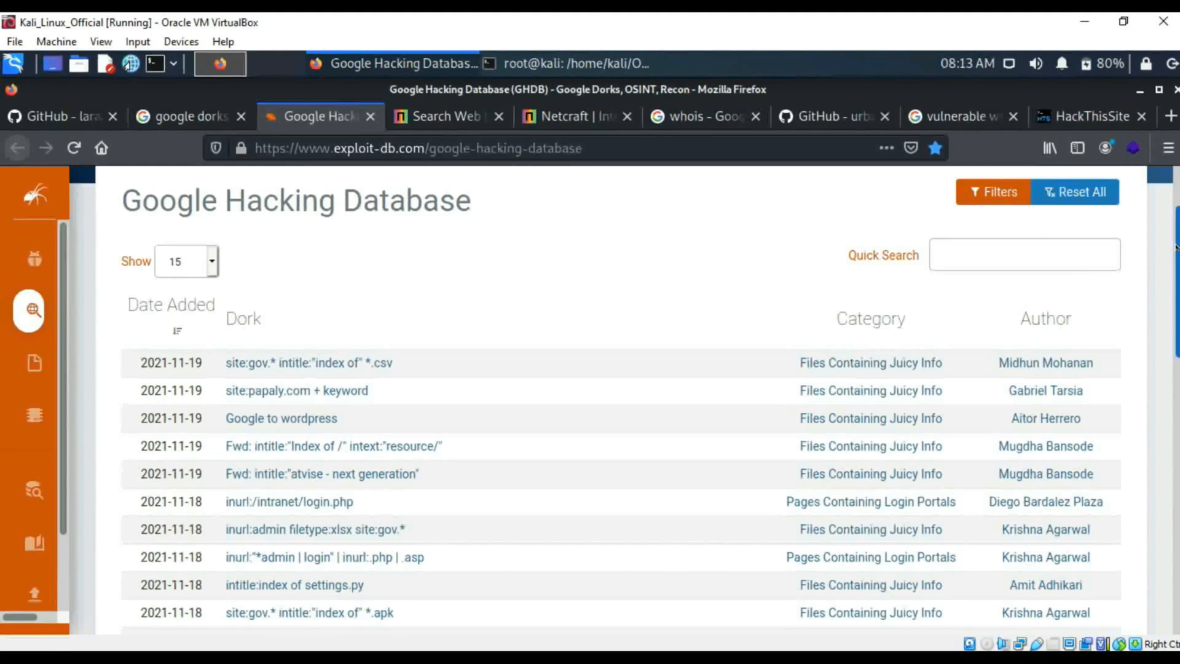
{"action": "scroll", "scroll_direction": "down", "scroll_amount": 3}
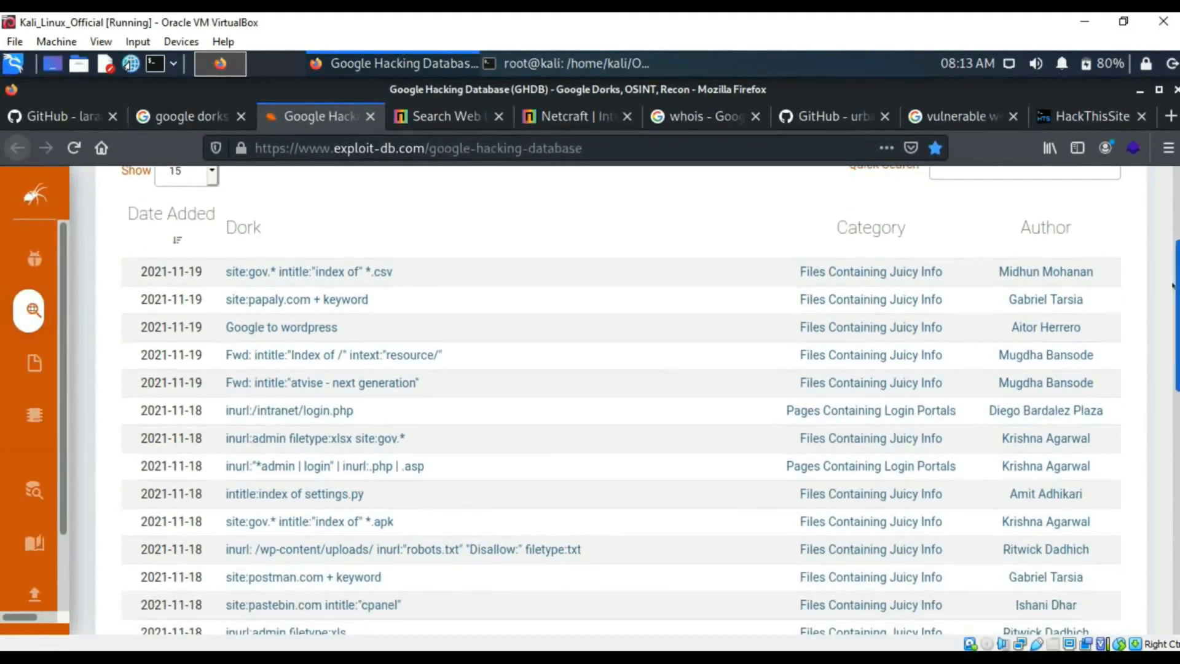
{"action": "scroll", "scroll_direction": "down", "scroll_amount": 3}
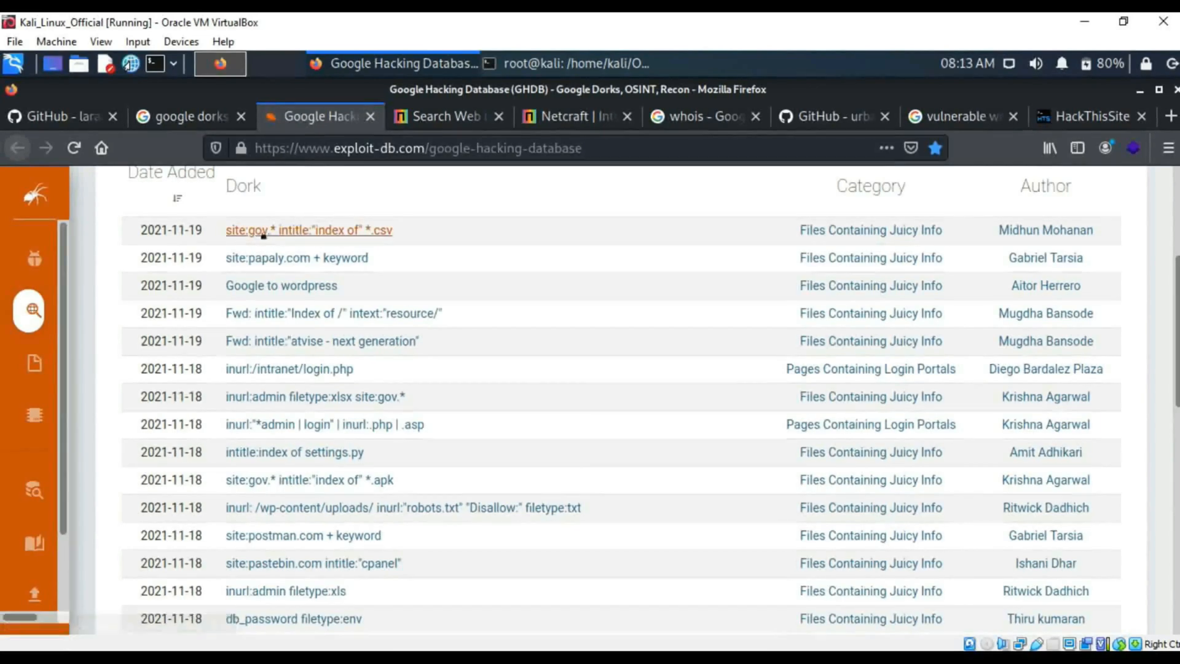
{"action": "mouse_move", "coordinate": [308, 230]}
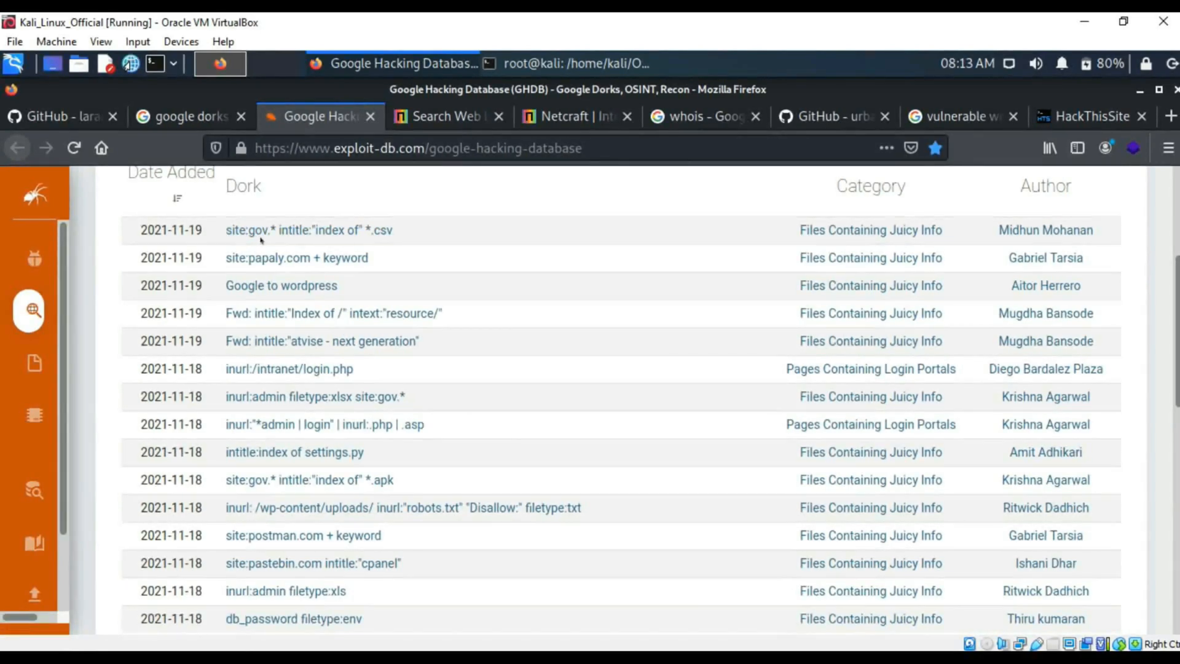
{"action": "mouse_move", "coordinate": [308, 230]}
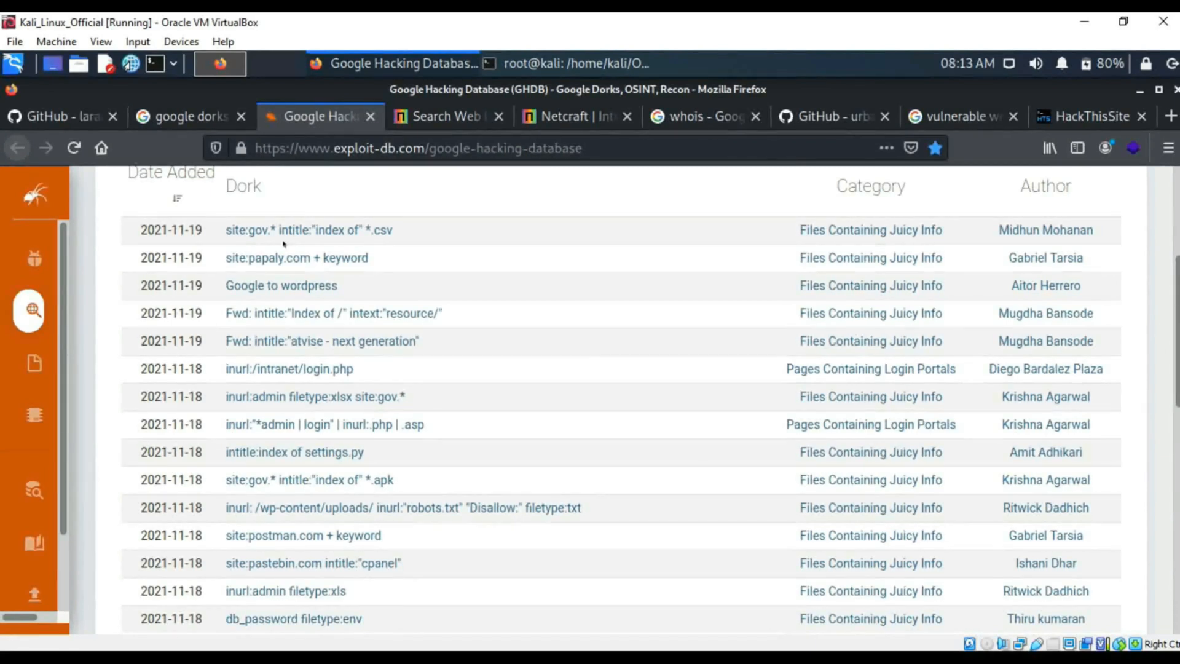
{"action": "mouse_move", "coordinate": [308, 229]}
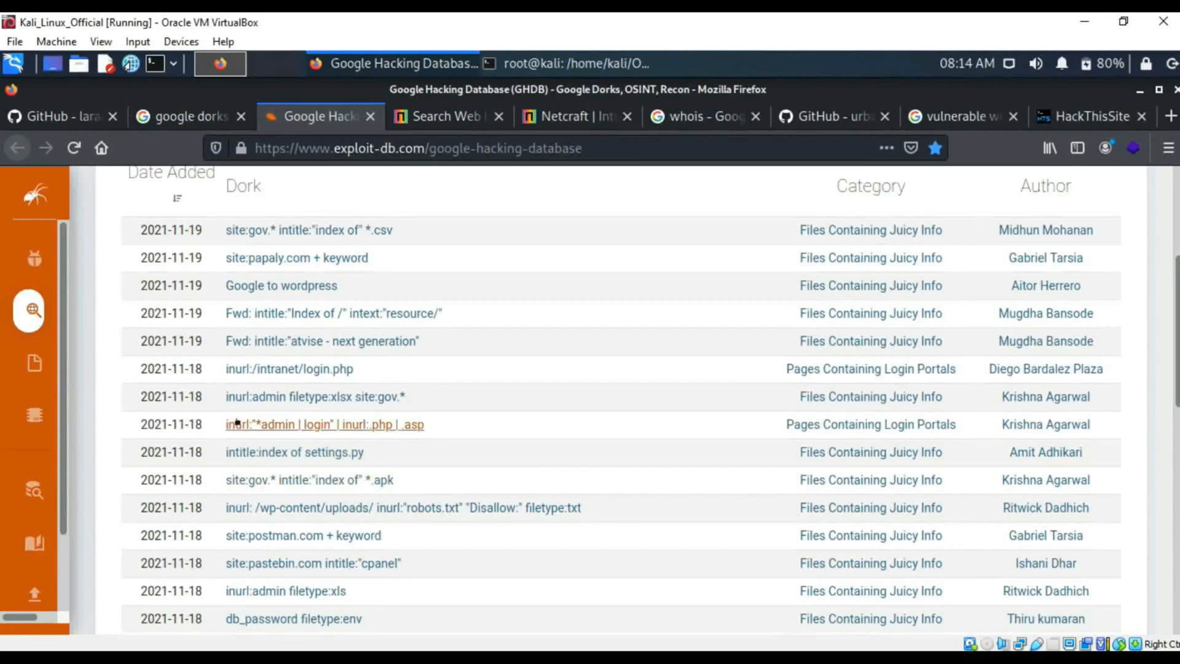
{"action": "mouse_move", "coordinate": [324, 423]}
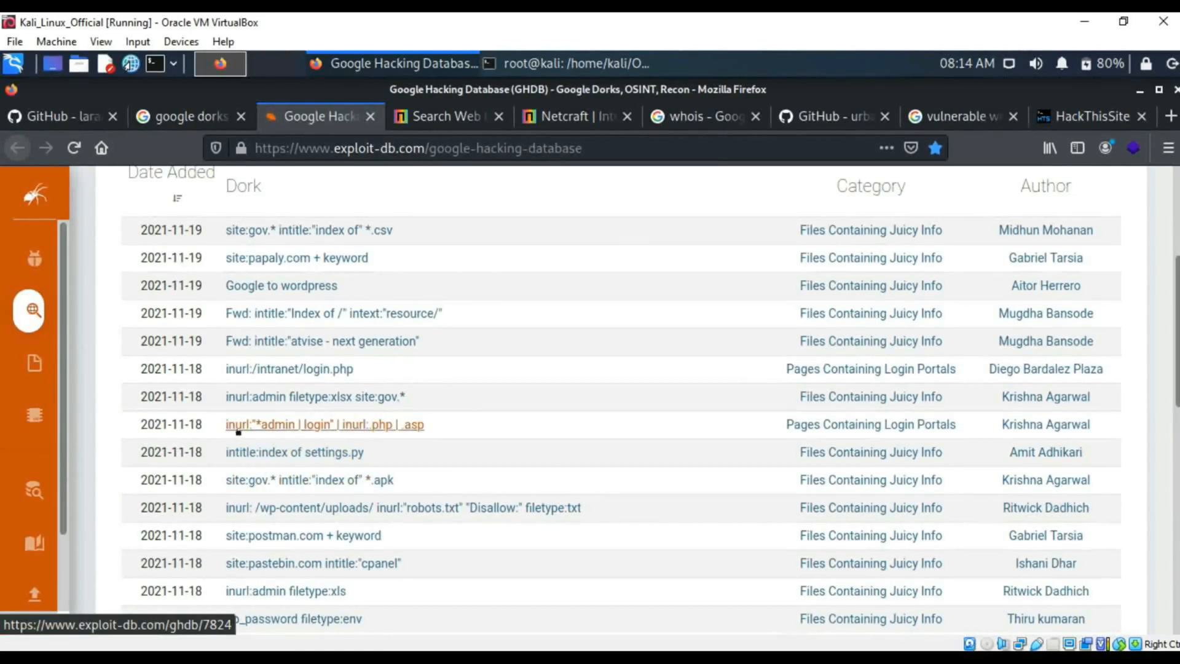
{"action": "mouse_move", "coordinate": [285, 436]}
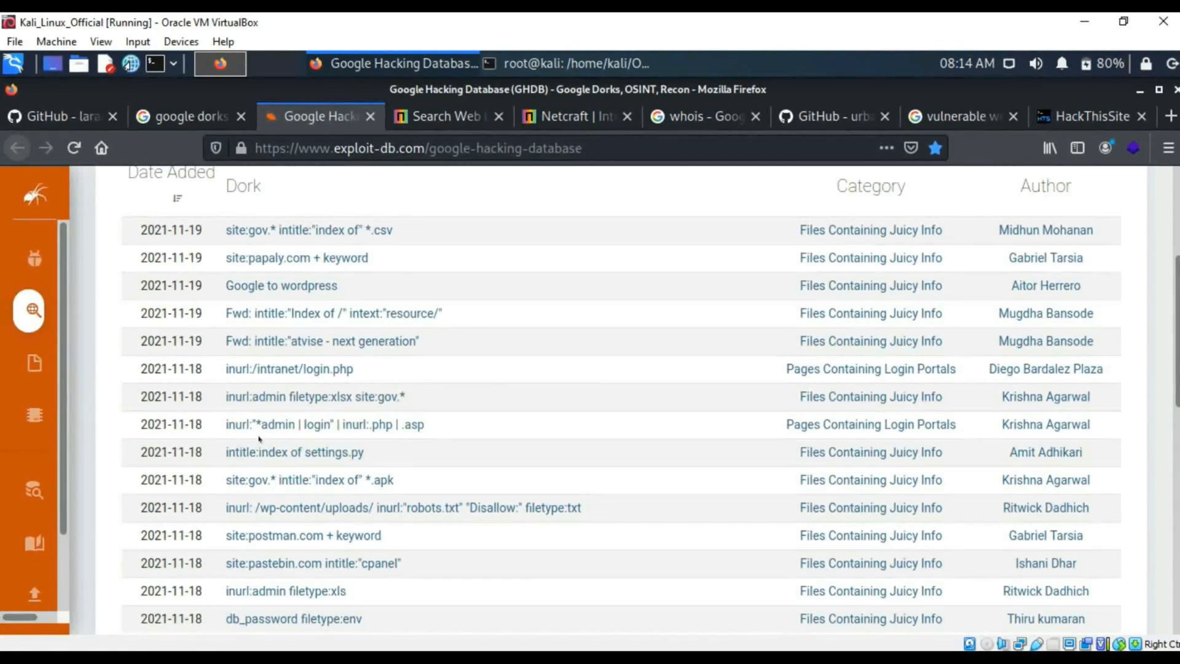
{"action": "mouse_move", "coordinate": [403, 507]}
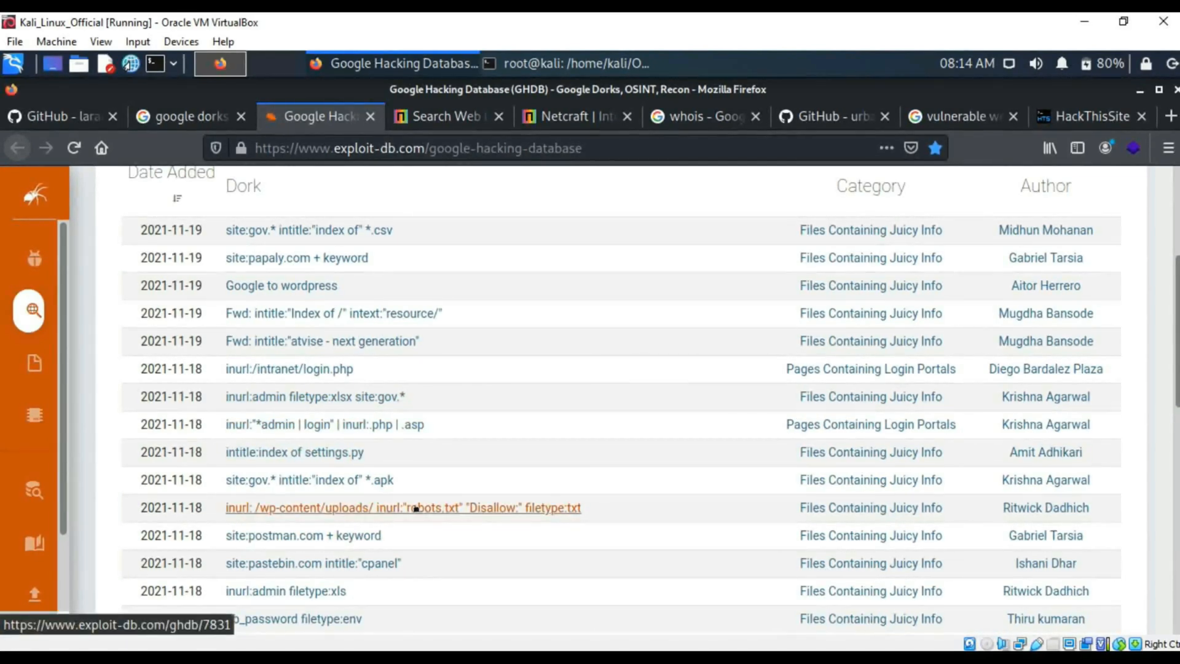
Step: Scroll the GHDB table to its pagination and return to the 'google dorks' search
{"action": "scroll", "scroll_direction": "down", "scroll_amount": 3}
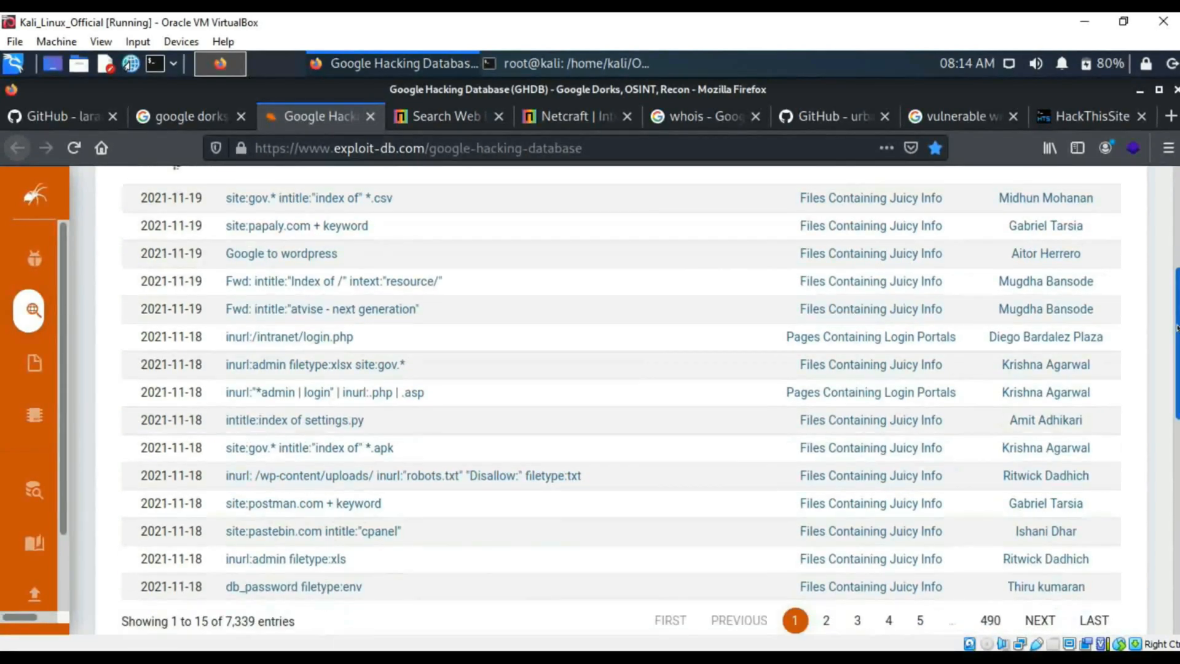
{"action": "scroll", "scroll_direction": "down", "scroll_amount": 3}
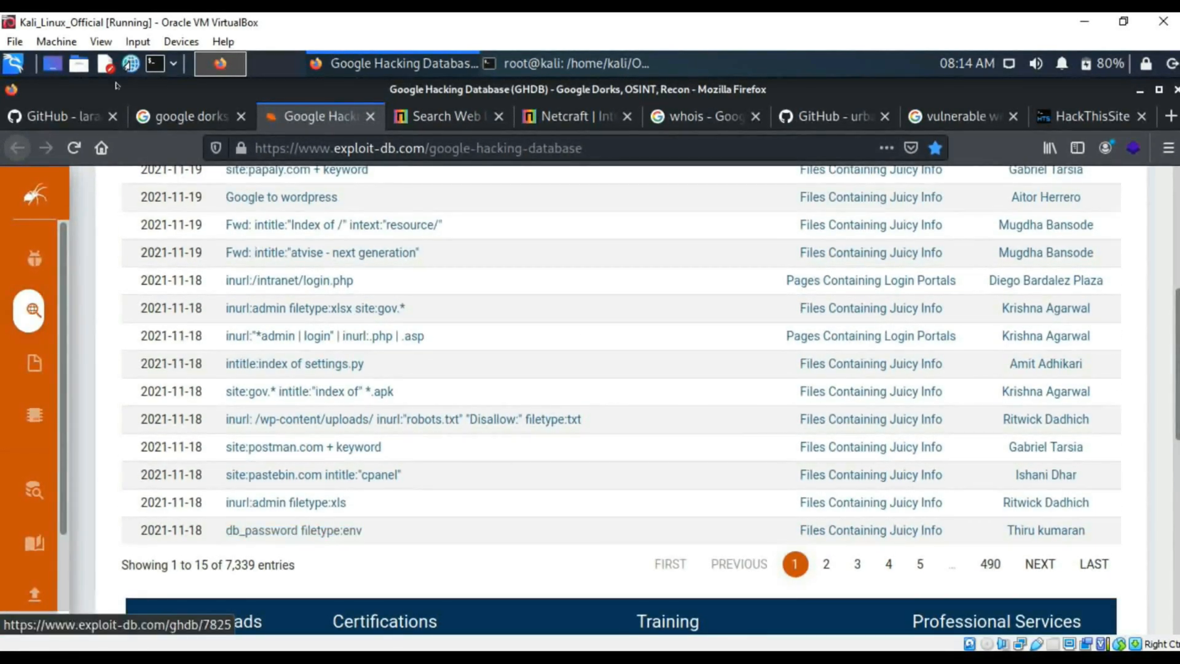
{"action": "left_click", "coordinate": [184, 116]}
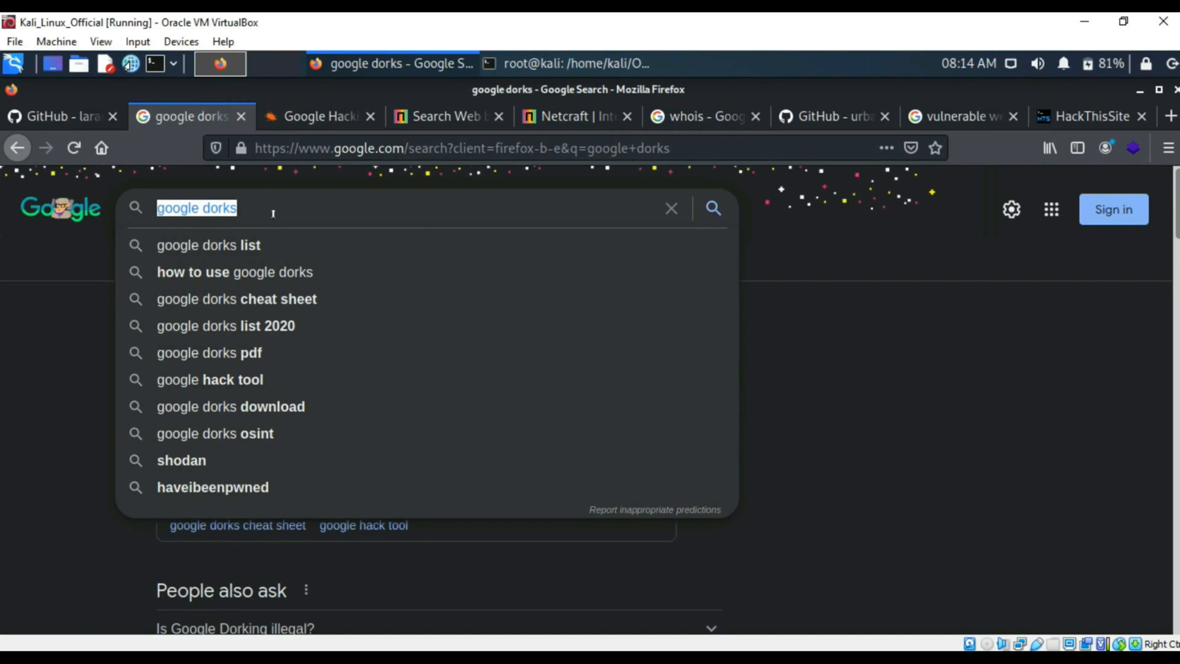
Step: Run the 'inurl: *.google.com' dork search and scroll through its results
{"action": "type", "text": "inurl:"}
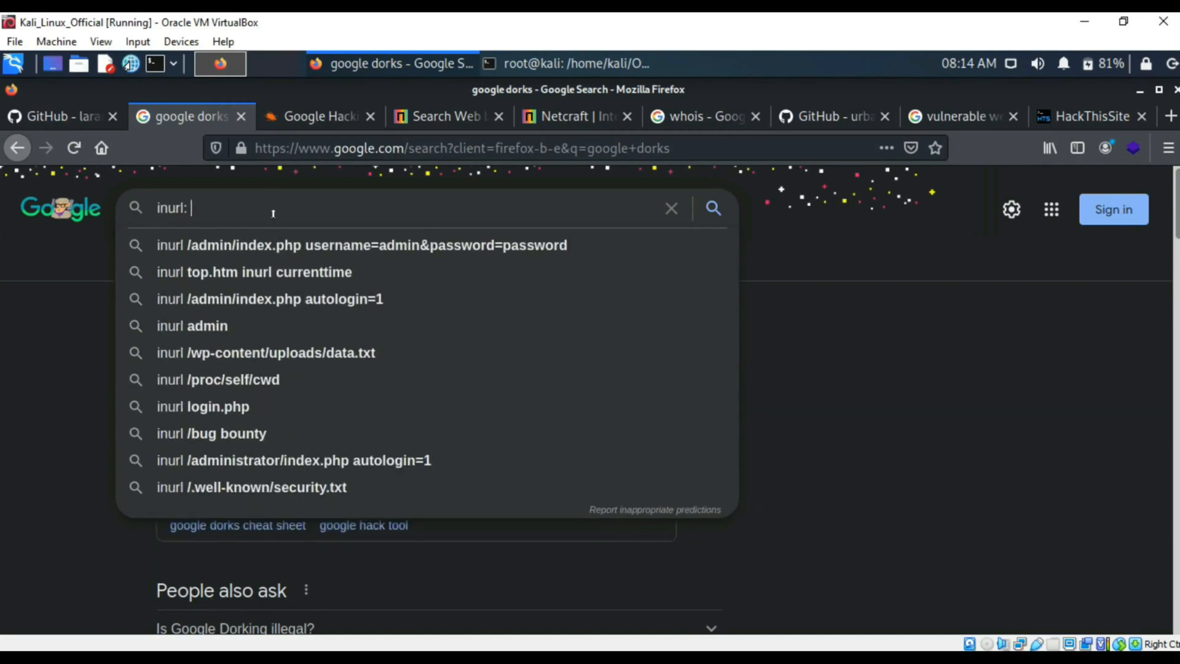
{"action": "type", "text": "google.com"}
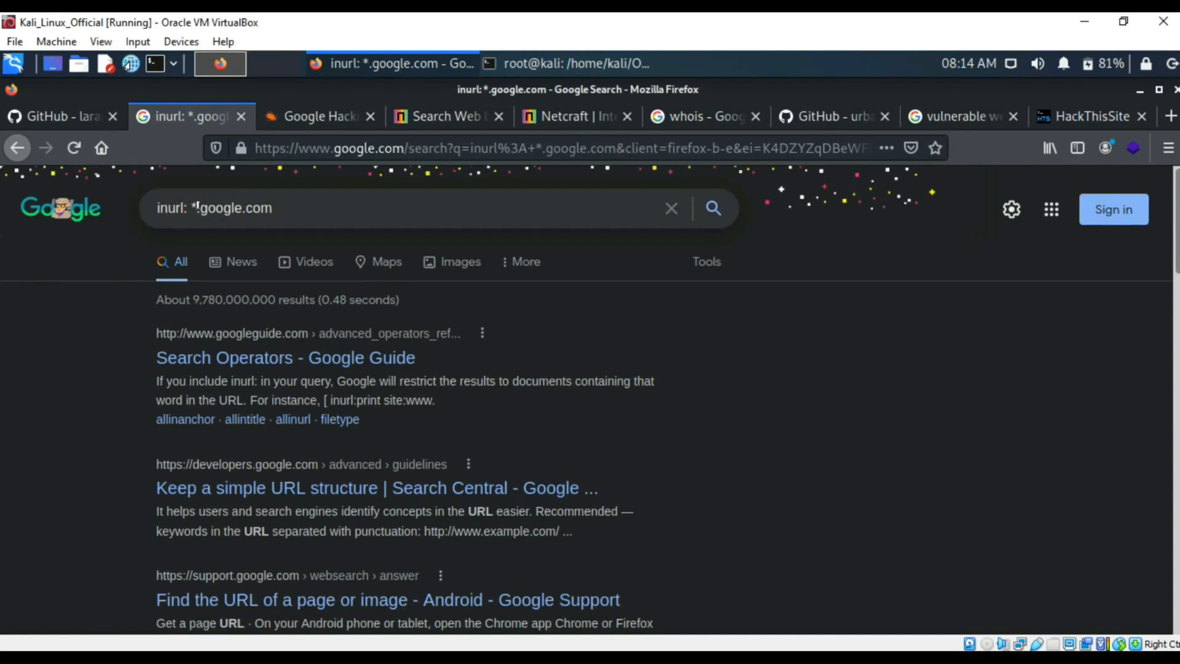
{"action": "left_click", "coordinate": [376, 208]}
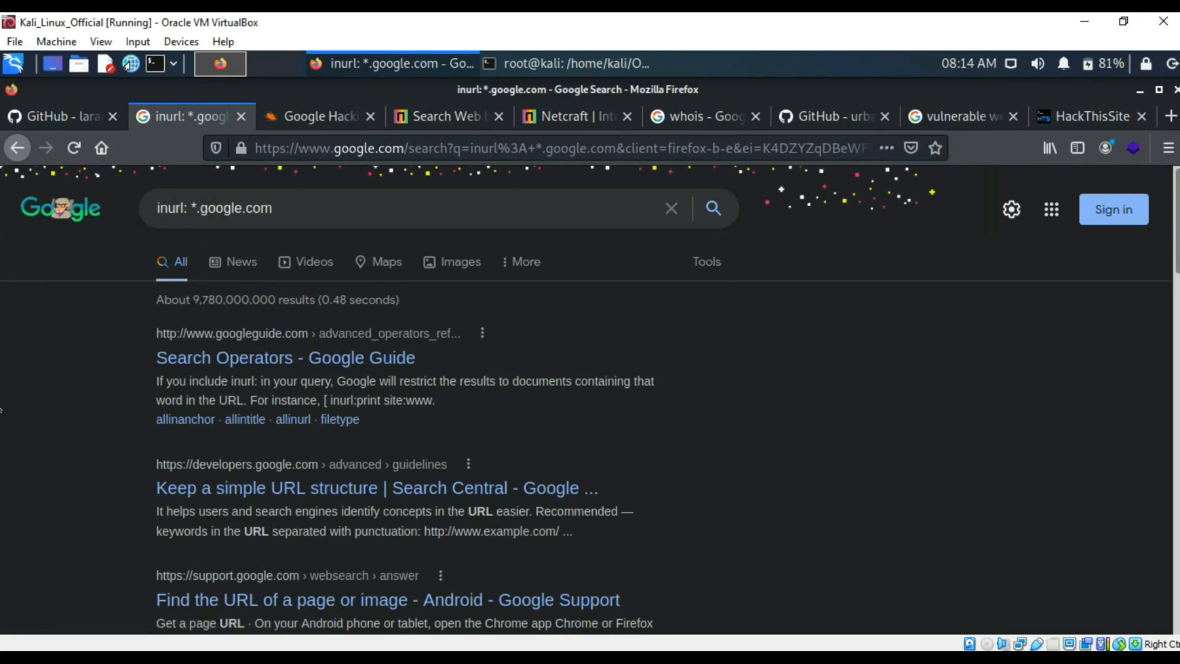
{"action": "scroll", "scroll_direction": "down", "scroll_amount": 3}
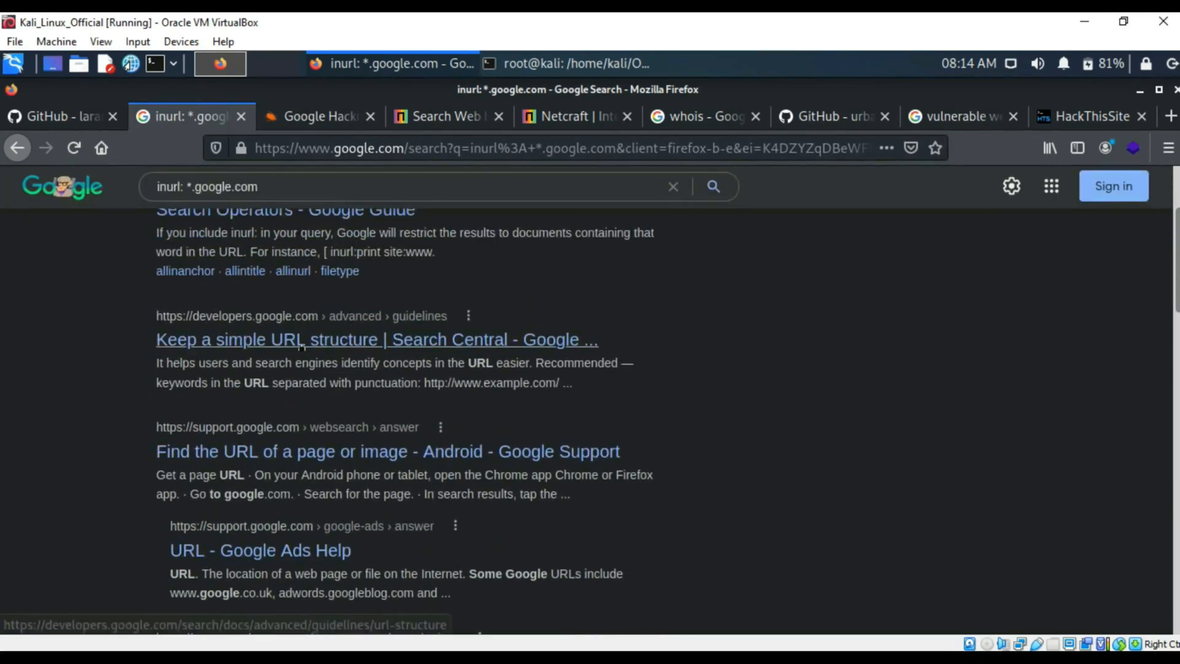
{"action": "mouse_move", "coordinate": [388, 451]}
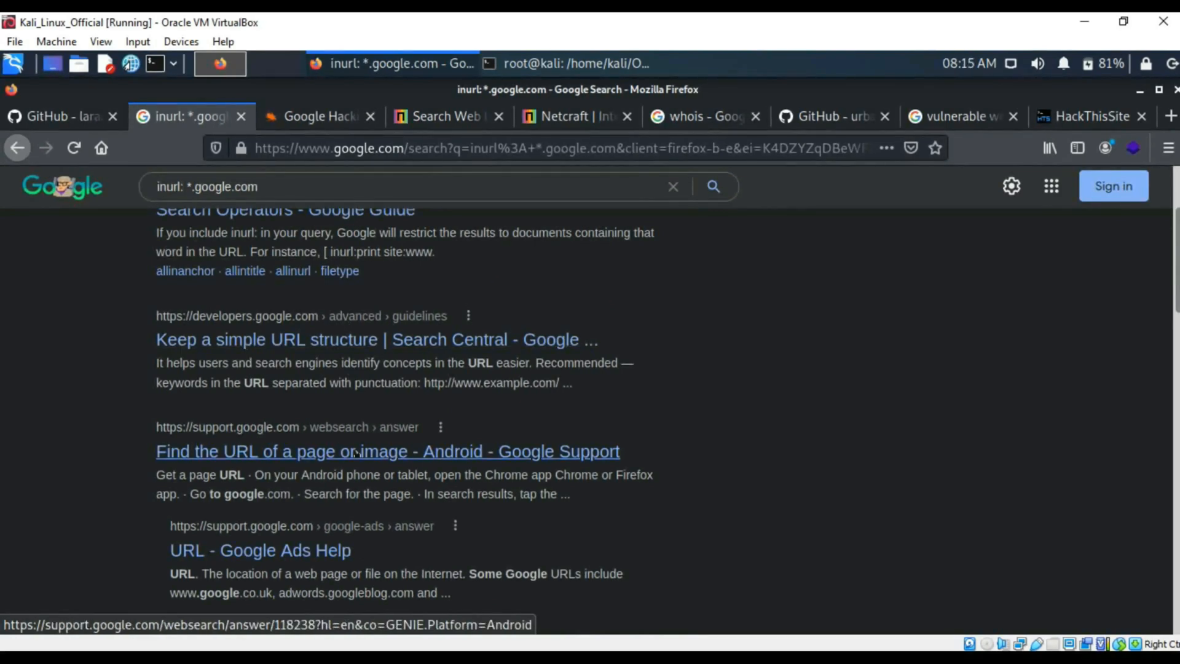
{"action": "scroll", "scroll_direction": "down", "scroll_amount": 3}
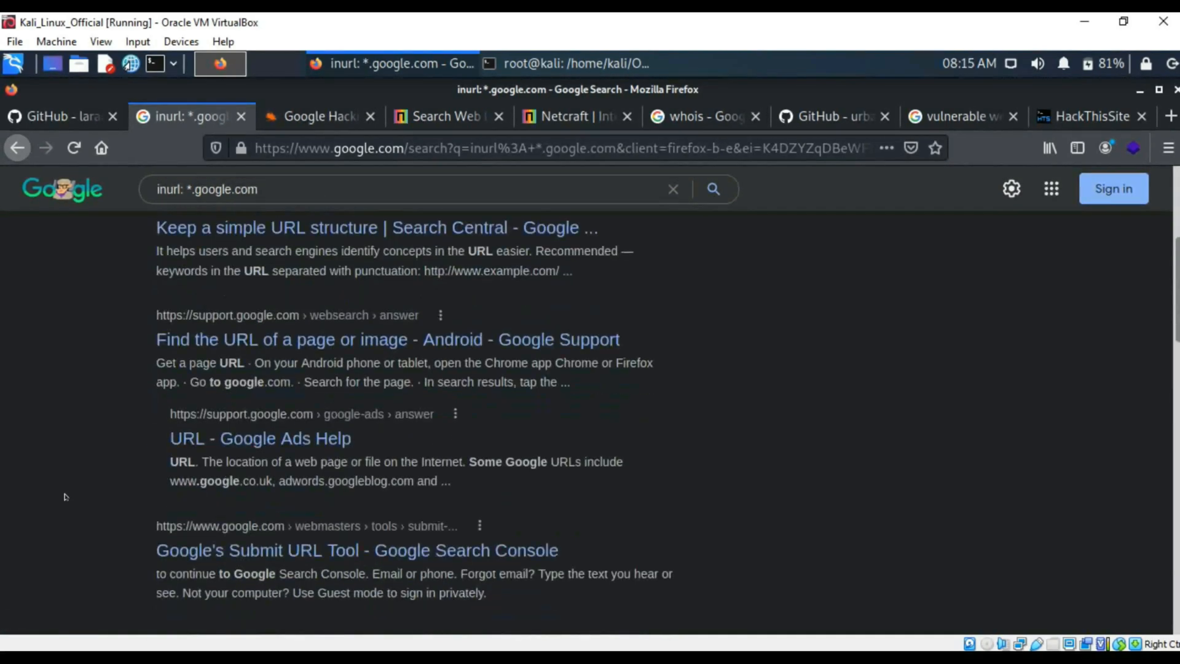
{"action": "scroll", "scroll_direction": "down", "scroll_amount": 3}
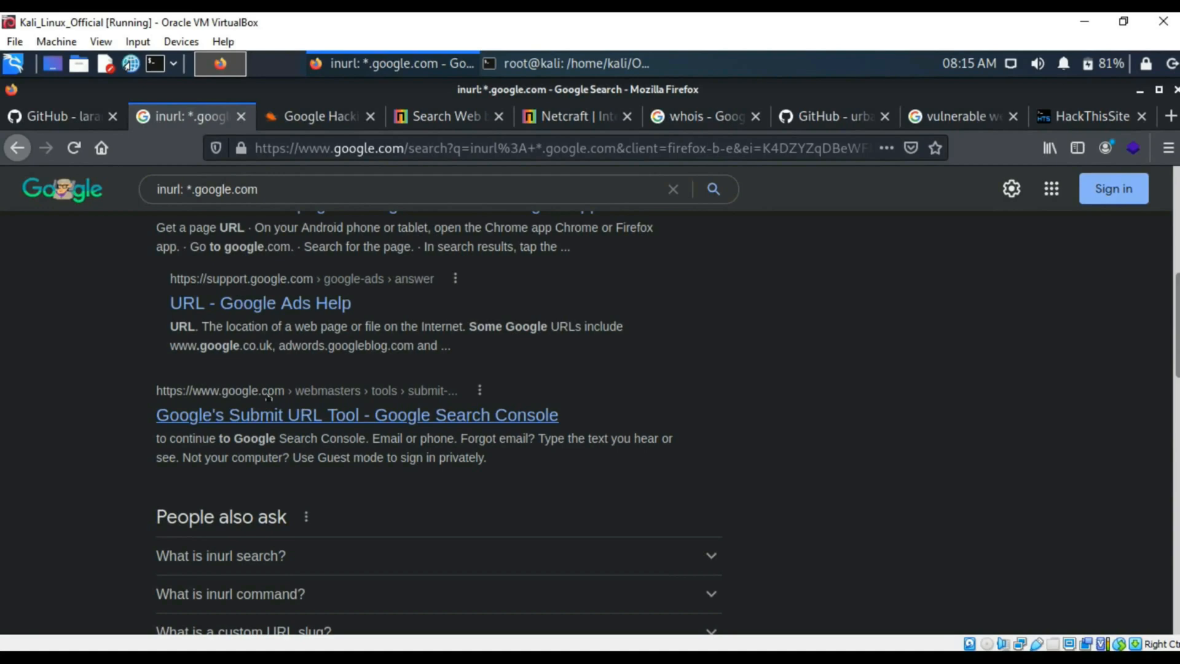
{"action": "scroll", "scroll_direction": "down", "scroll_amount": 3}
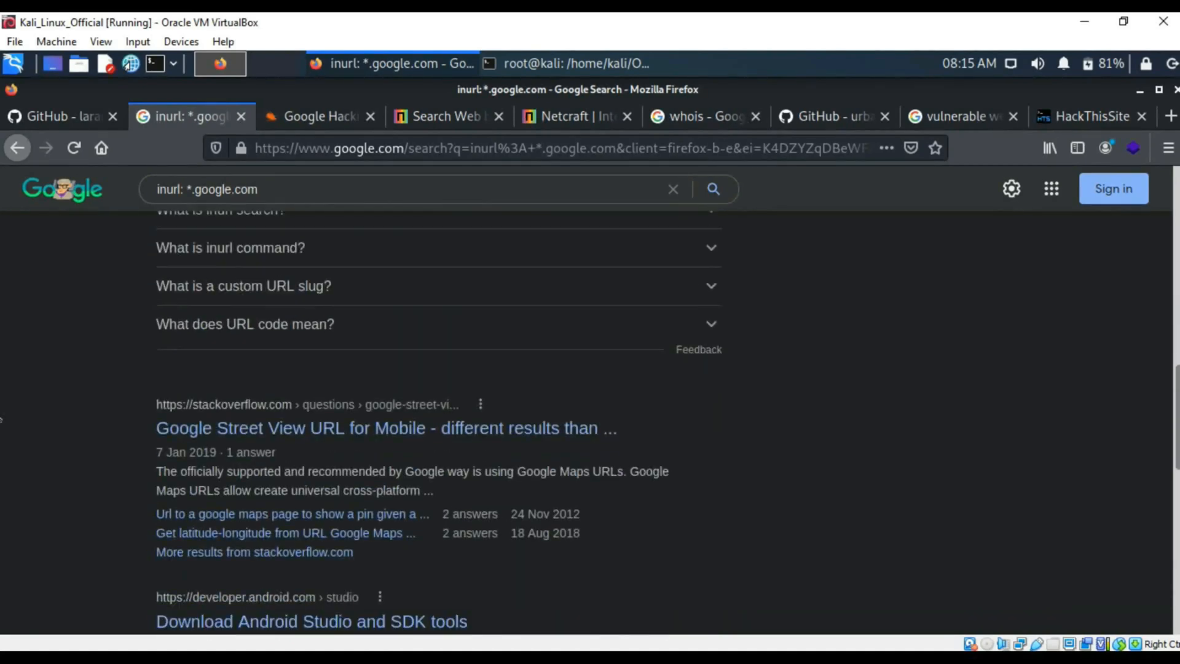
{"action": "scroll", "scroll_direction": "down", "scroll_amount": 3}
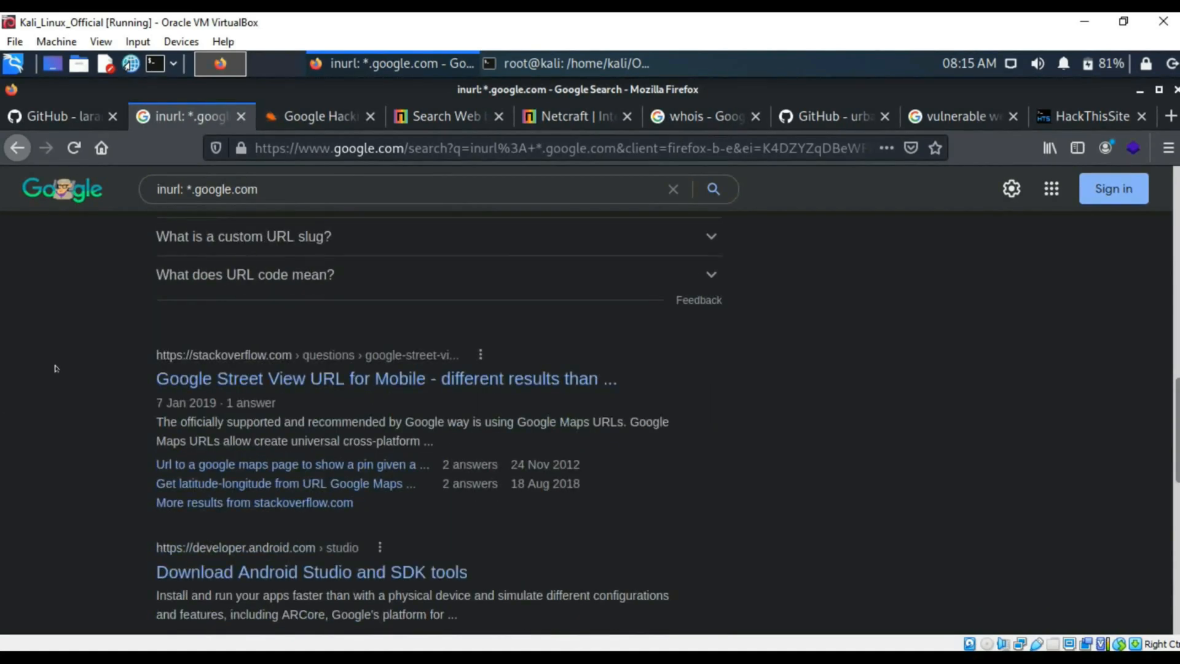
{"action": "scroll", "scroll_direction": "up", "scroll_amount": 3}
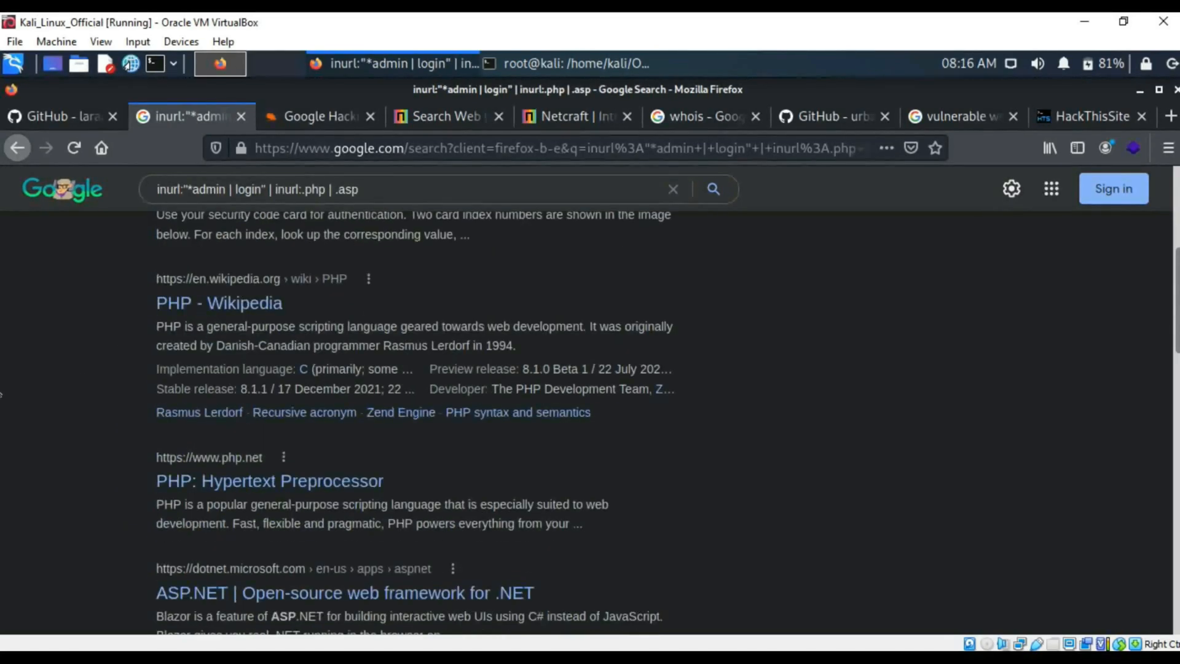
Step: Scroll the admin/login dork results, then switch to Netcraft's Search Web by Domain page
{"action": "scroll", "scroll_direction": "down", "scroll_amount": 3}
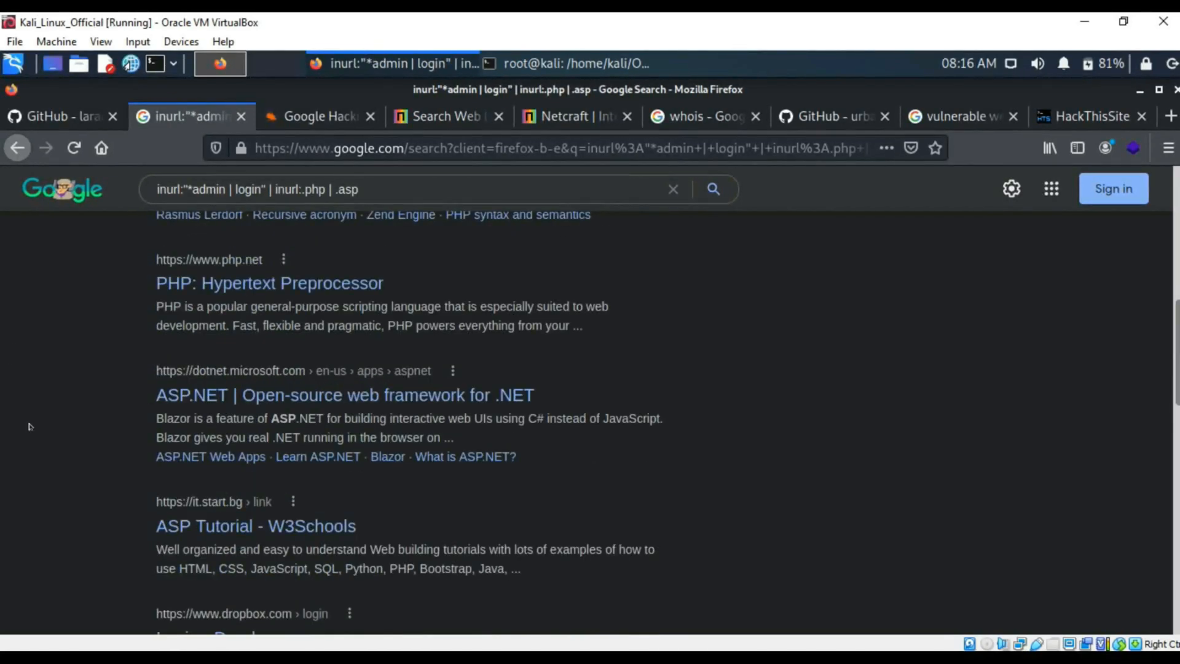
{"action": "scroll", "scroll_direction": "down", "scroll_amount": 3}
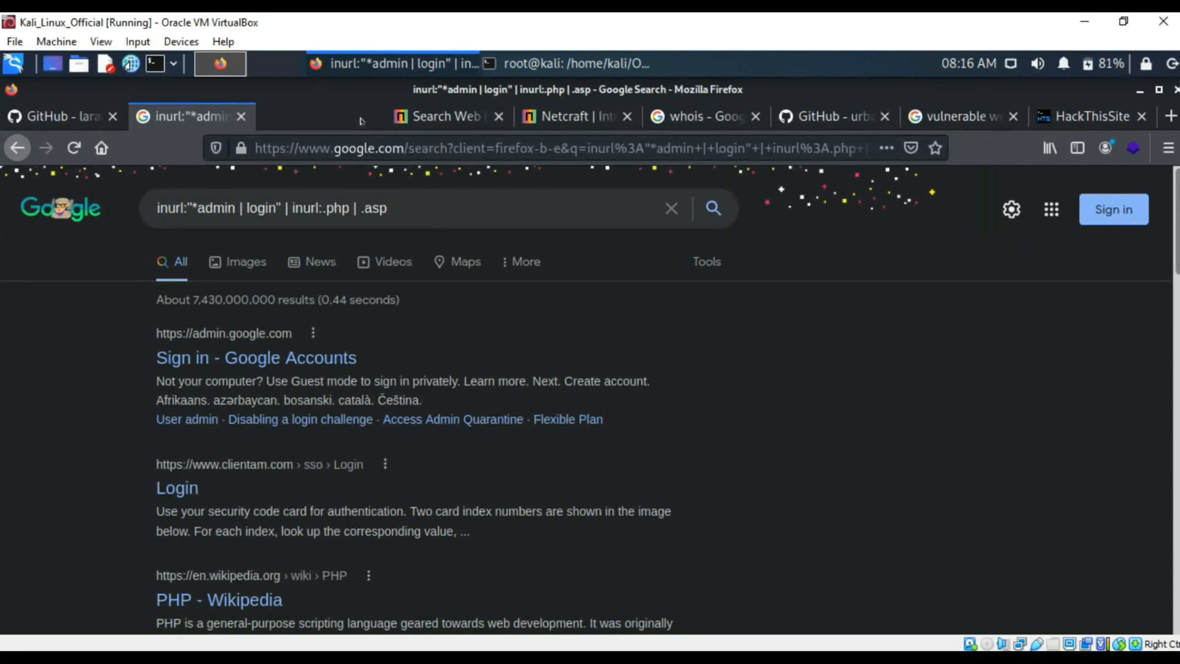
{"action": "left_click", "coordinate": [354, 116]}
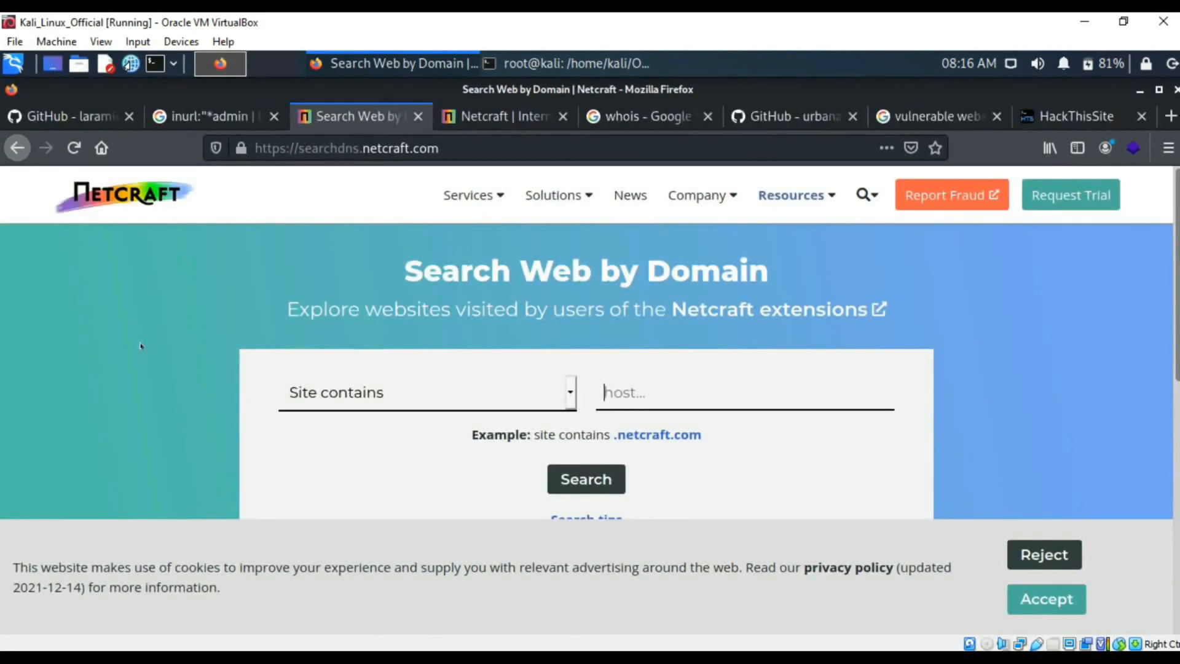
{"action": "mouse_move", "coordinate": [123, 317]}
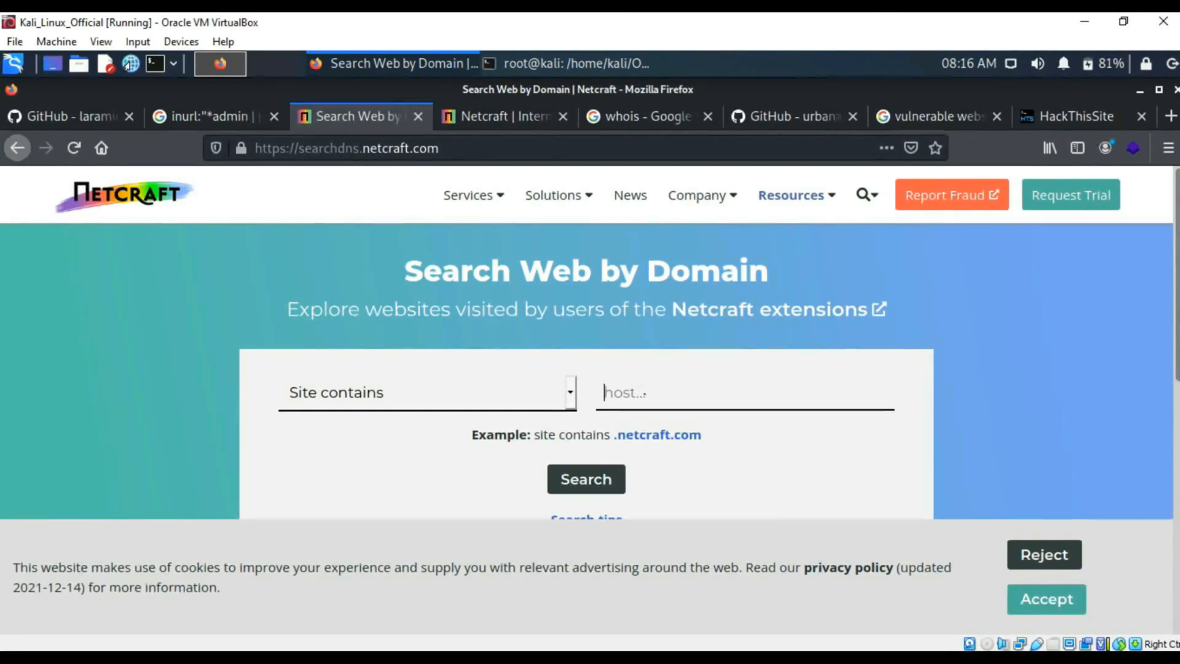
{"action": "type", "text": "www.google.co"}
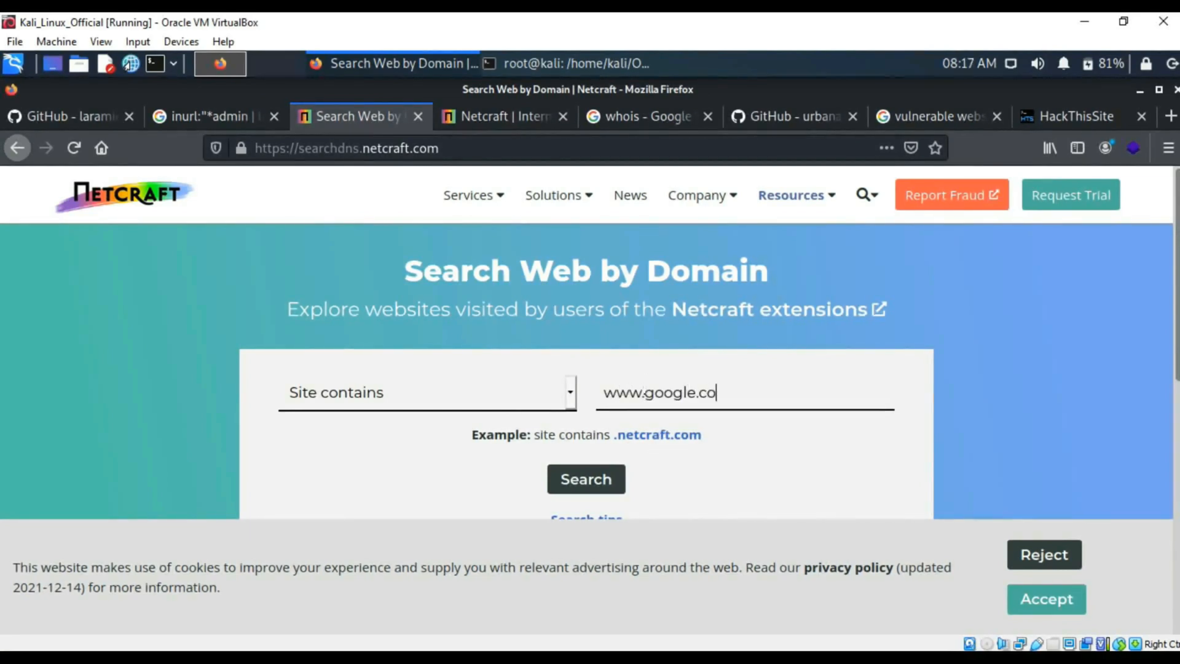
{"action": "type", "text": "m"}
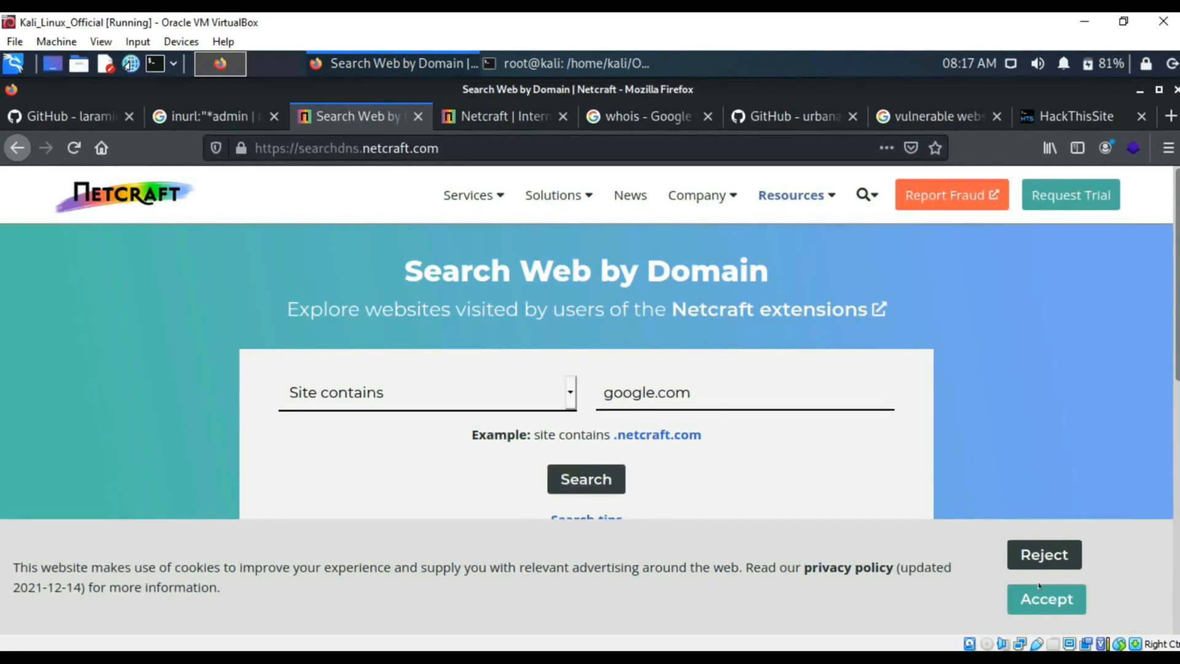
{"action": "left_click", "coordinate": [1045, 598]}
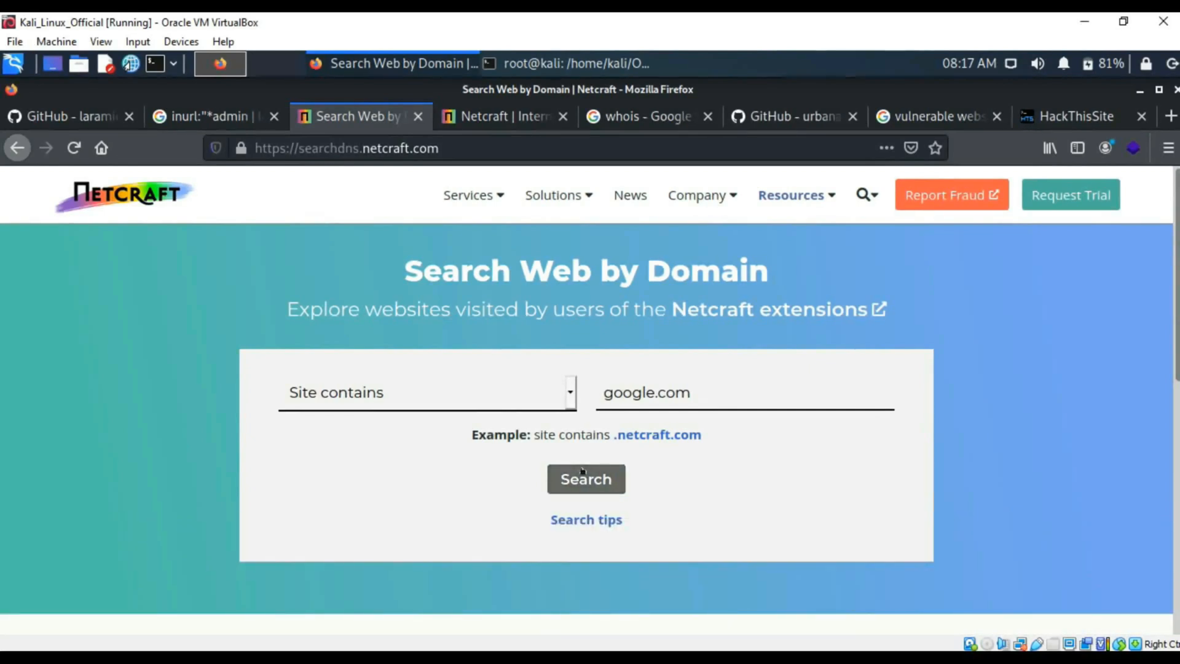
{"action": "left_click", "coordinate": [426, 392]}
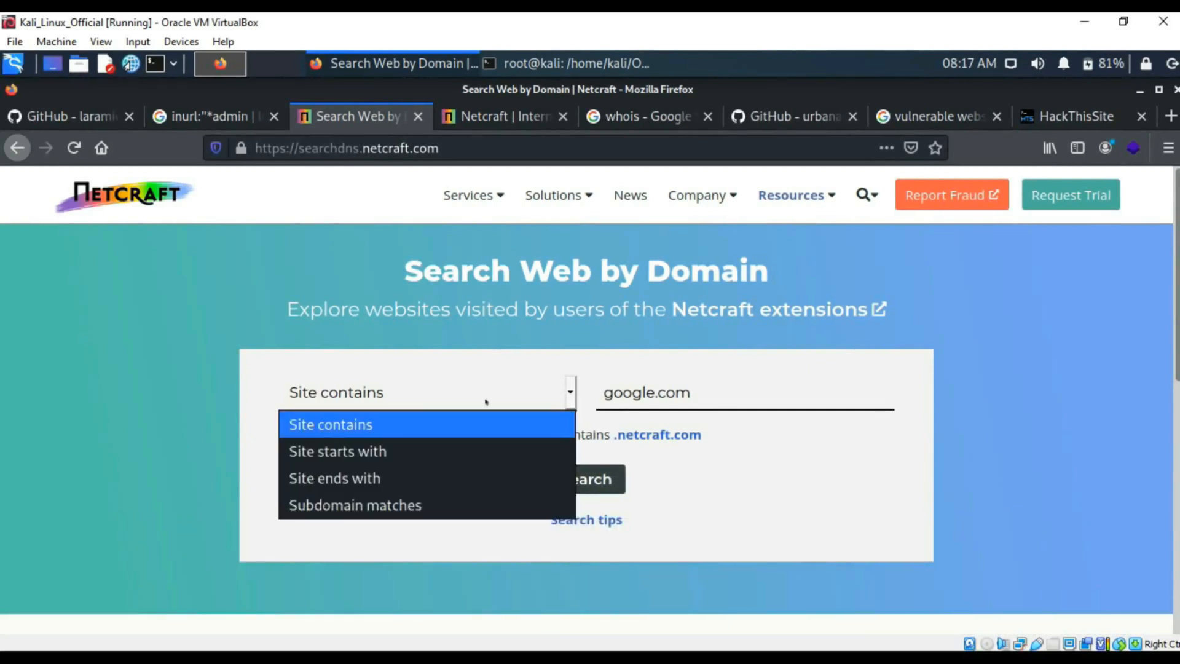
{"action": "left_click", "coordinate": [330, 423]}
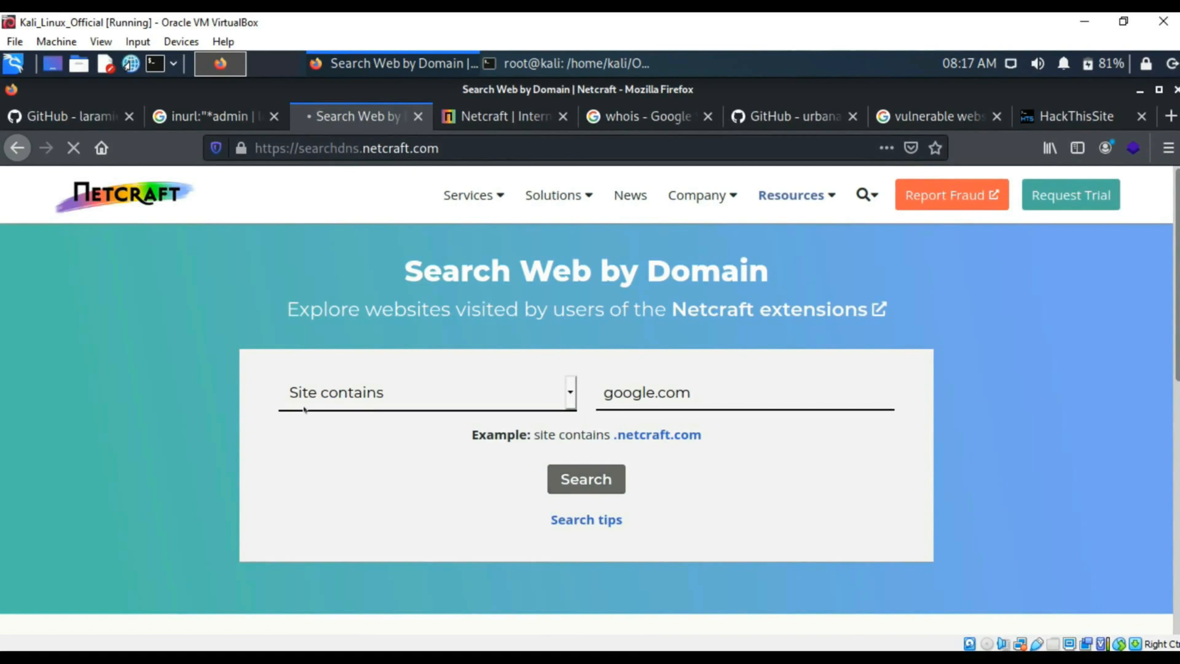
{"action": "left_click", "coordinate": [586, 479]}
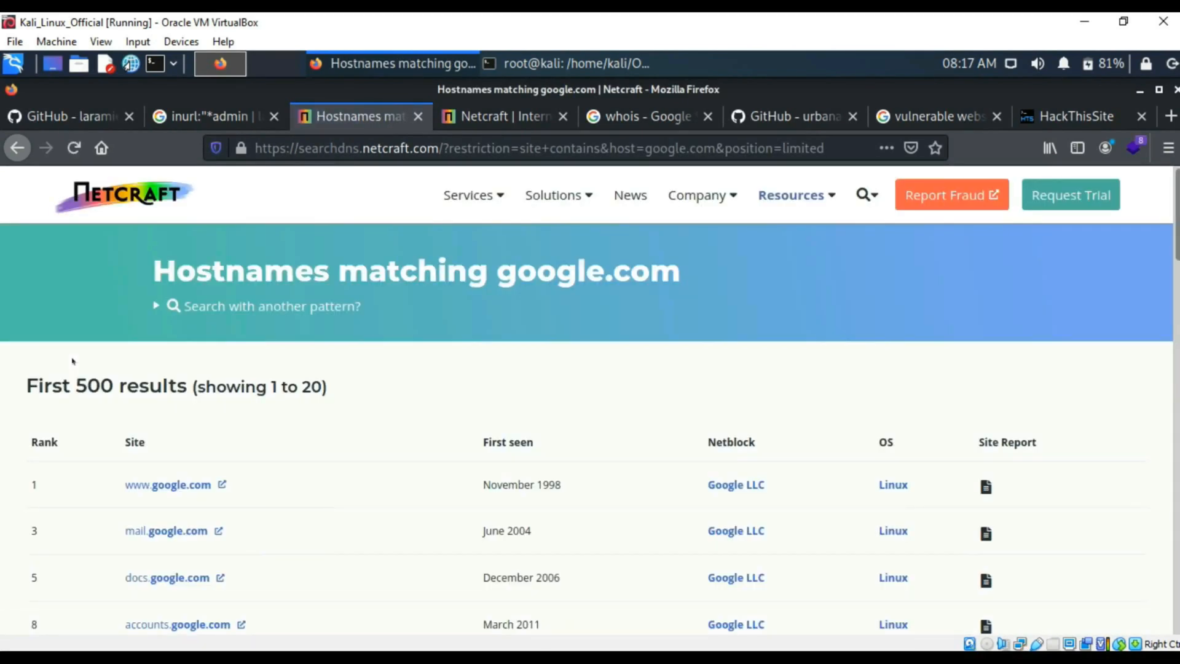
Step: Scroll the google.com hostname list down to Next Page, then return to Netcraft's home page
{"action": "scroll", "scroll_direction": "down", "scroll_amount": 3}
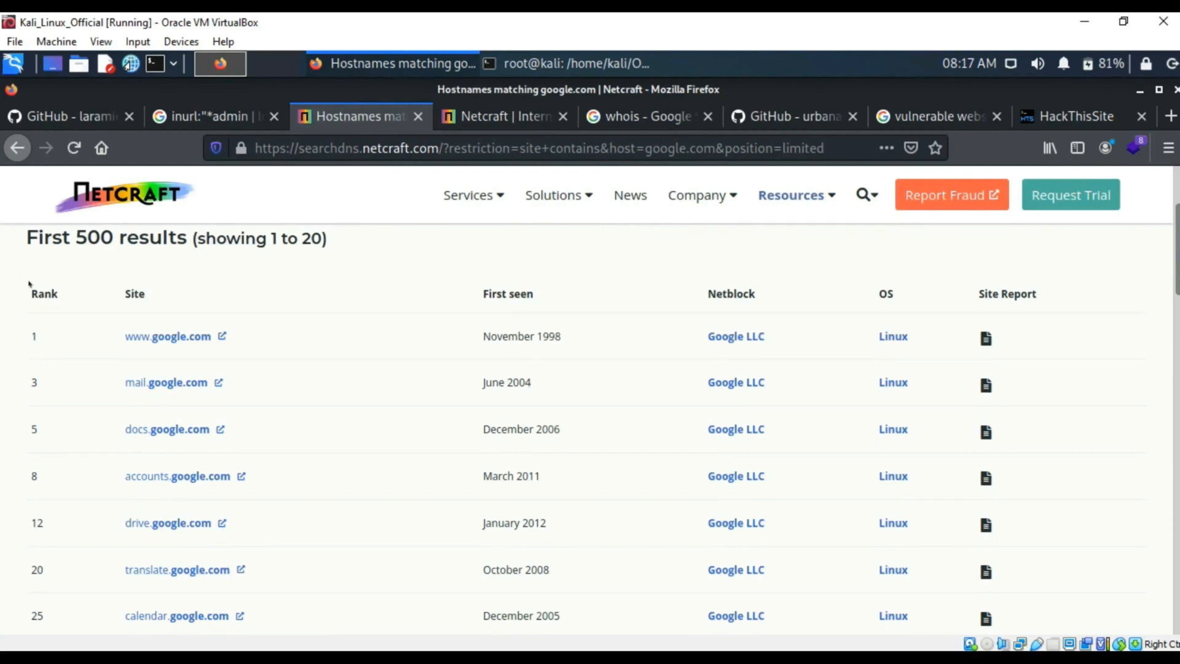
{"action": "mouse_move", "coordinate": [145, 307]}
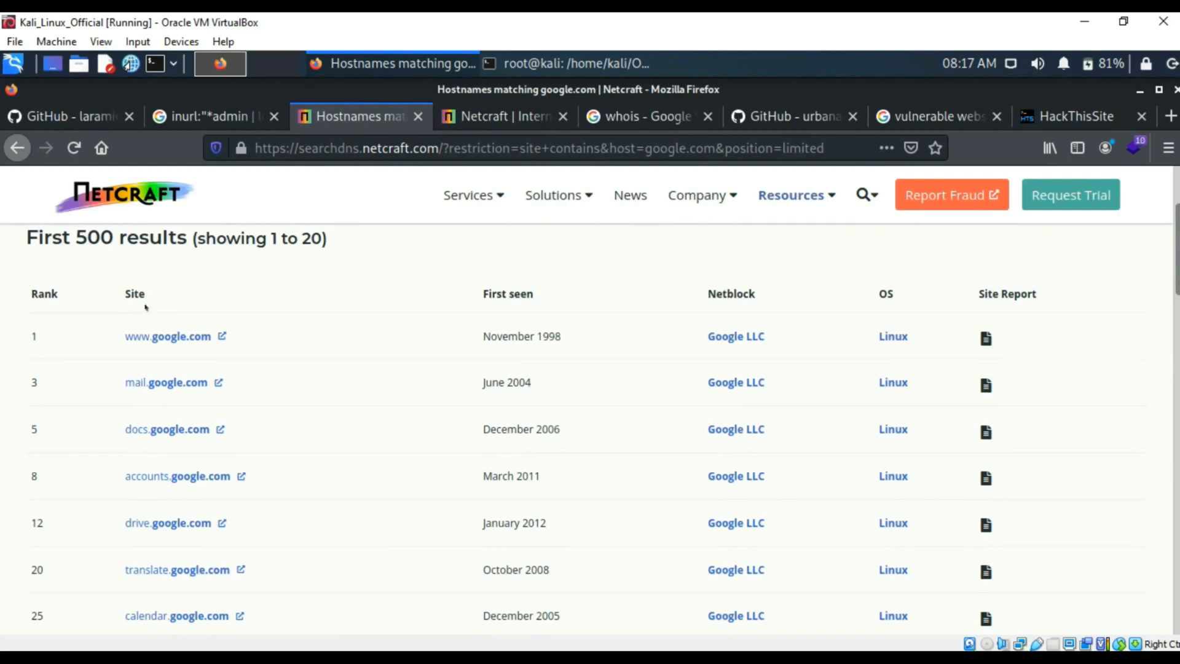
{"action": "mouse_move", "coordinate": [54, 283]}
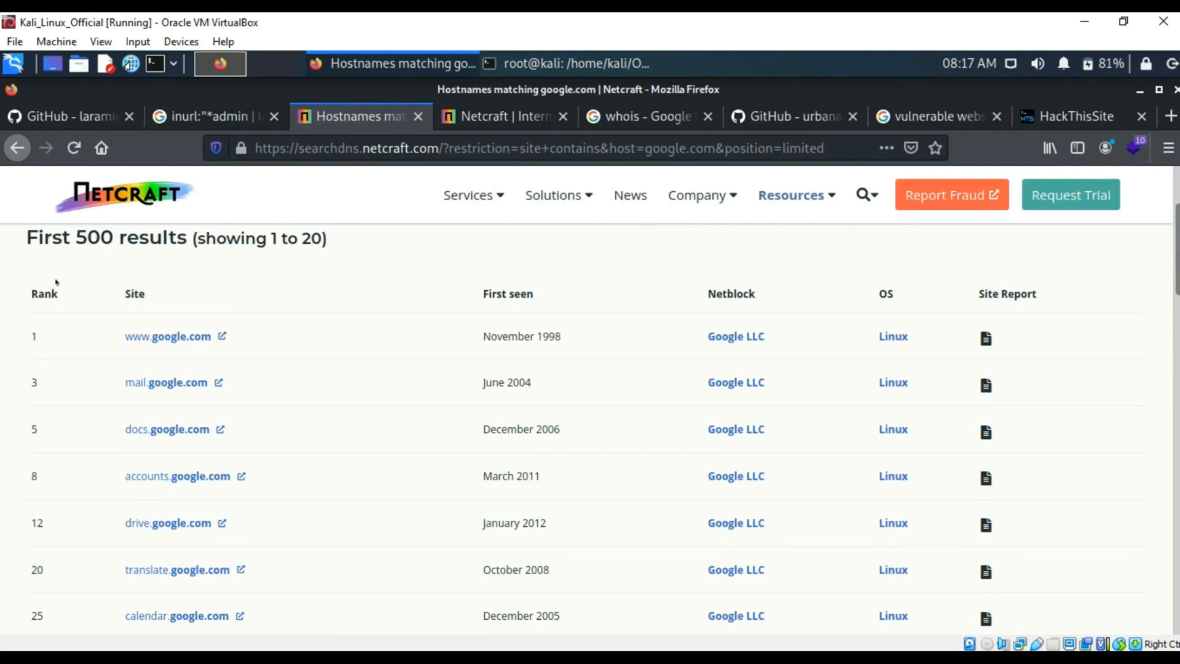
{"action": "mouse_move", "coordinate": [107, 282]}
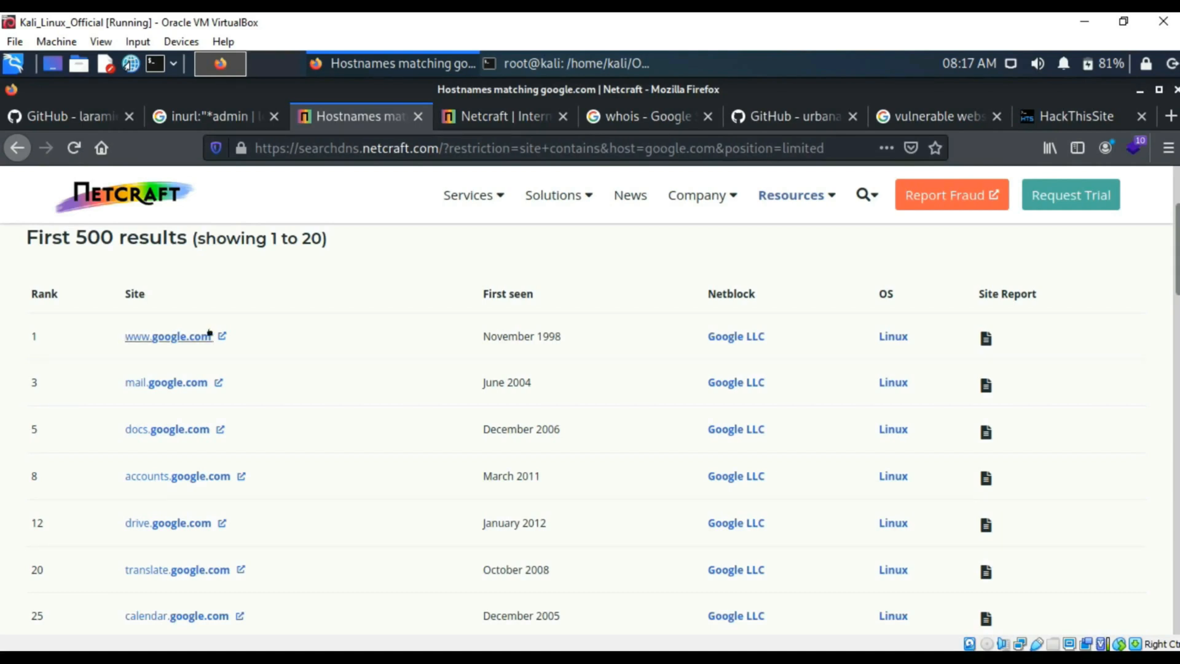
{"action": "mouse_move", "coordinate": [101, 406]}
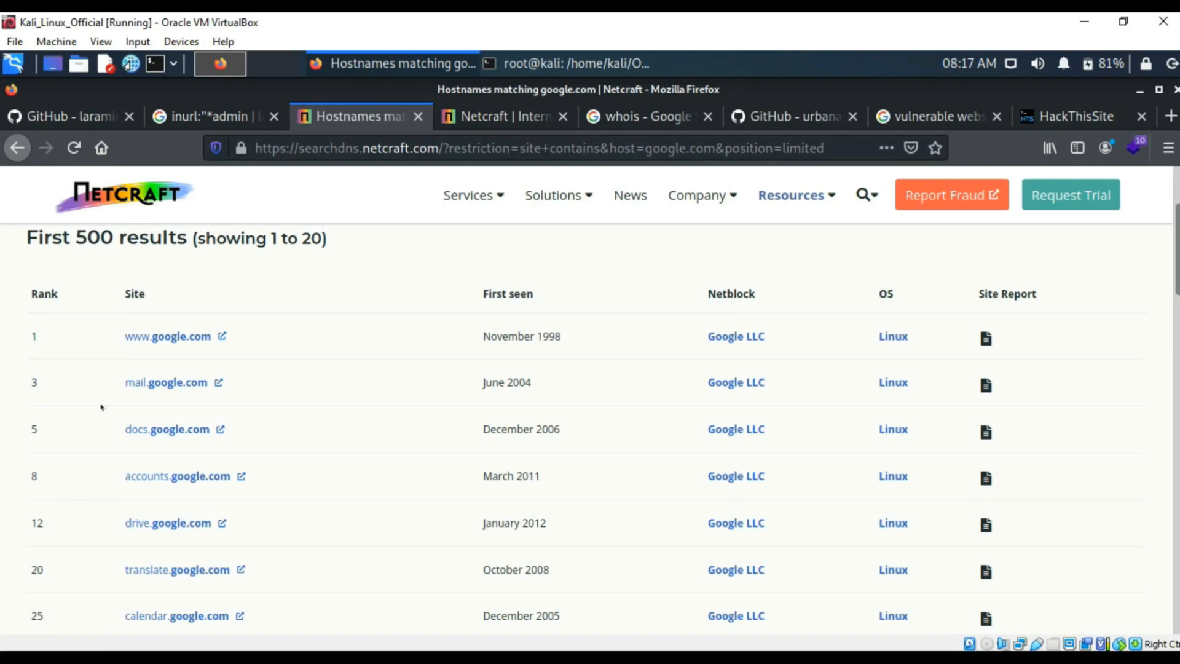
{"action": "scroll", "scroll_direction": "down", "scroll_amount": 3}
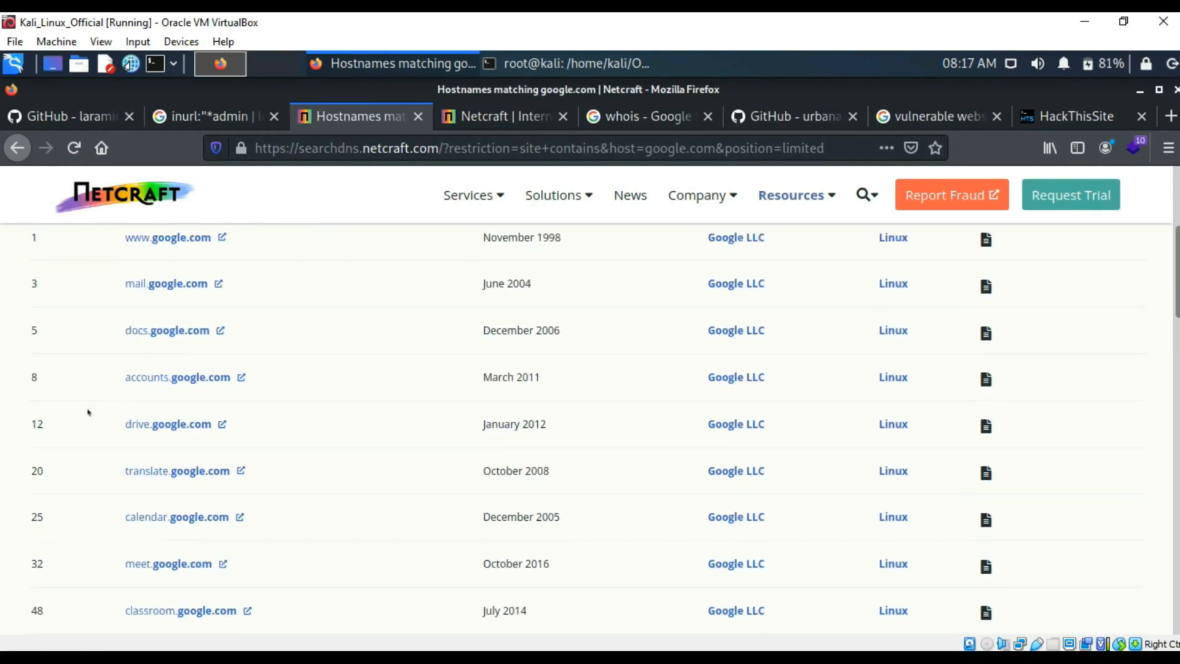
{"action": "scroll", "scroll_direction": "down", "scroll_amount": 3}
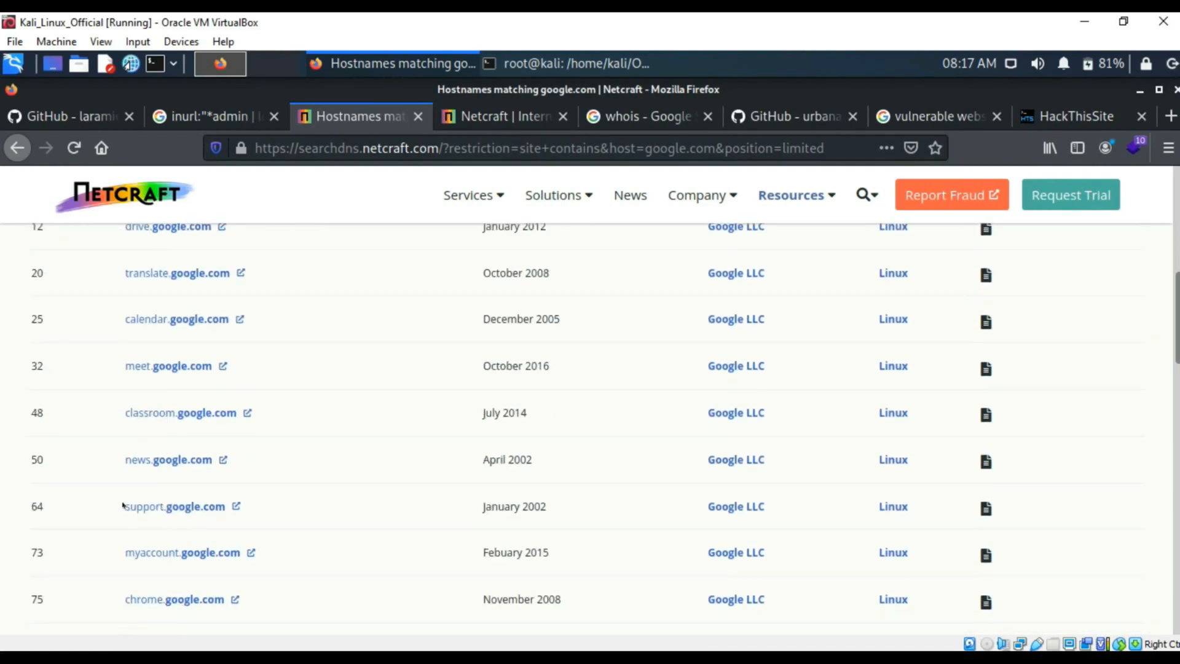
{"action": "scroll", "scroll_direction": "down", "scroll_amount": 3}
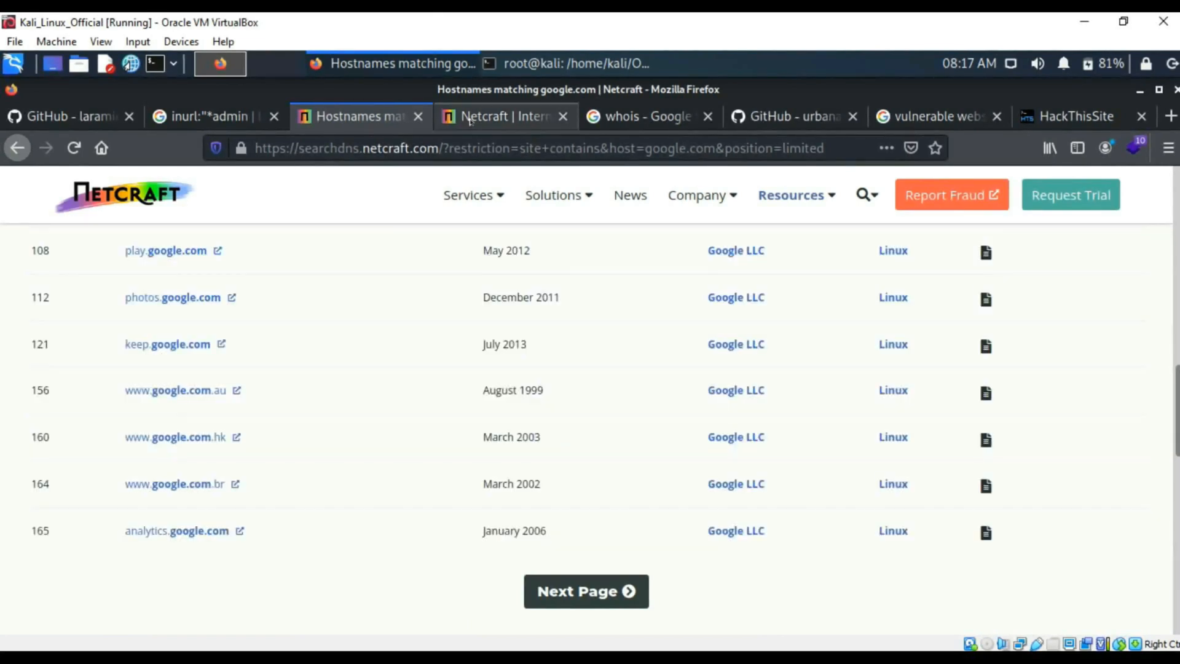
{"action": "left_click", "coordinate": [501, 116]}
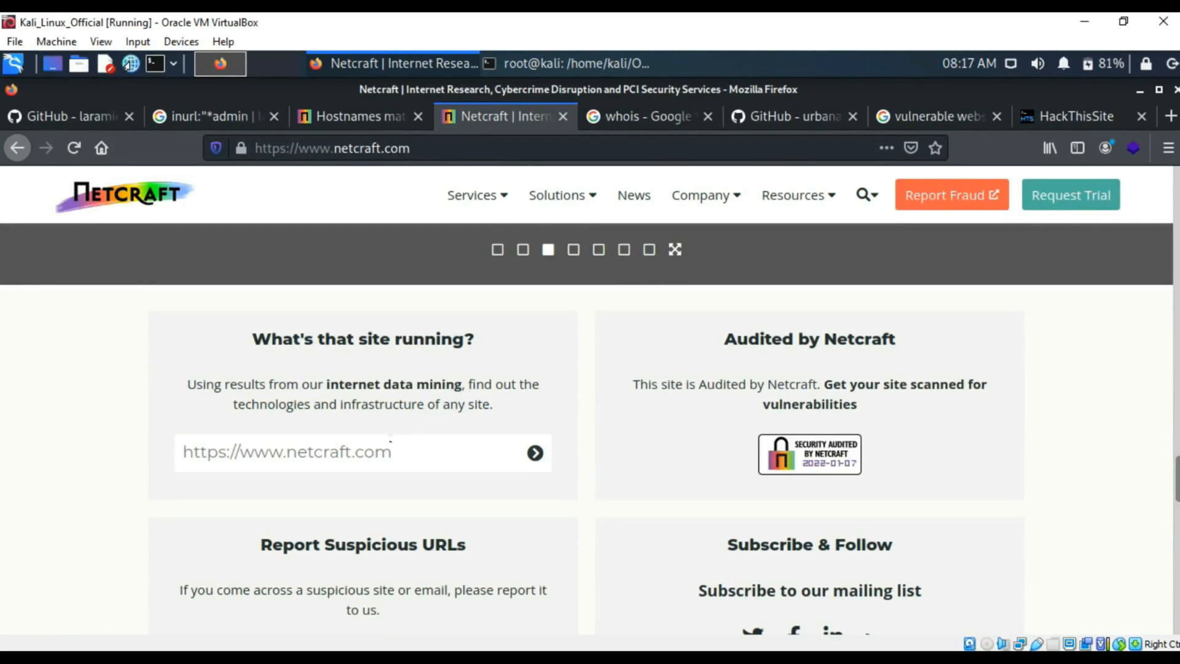
{"action": "type", "text": "gog"}
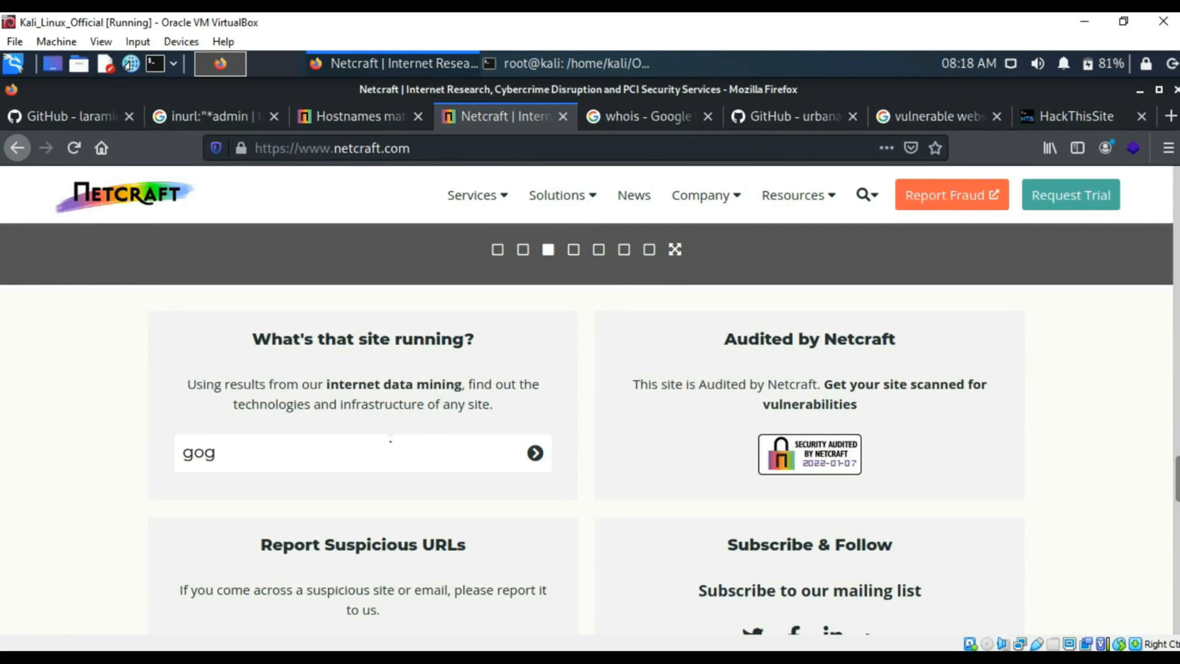
{"action": "type", "text": "ww.google"}
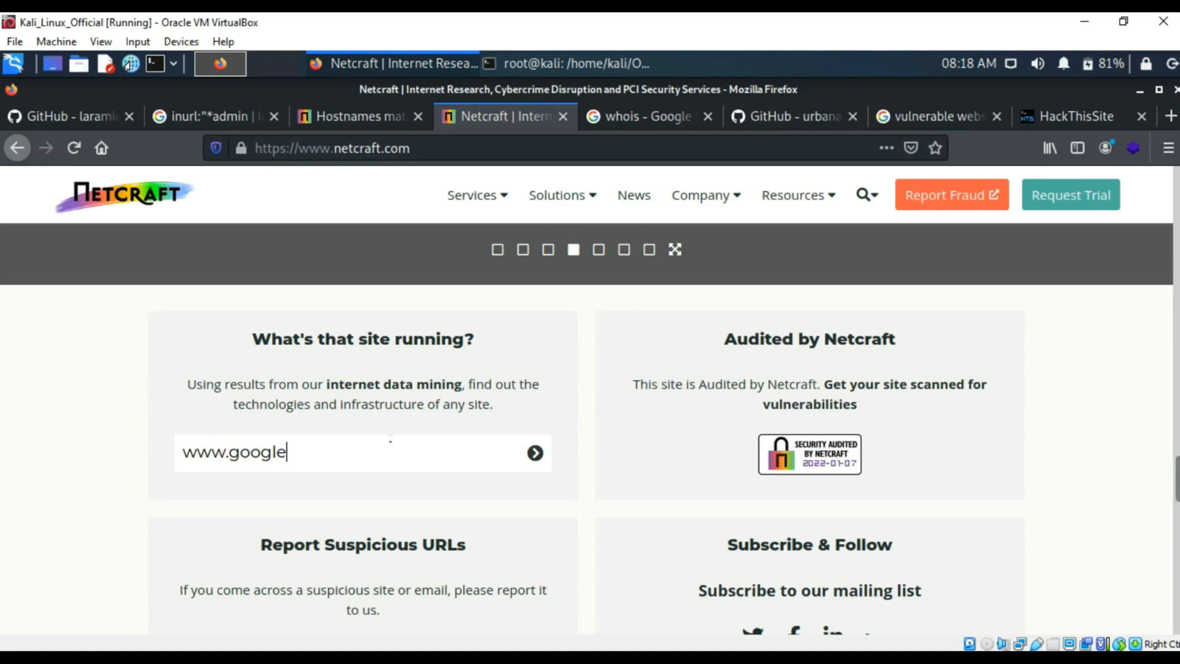
{"action": "type", "text": ".com"}
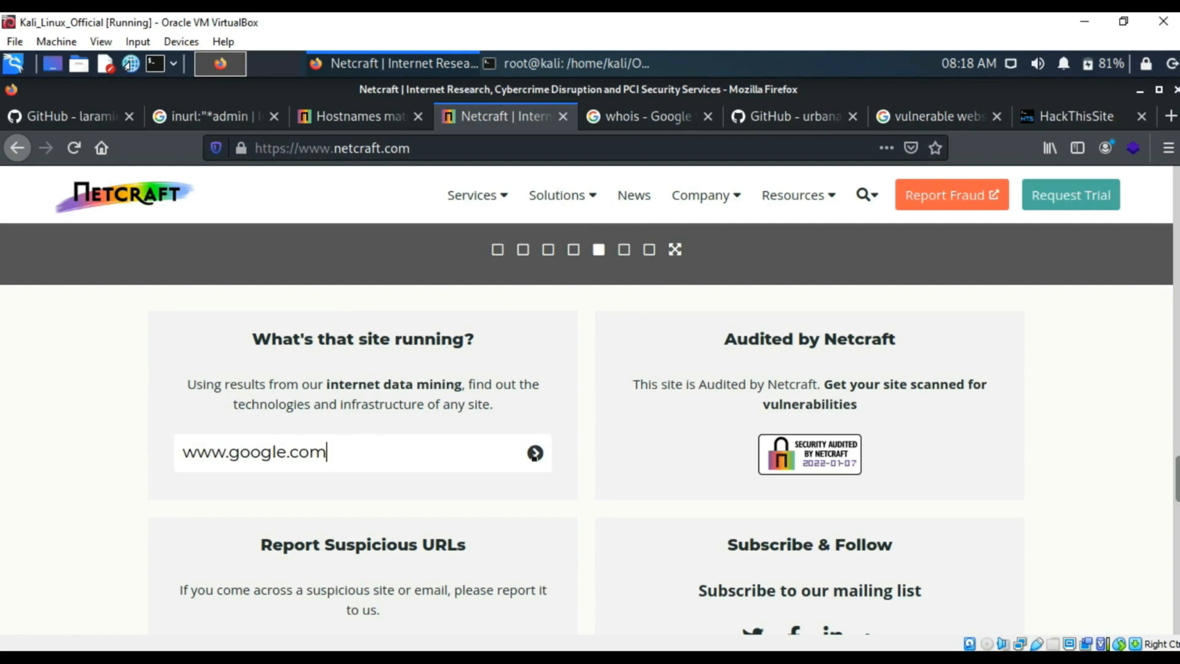
{"action": "left_click", "coordinate": [534, 452]}
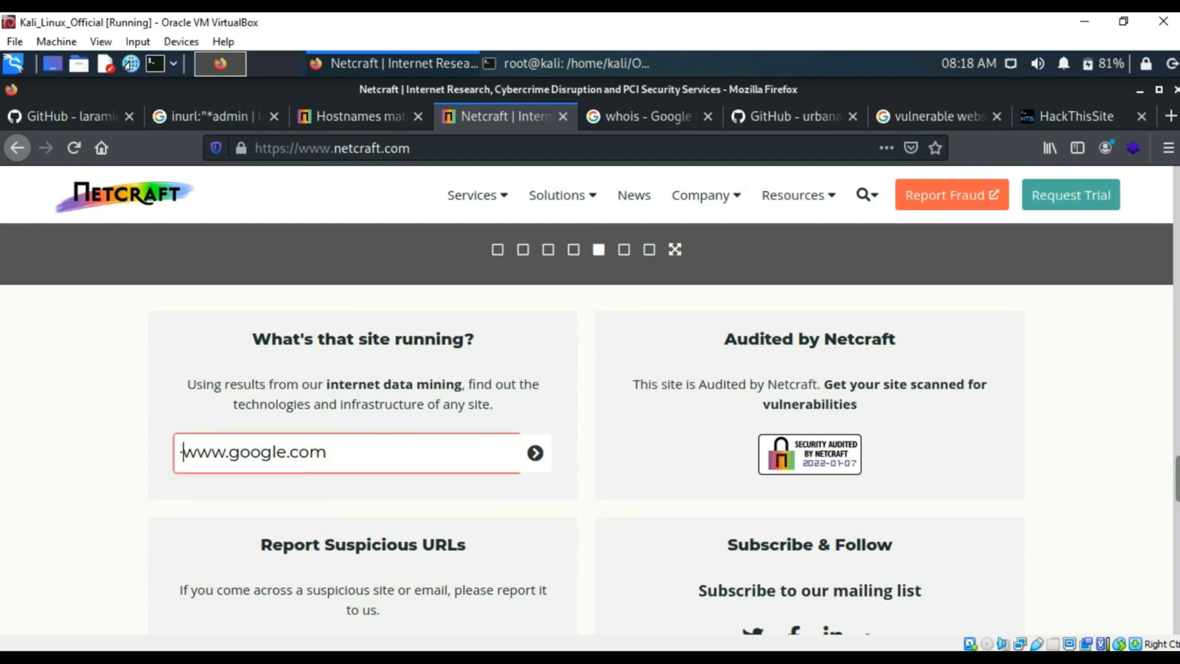
{"action": "type", "text": "htp"}
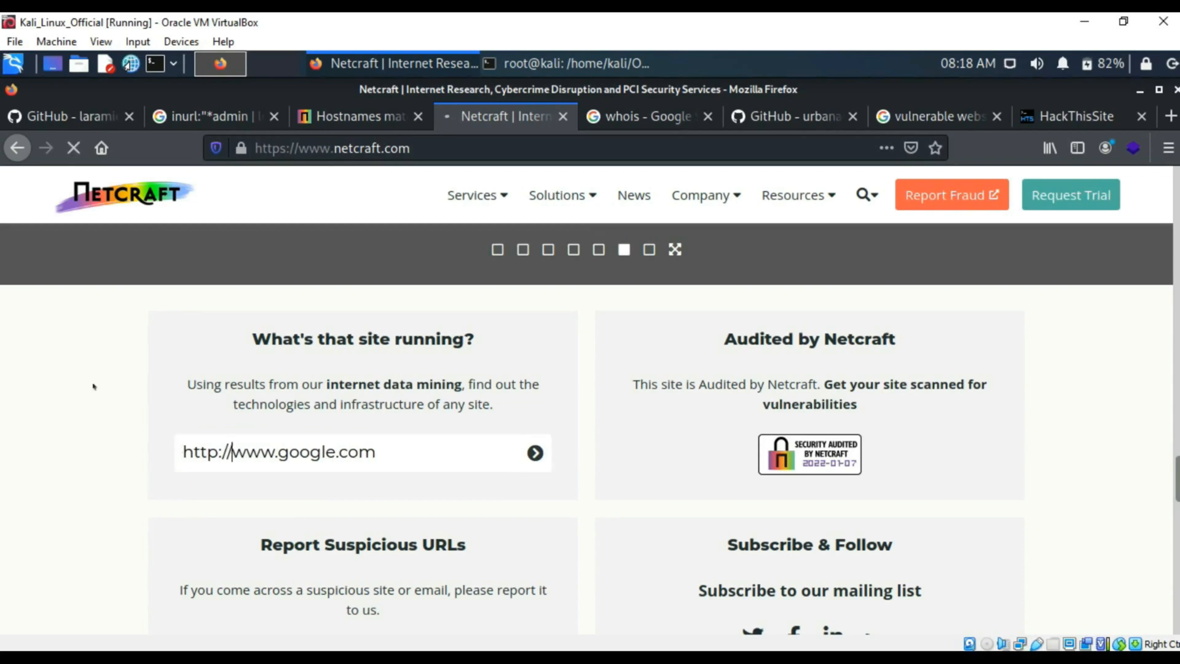
{"action": "left_click", "coordinate": [534, 452]}
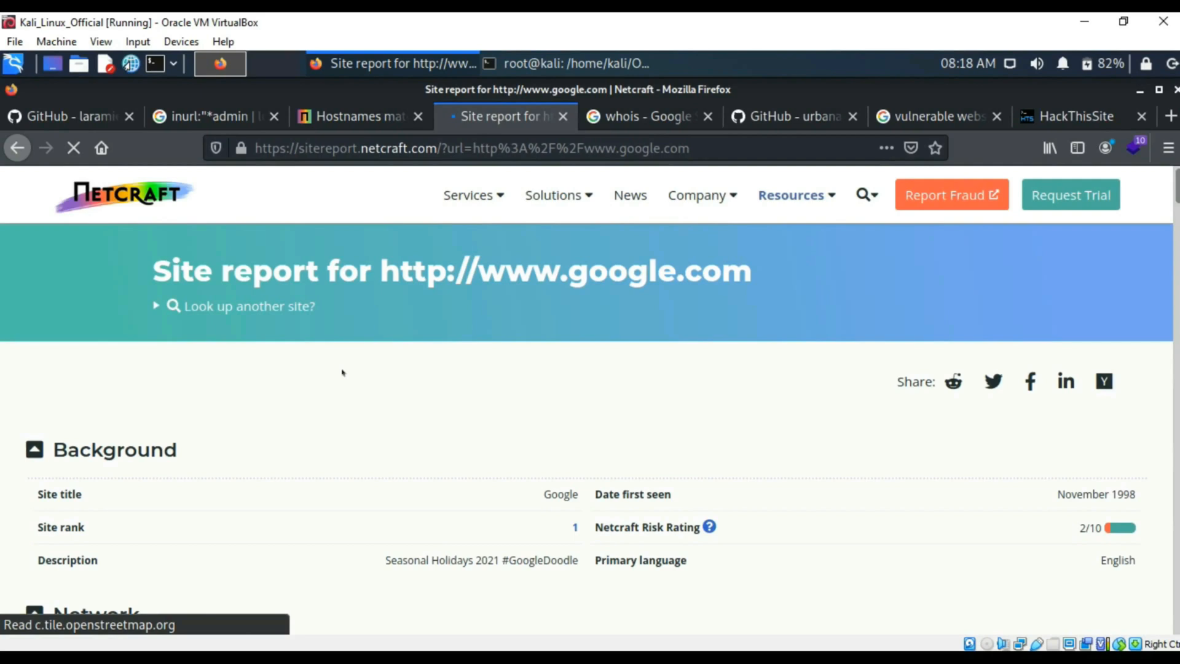
Step: Scroll through google.com's Background, Network, IP delegation and IP Geolocation report sections
{"action": "scroll", "scroll_direction": "down", "scroll_amount": 3}
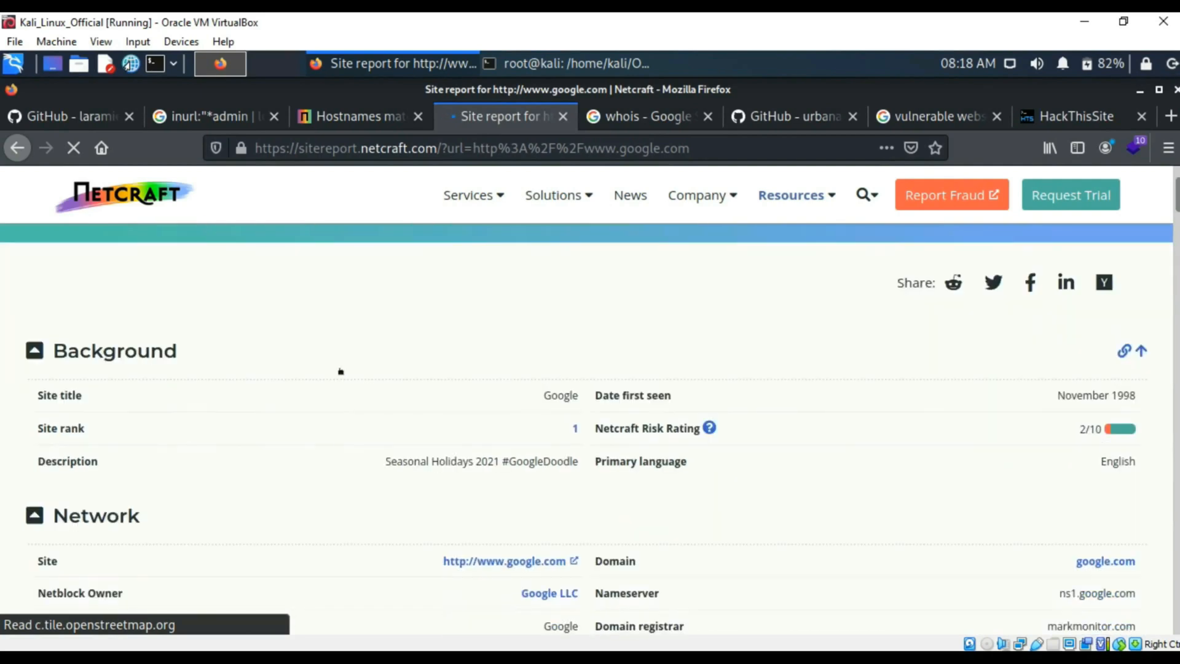
{"action": "scroll", "scroll_direction": "down", "scroll_amount": 3}
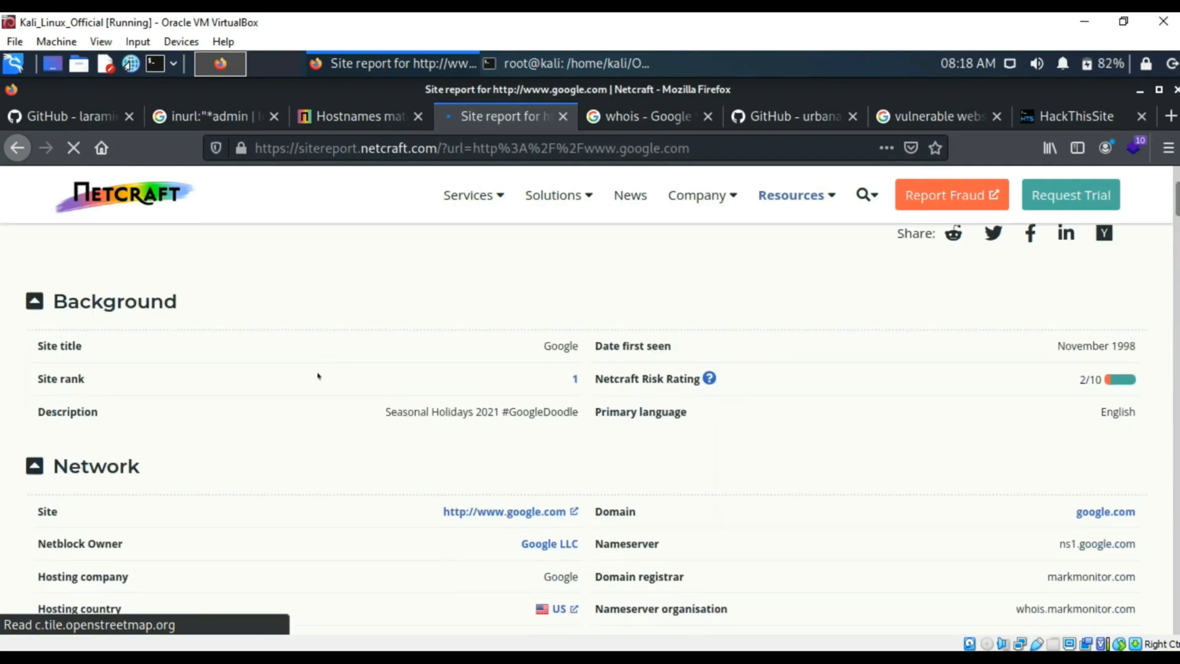
{"action": "scroll", "scroll_direction": "down", "scroll_amount": 3}
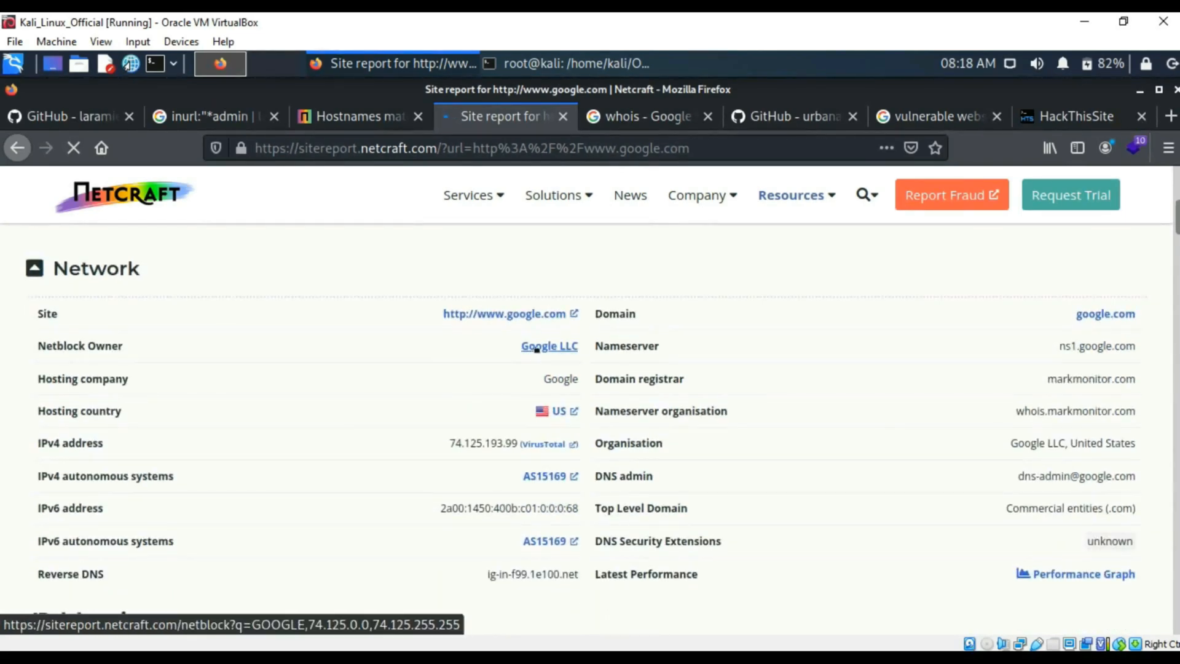
{"action": "mouse_move", "coordinate": [462, 432]}
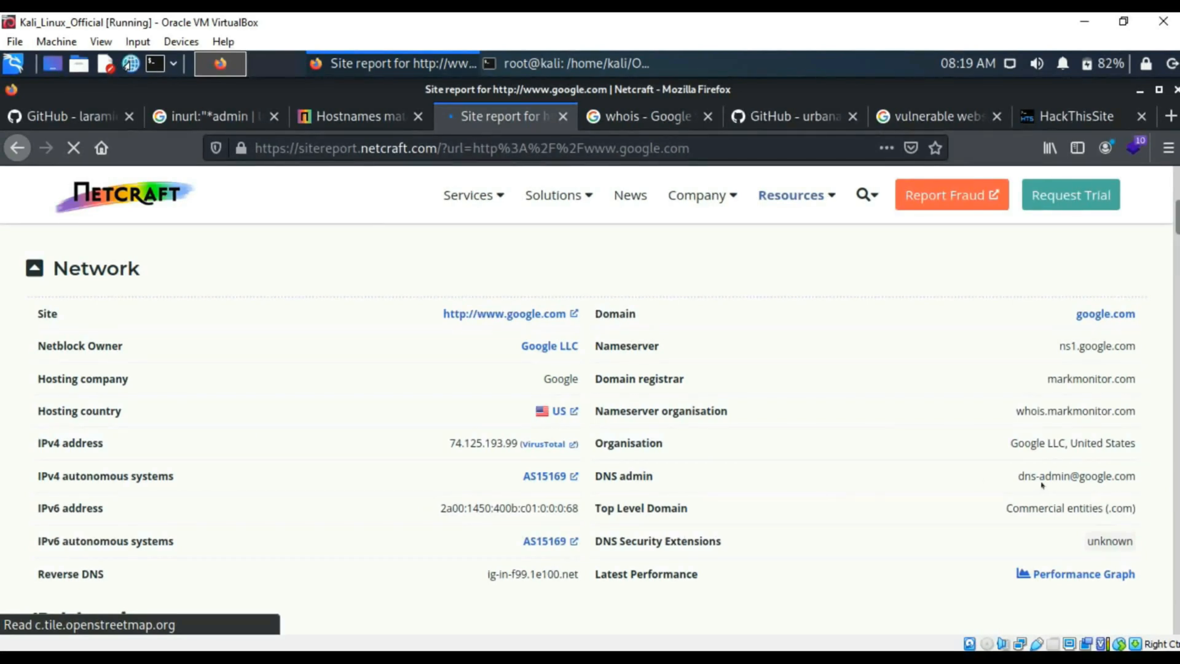
{"action": "mouse_move", "coordinate": [894, 499]}
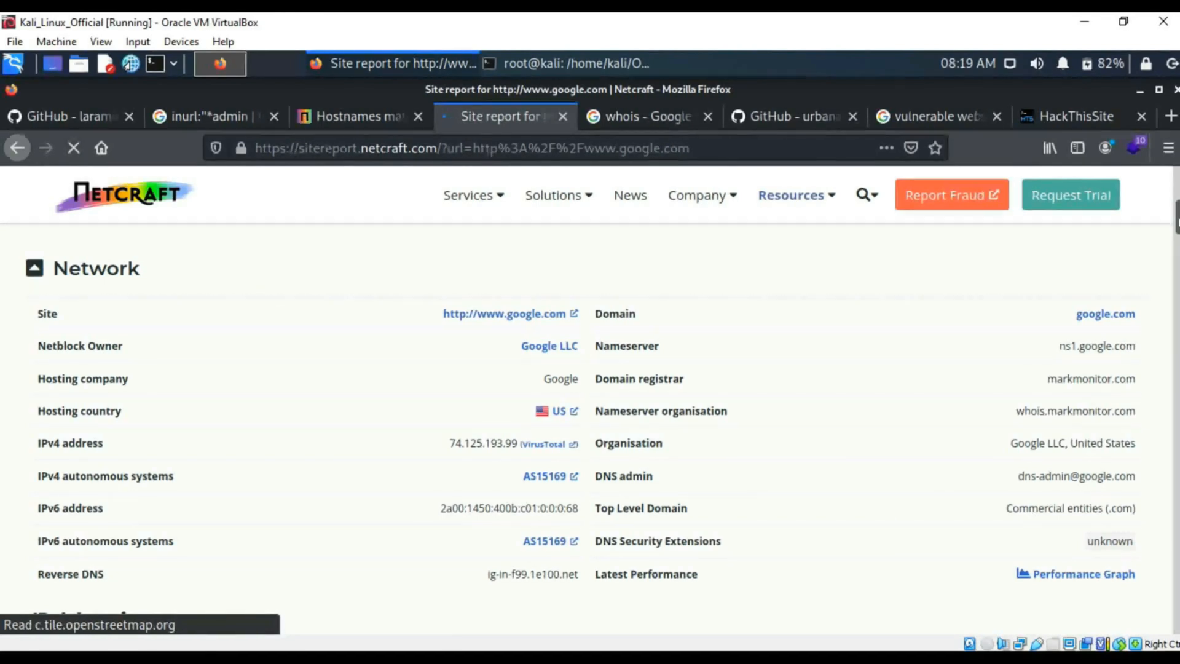
{"action": "scroll", "scroll_direction": "down", "scroll_amount": 3}
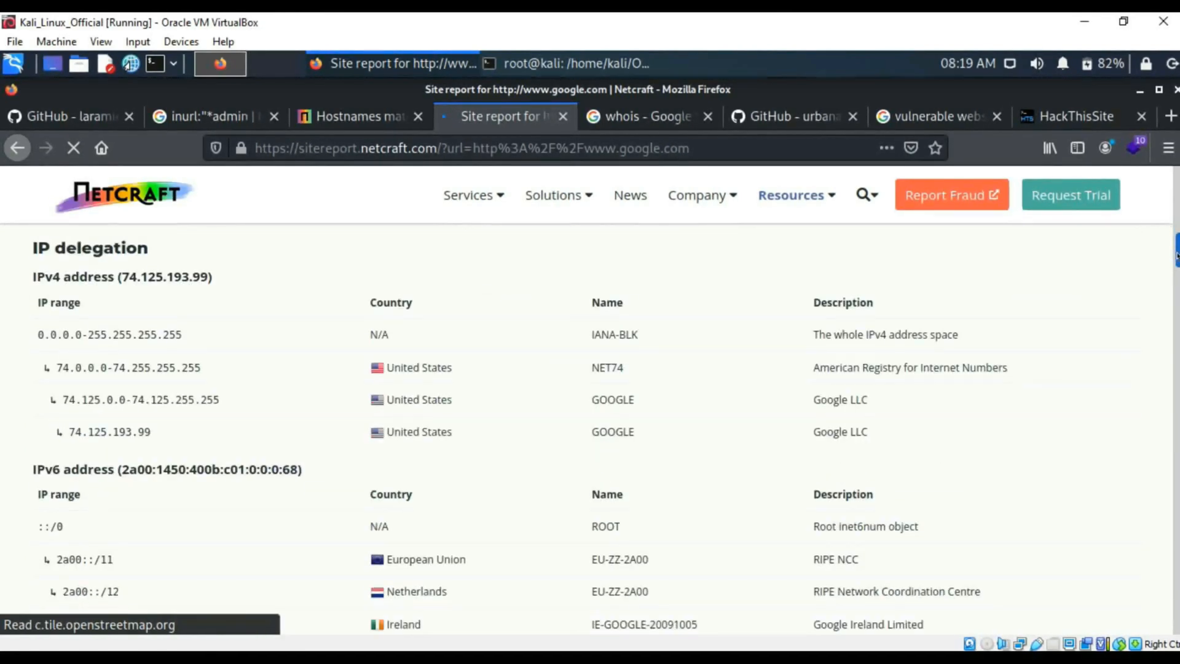
{"action": "scroll", "scroll_direction": "down", "scroll_amount": 3}
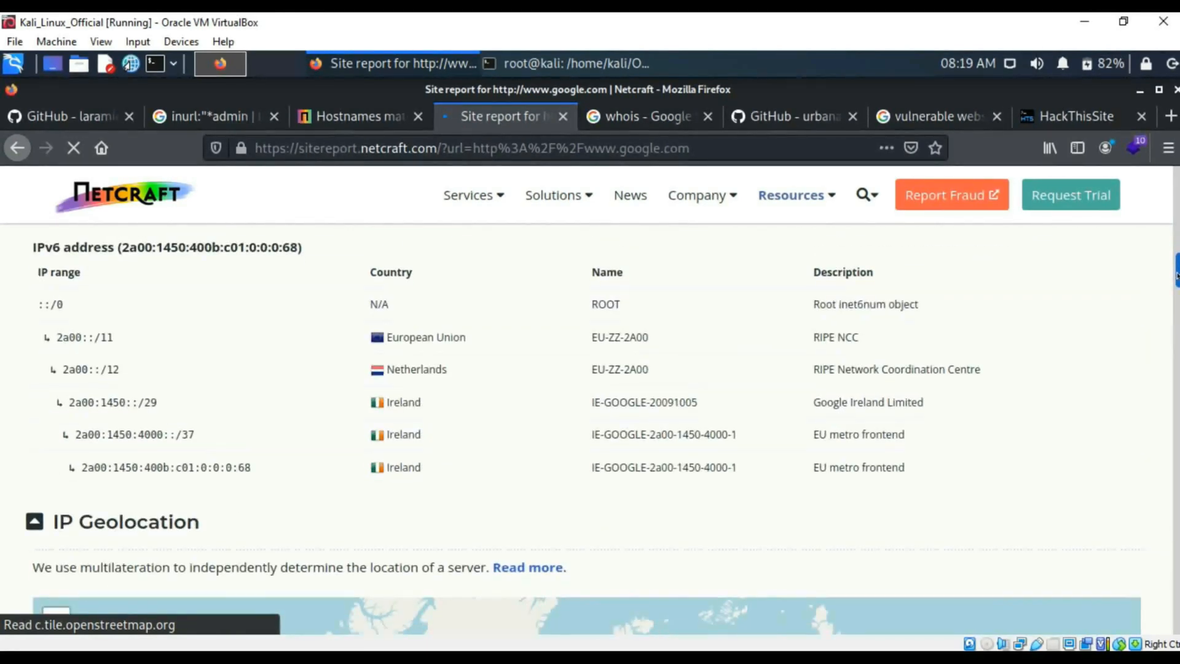
{"action": "scroll", "scroll_direction": "down", "scroll_amount": 3}
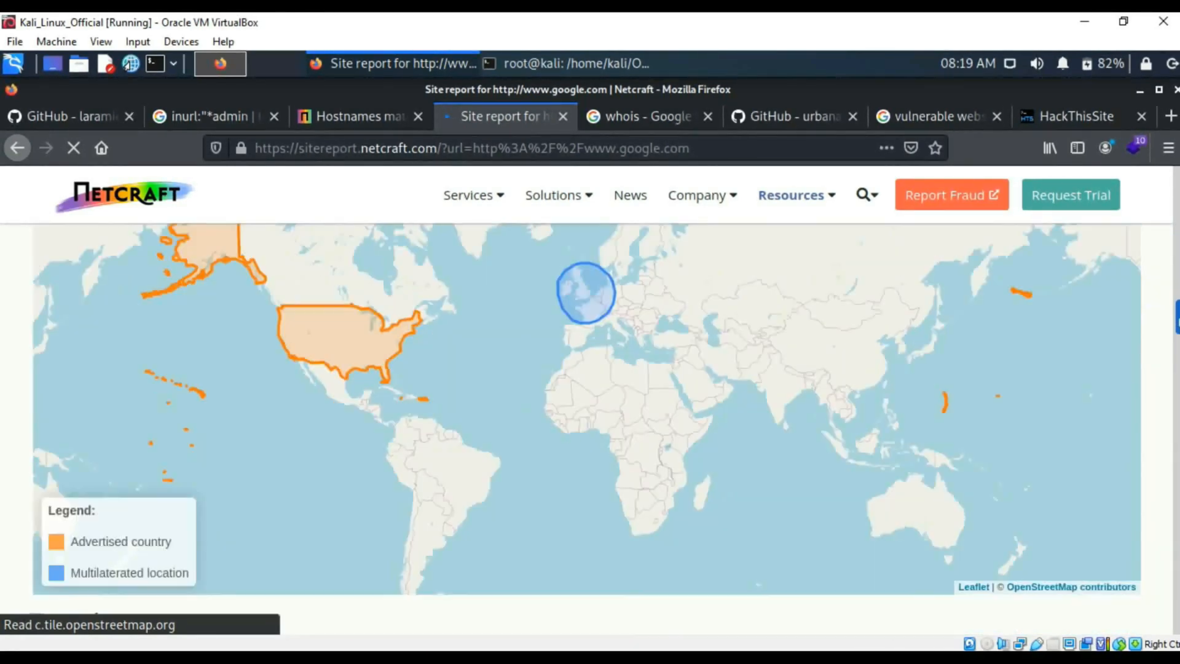
{"action": "scroll", "scroll_direction": "down", "scroll_amount": 3}
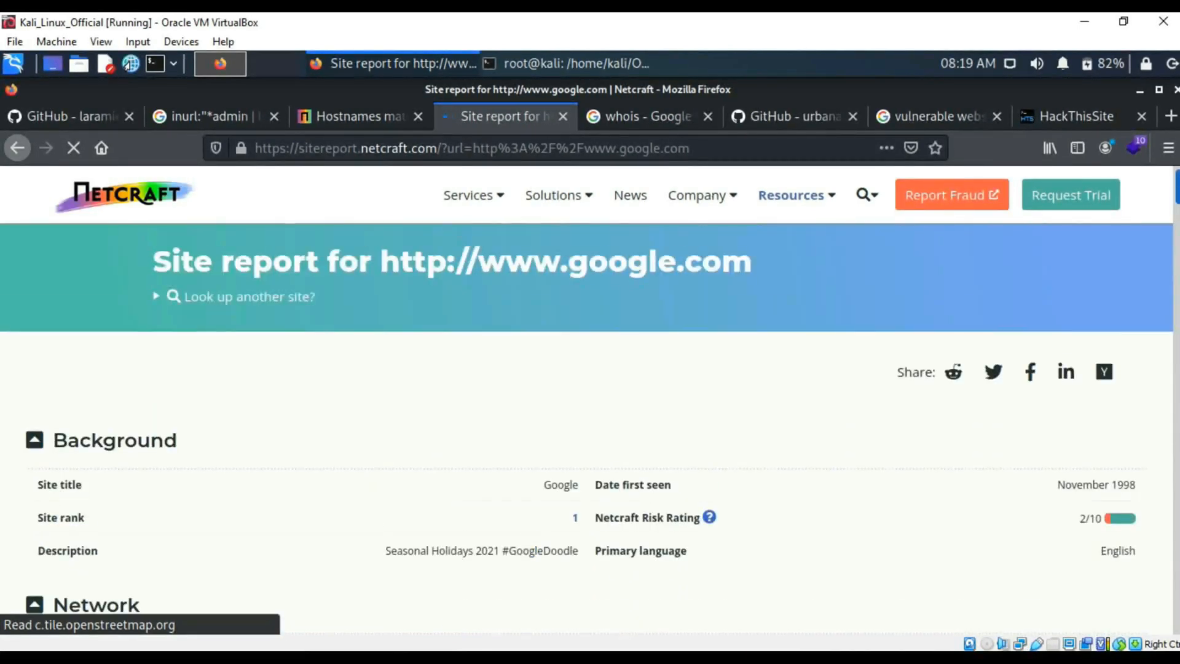
{"action": "scroll", "scroll_direction": "down", "scroll_amount": 3}
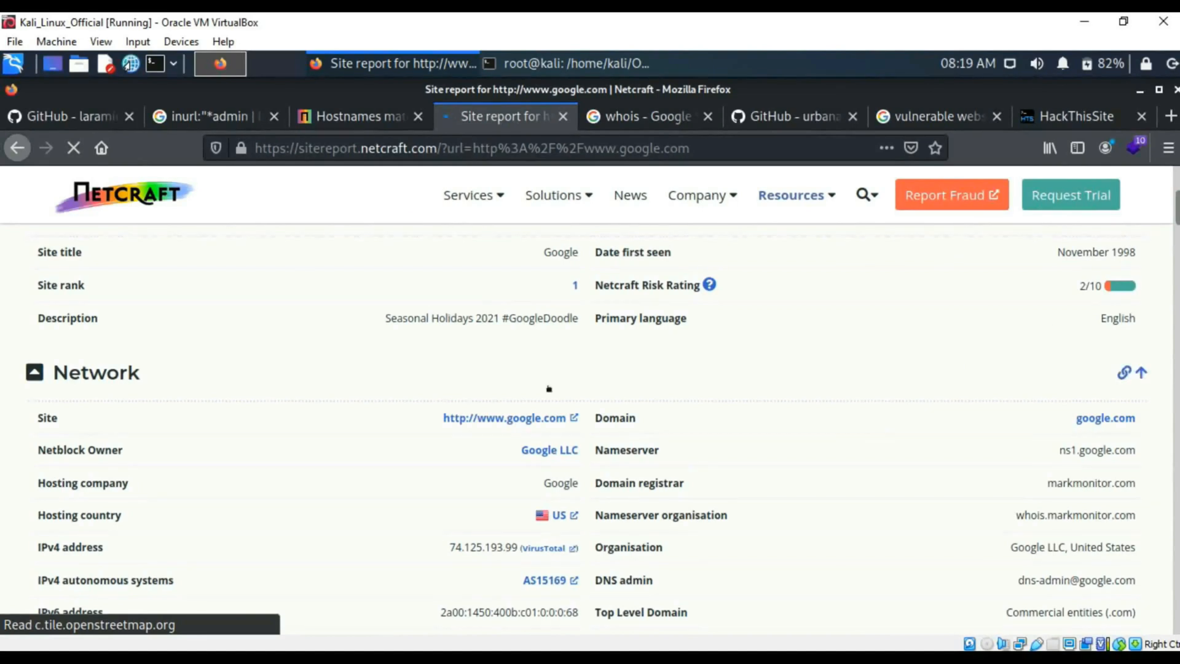
{"action": "mouse_move", "coordinate": [780, 343]}
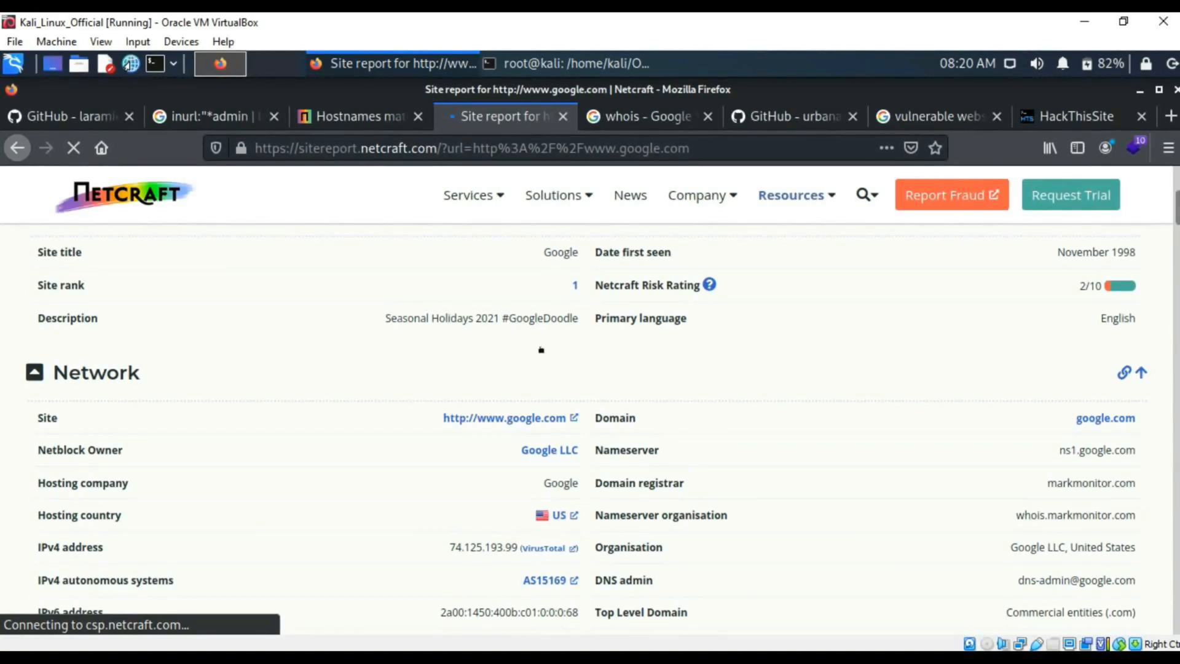
{"action": "left_click", "coordinate": [553, 195]}
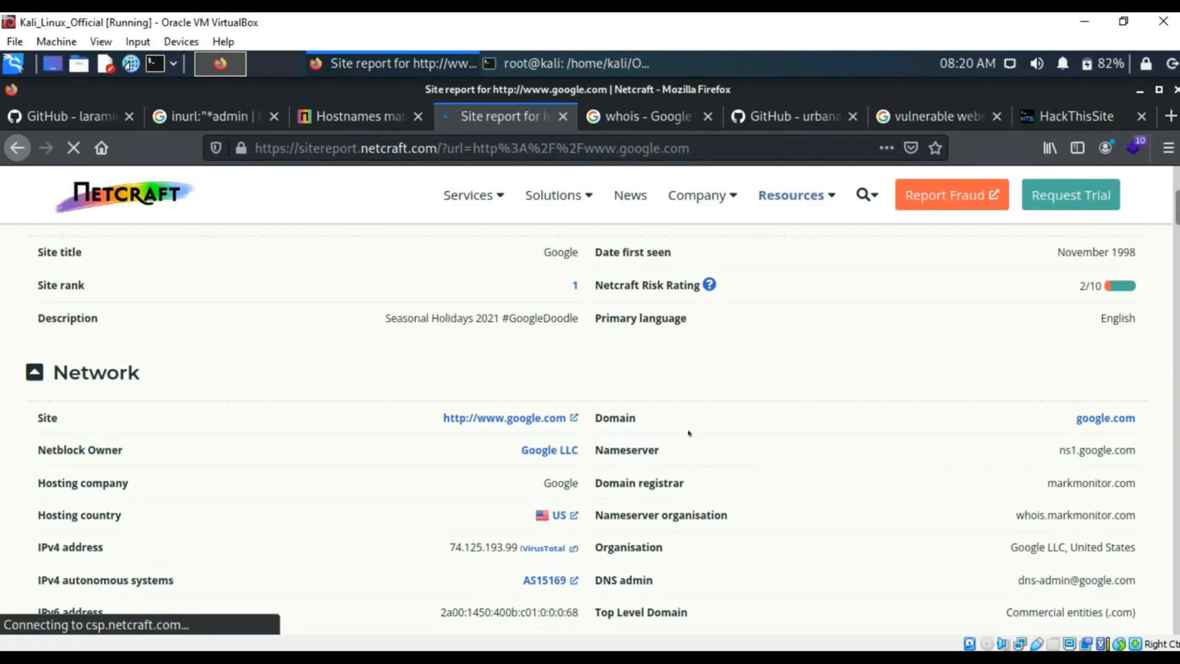
{"action": "scroll", "scroll_direction": "up", "scroll_amount": 3}
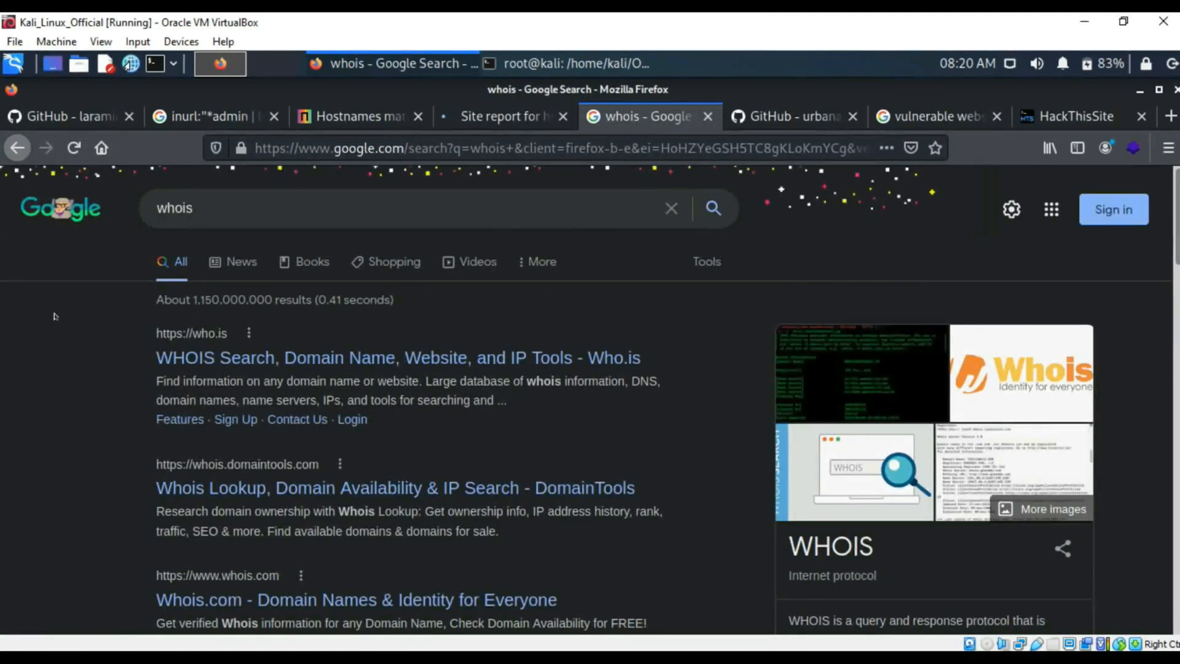
{"action": "mouse_move", "coordinate": [73, 324]}
{"action": "type", "text": "whois d"}
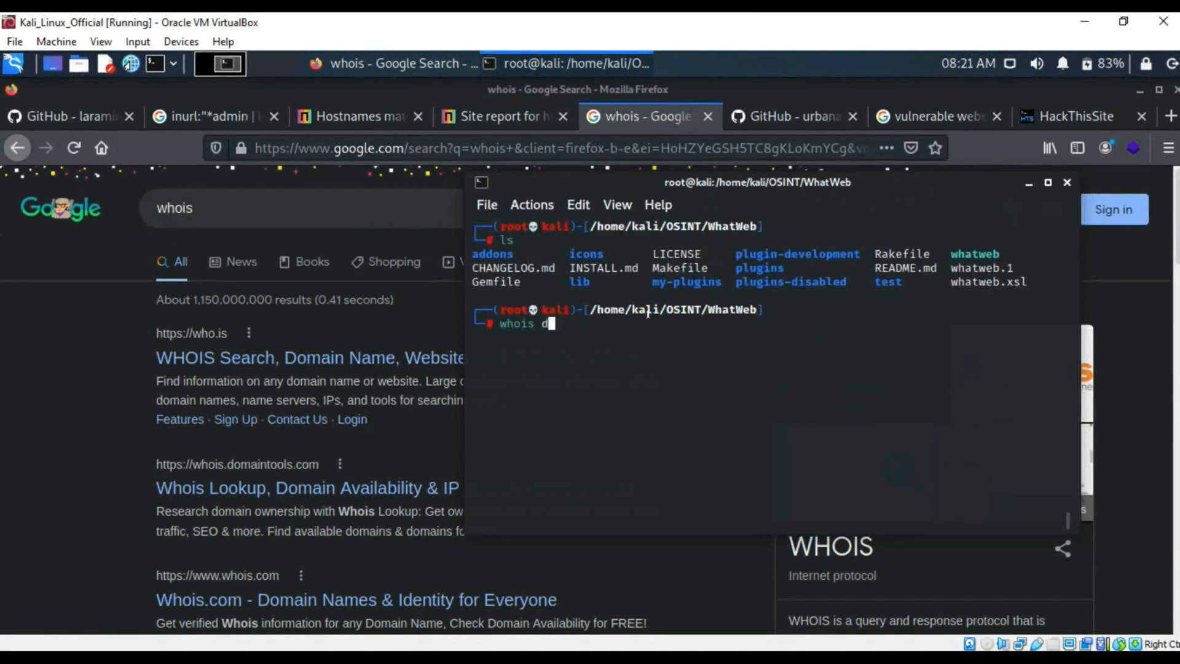
Step: Run 'whois google.com' to show its MarkMonitor registration, then type 'sudo apt-get remove theHarvester'
{"action": "type", "text": "oogle.com"}
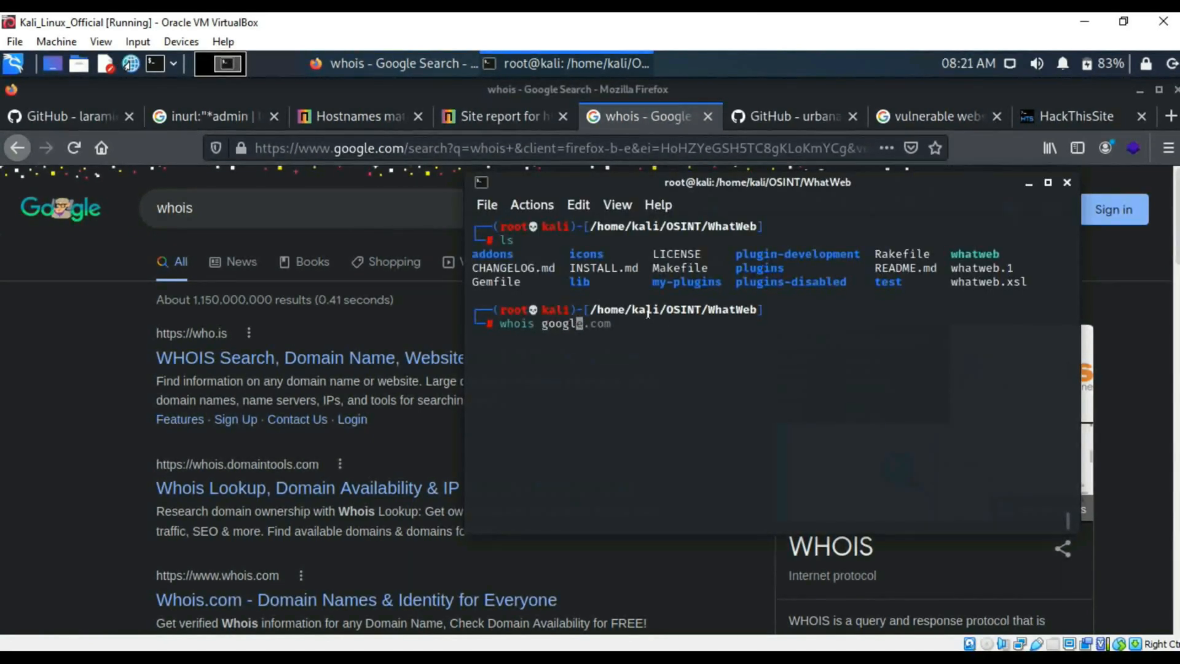
{"action": "key", "text": "Tab"}
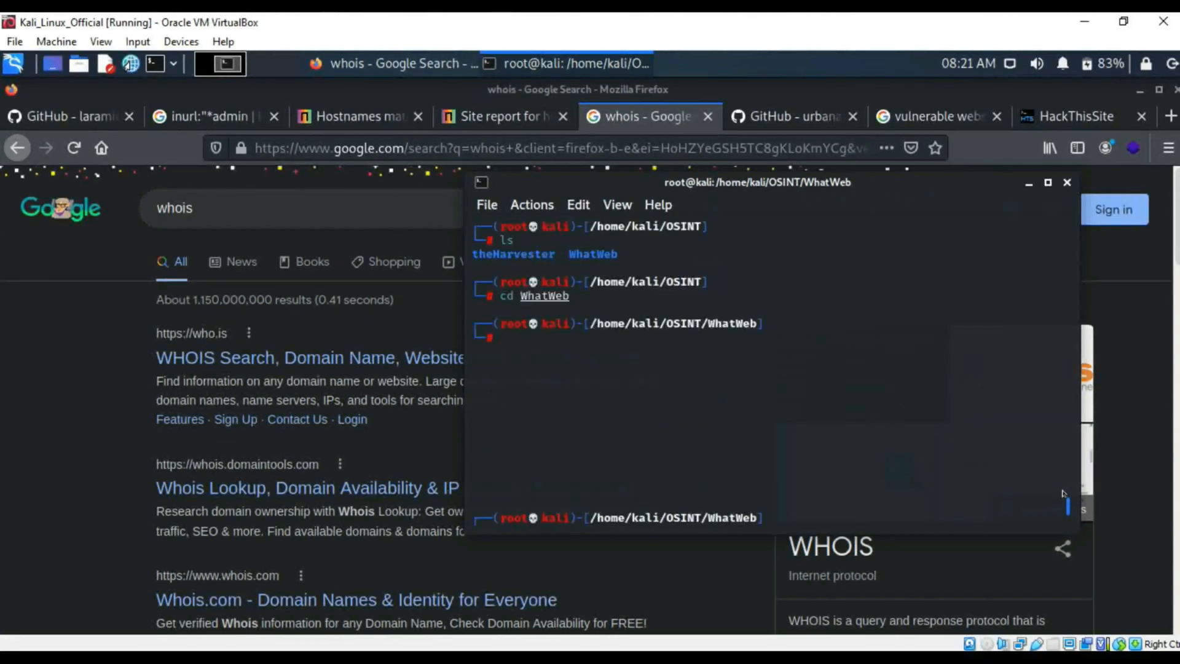
{"action": "type", "text": "whois google.com"}
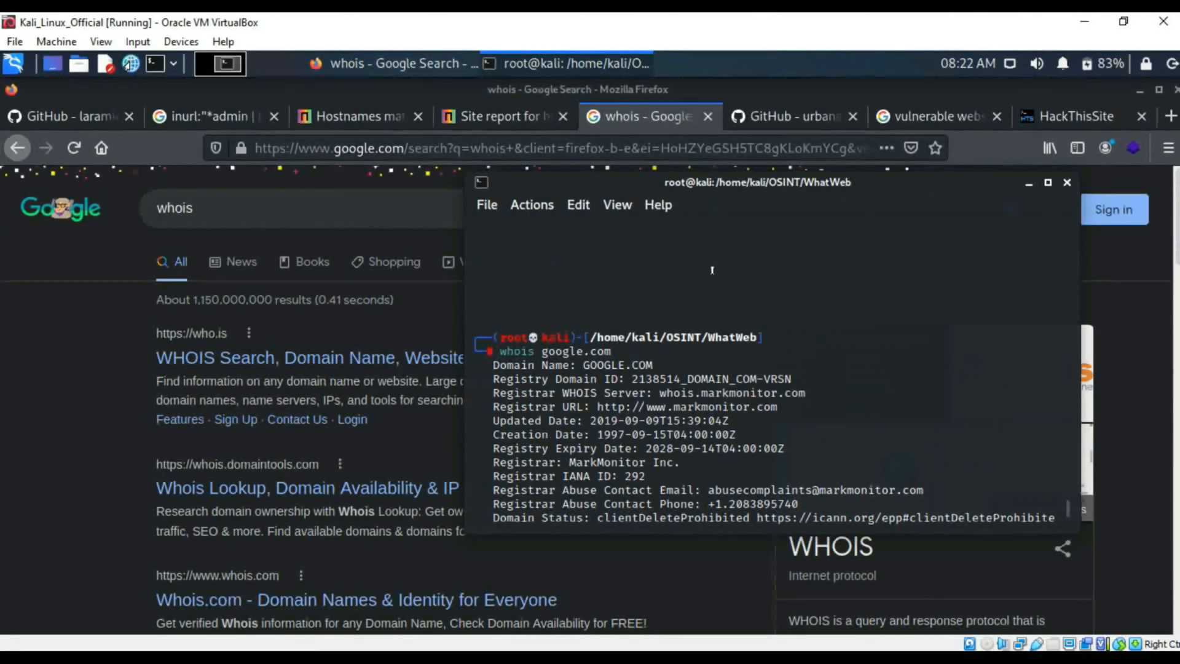
{"action": "type", "text": "sudo apt-get remove theHarvester"}
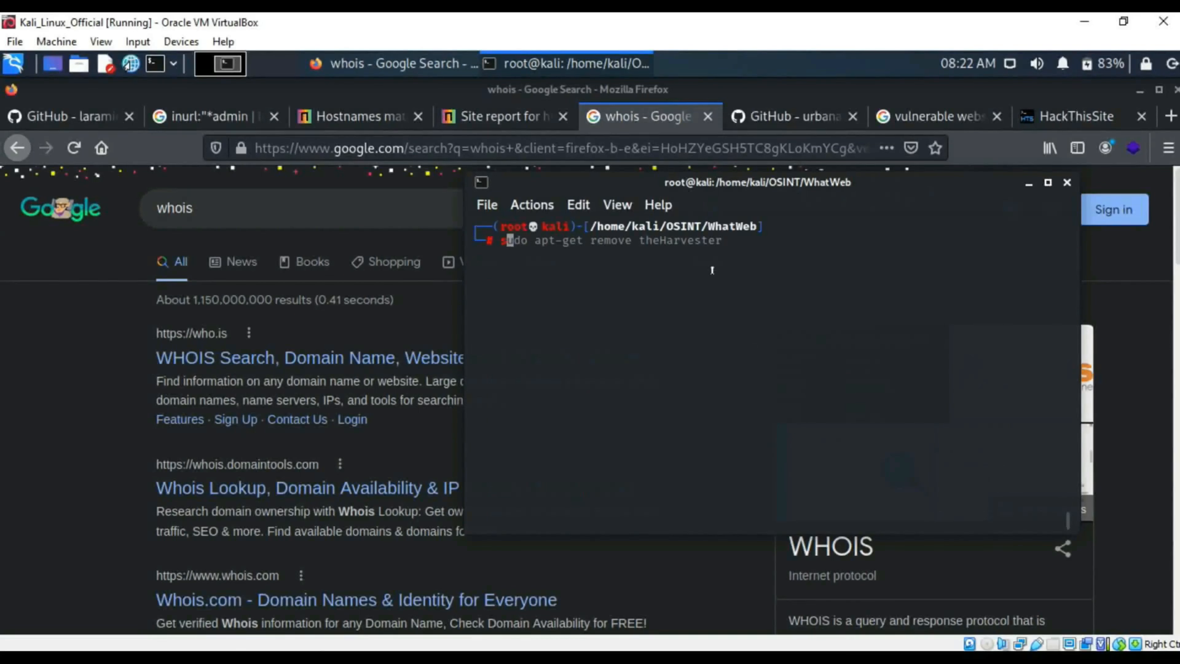
Step: List the folder, run './whatweb -v' against google.com, and scroll through its 301/200 results
{"action": "type", "text": "ls"}
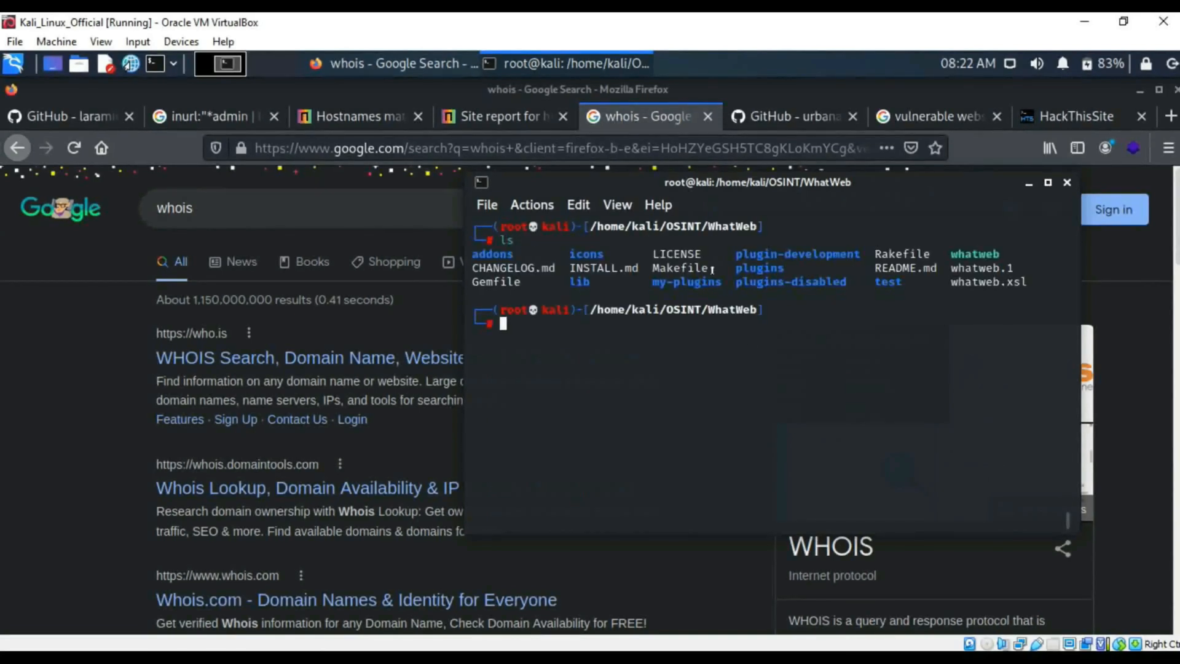
{"action": "type", "text": "./whatweb -v elearnsecurity.com"}
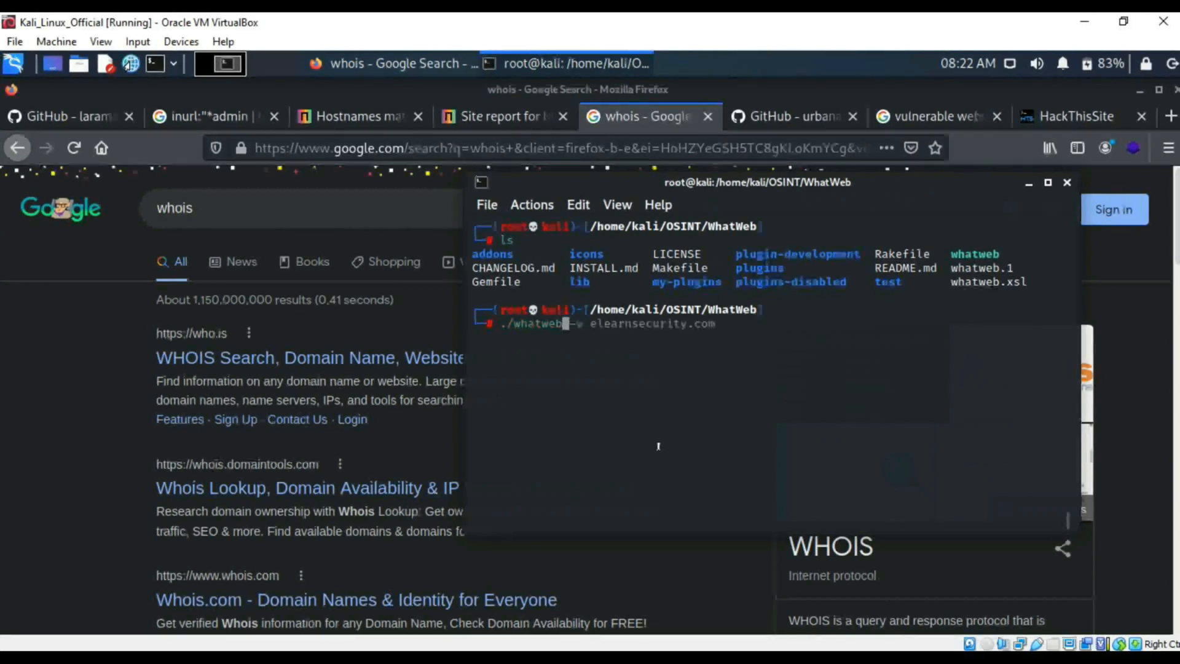
{"action": "type", "text": "goog"}
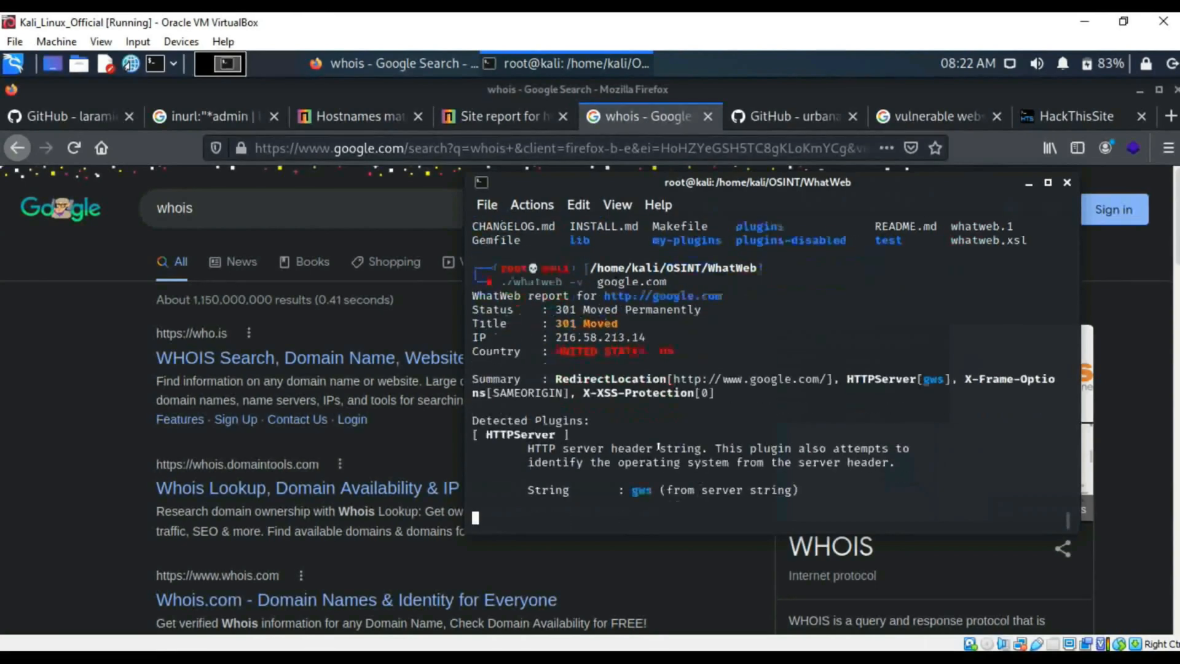
{"action": "scroll", "scroll_direction": "down", "scroll_amount": 3}
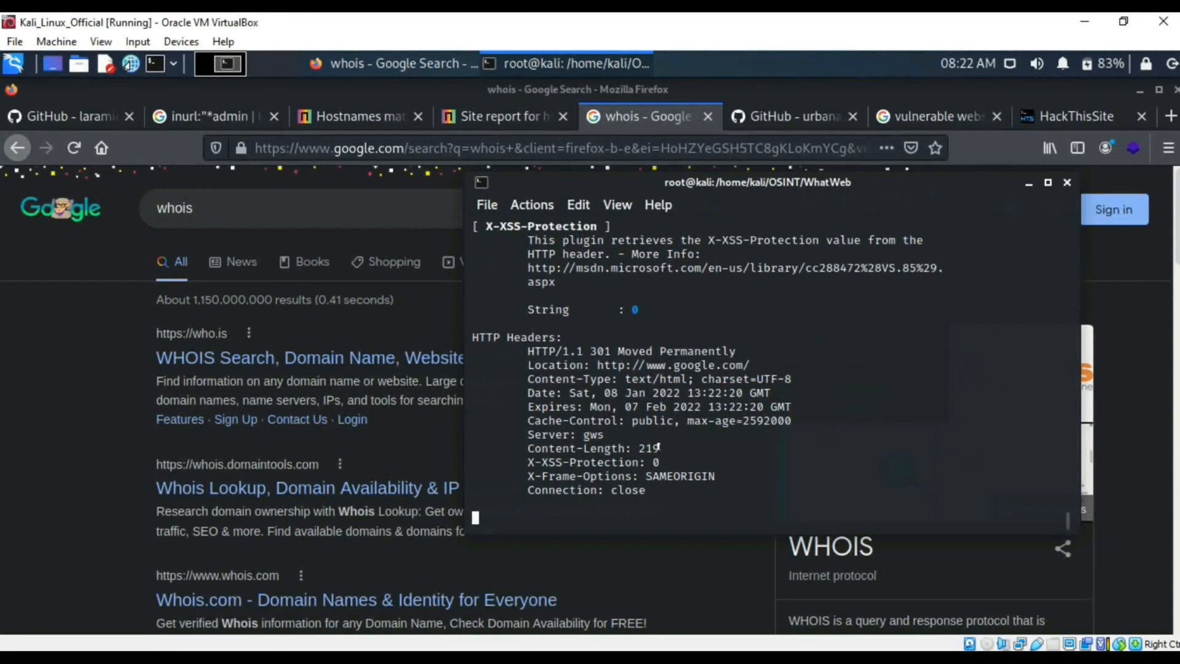
{"action": "scroll", "scroll_direction": "down", "scroll_amount": 3}
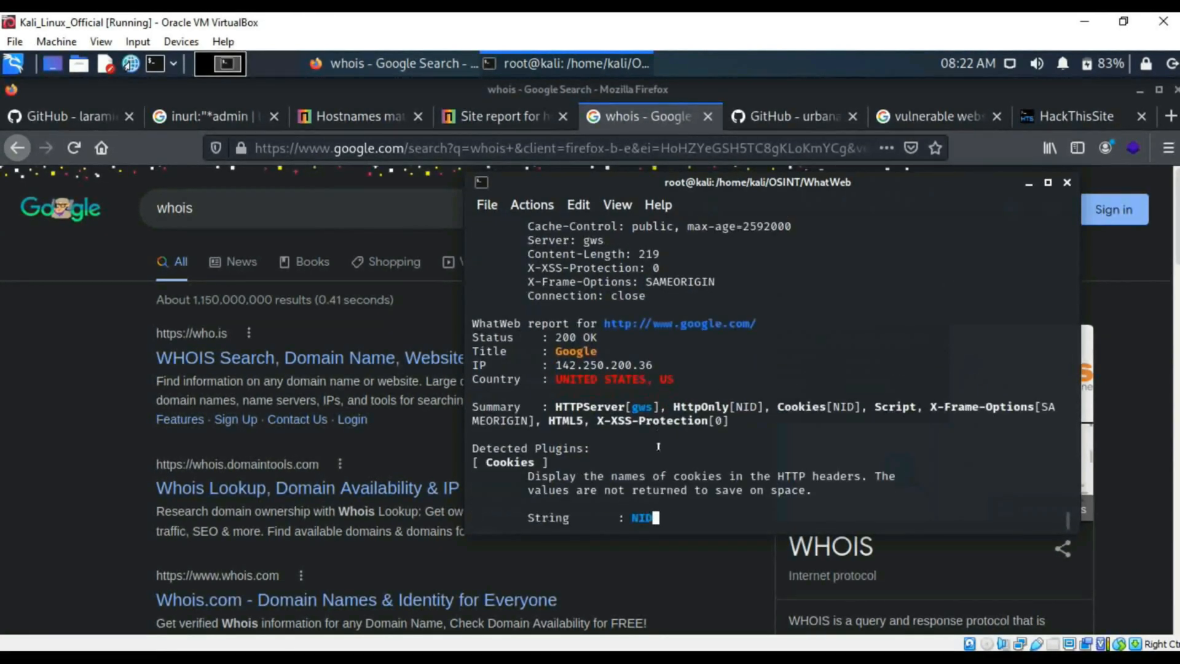
{"action": "scroll", "scroll_direction": "down", "scroll_amount": 3}
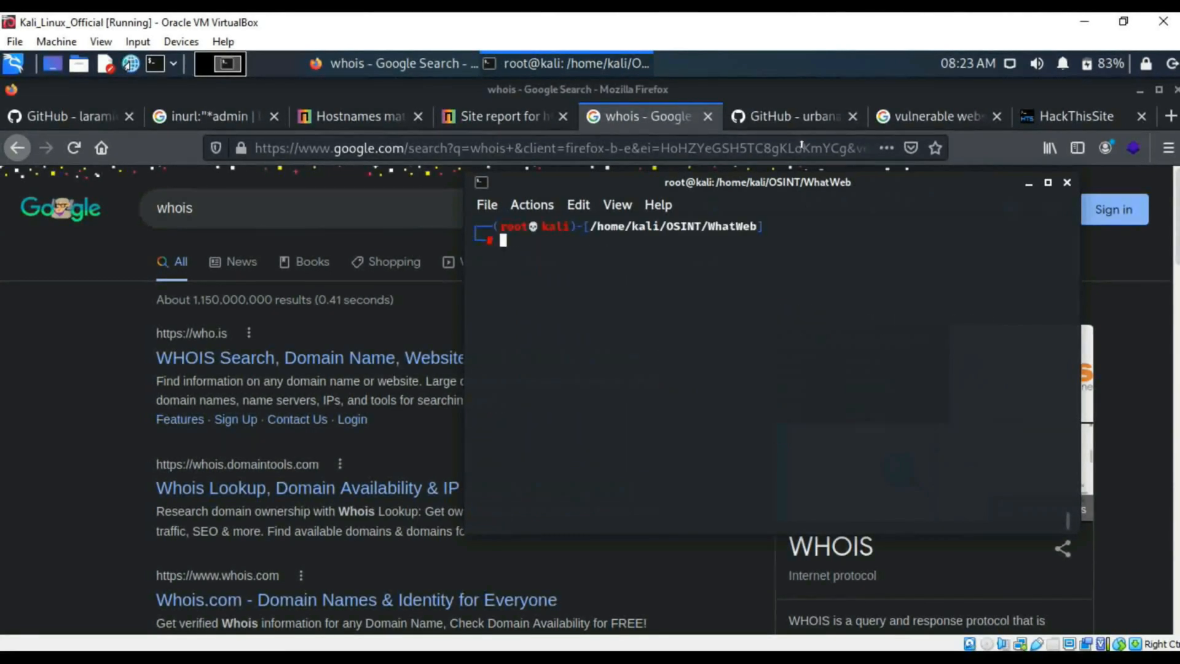
Step: On the HackThisSite tab, view Wappalyzer's detected technologies, HTTP/2 and jQuery 1.8.1, then close it
{"action": "left_click", "coordinate": [790, 116]}
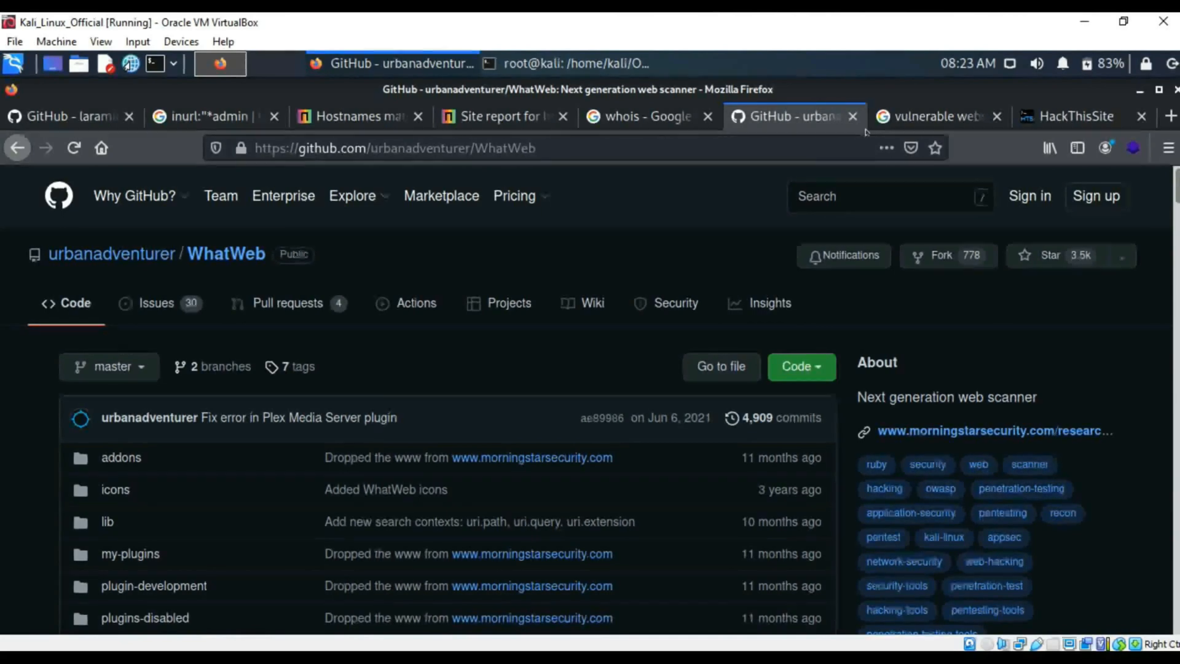
{"action": "left_click", "coordinate": [937, 116]}
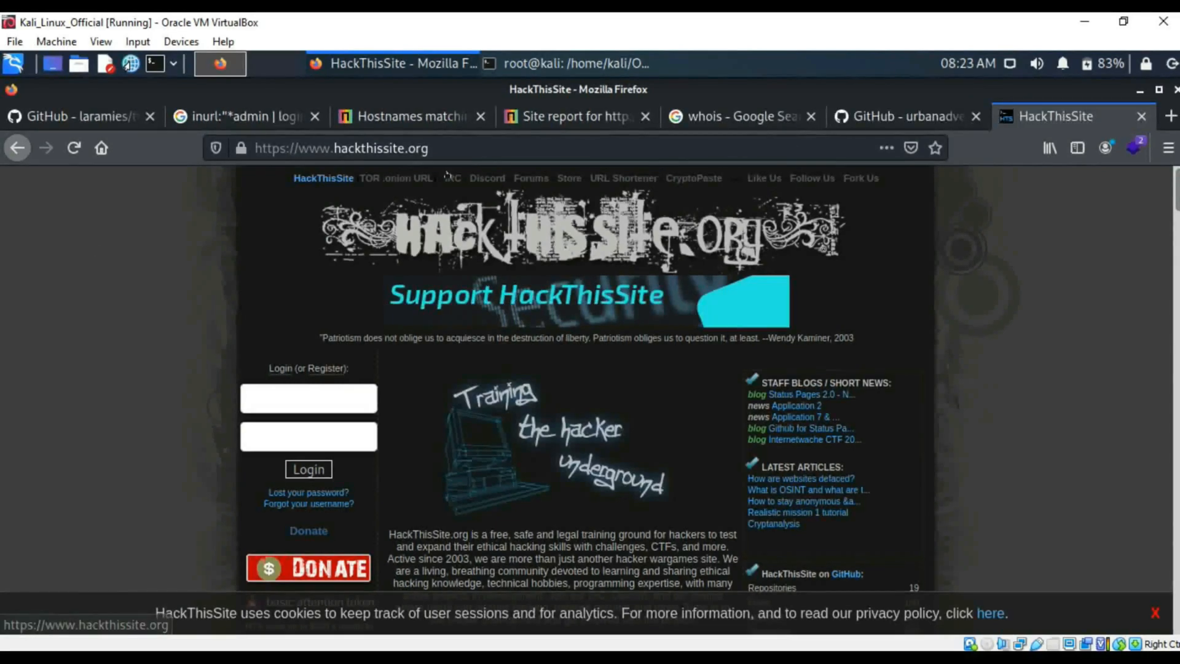
{"action": "left_click", "coordinate": [1135, 147]}
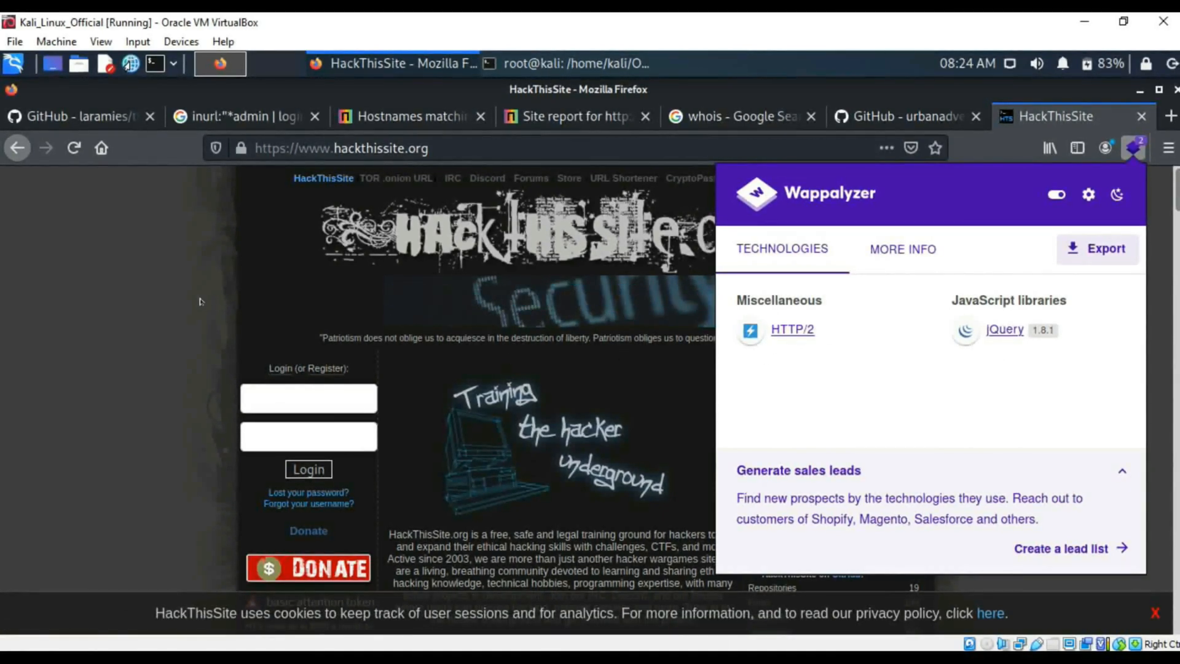
{"action": "left_click", "coordinate": [1135, 148]}
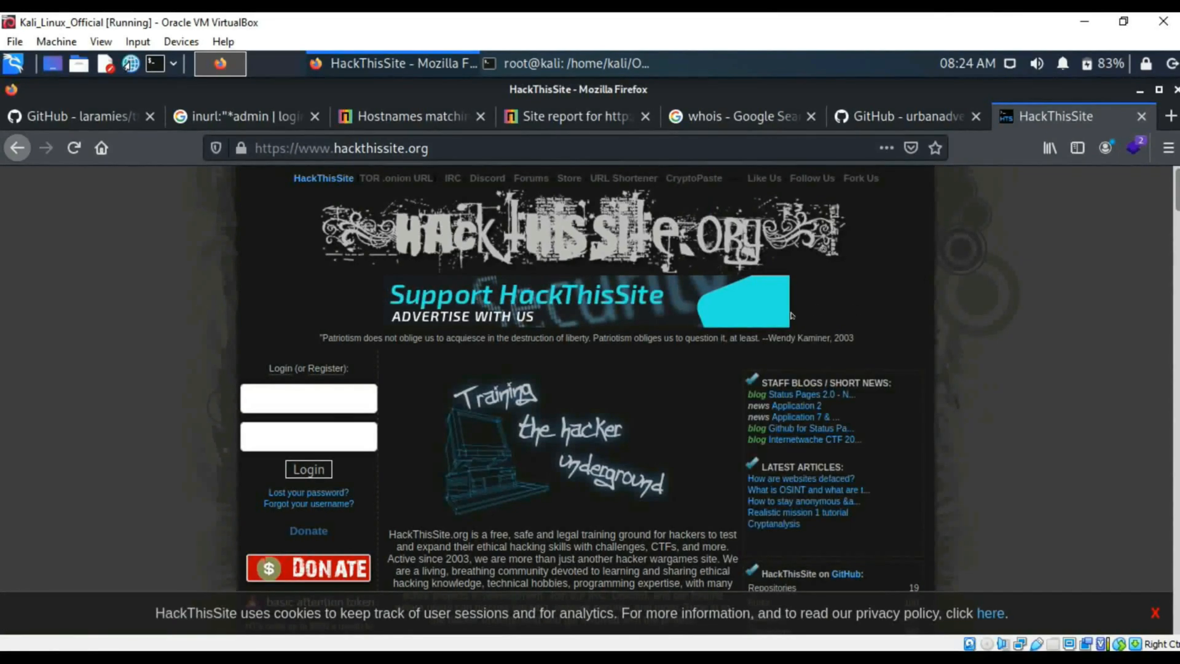